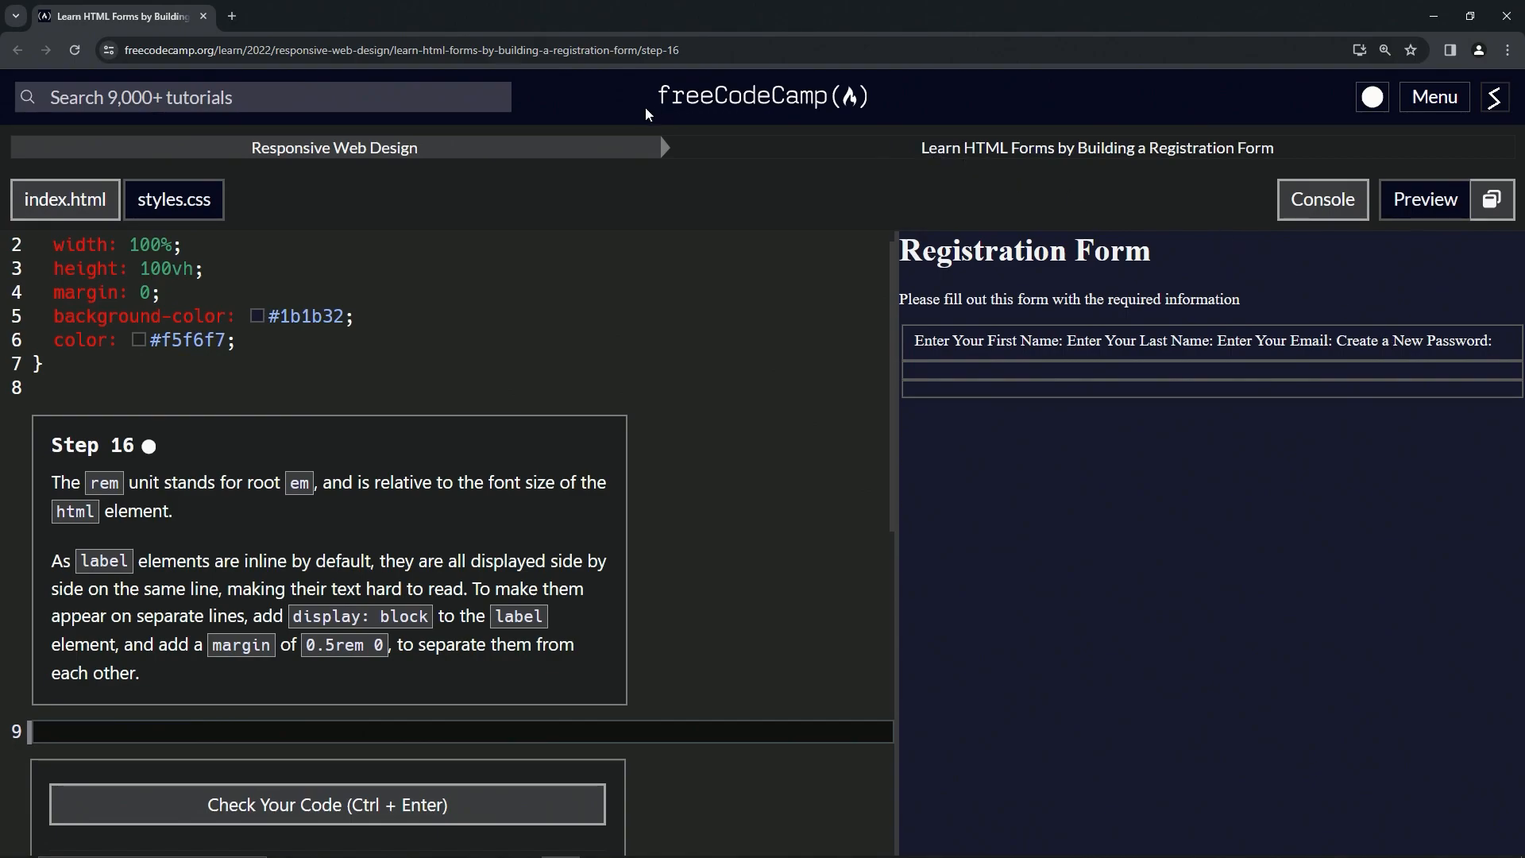
pyautogui.moveTo(333, 148)
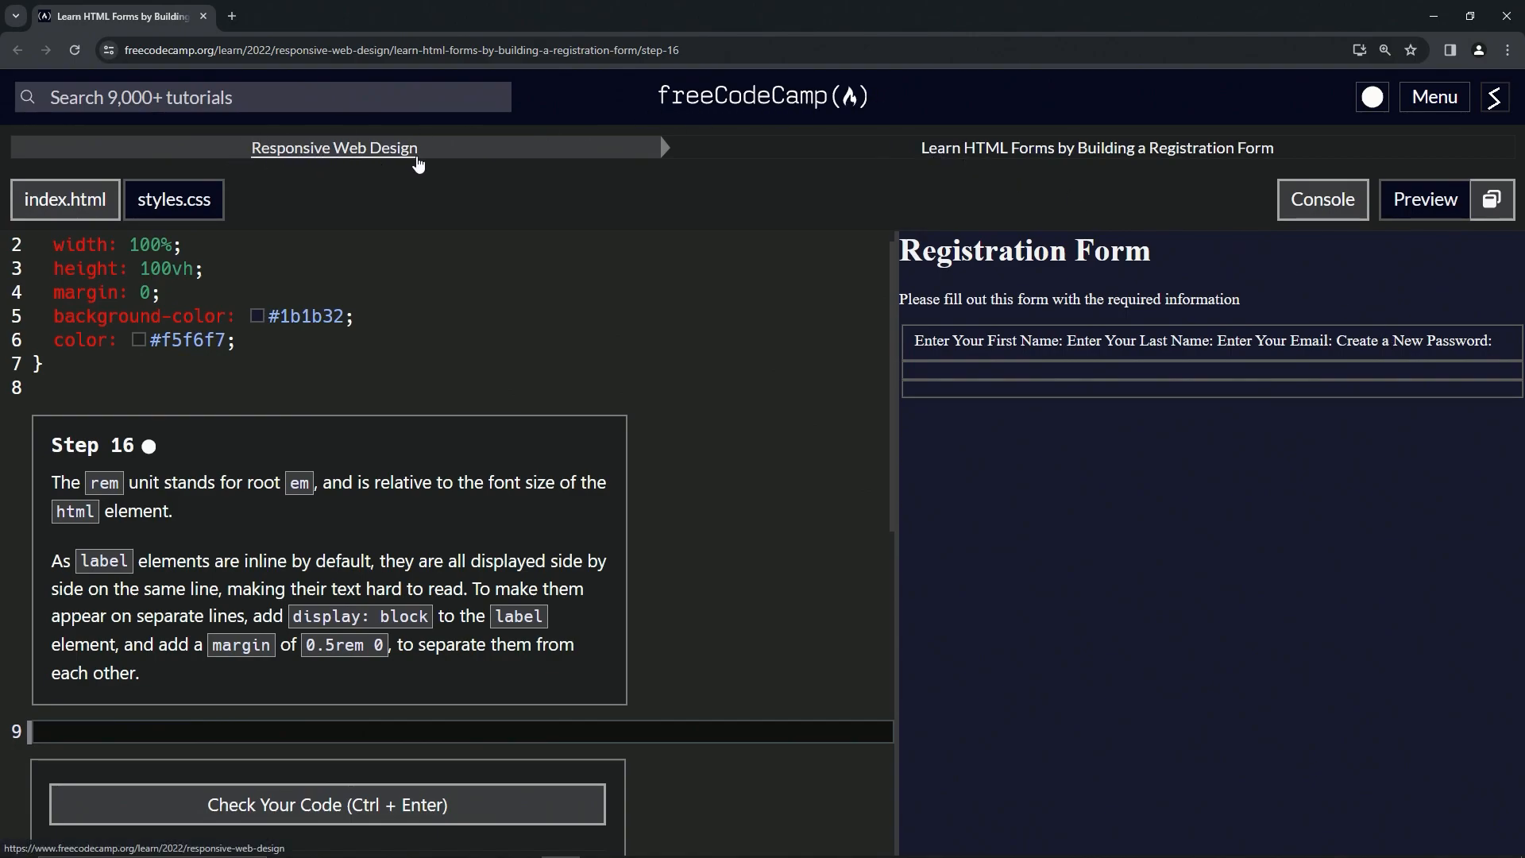
pyautogui.moveTo(1065, 168)
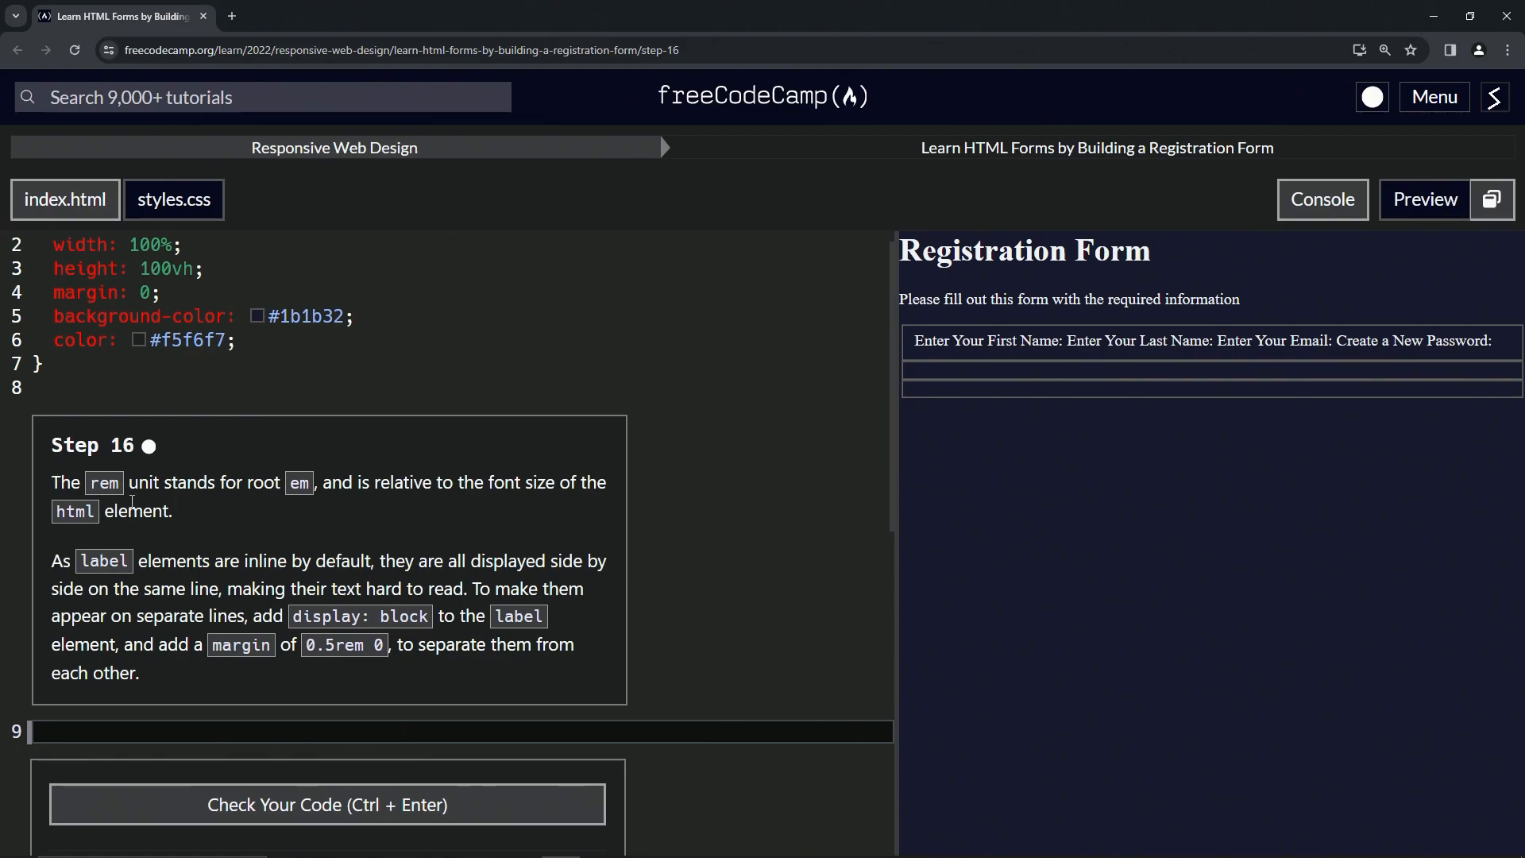
pyautogui.moveTo(304, 504)
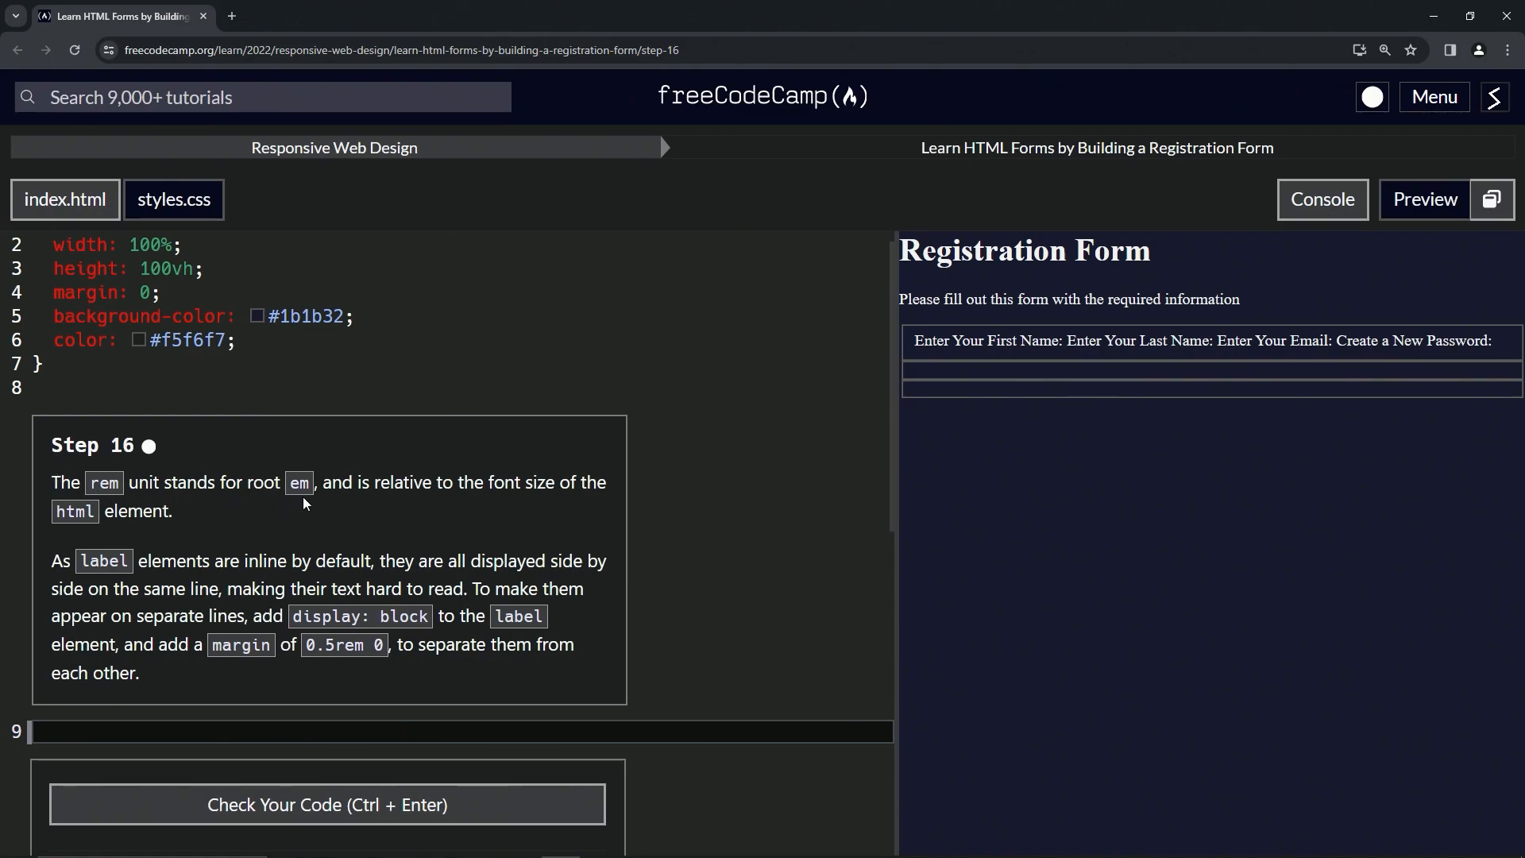
pyautogui.moveTo(490, 502)
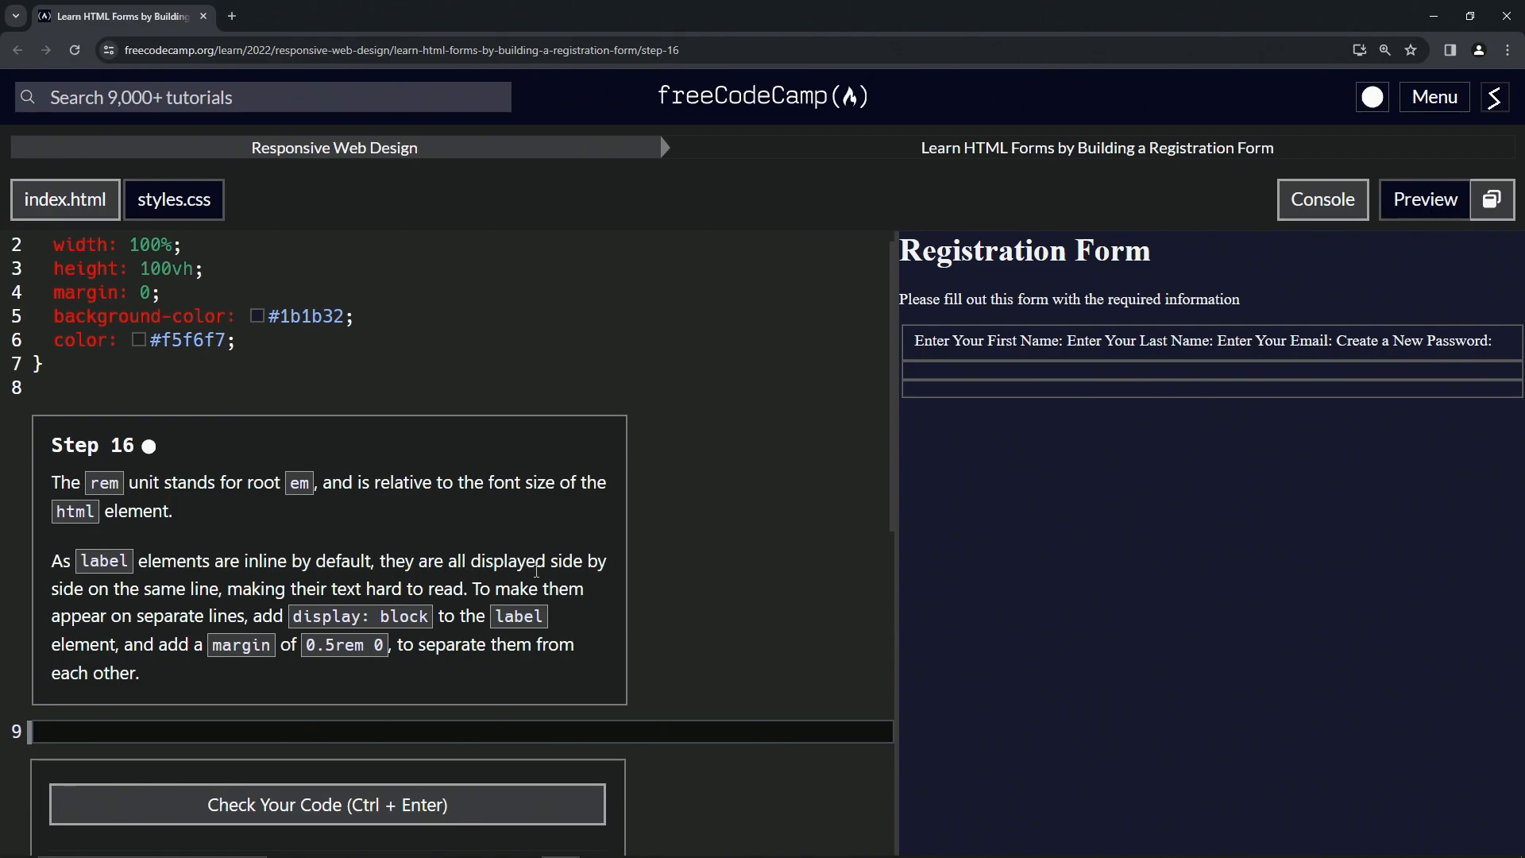
pyautogui.moveTo(199, 603)
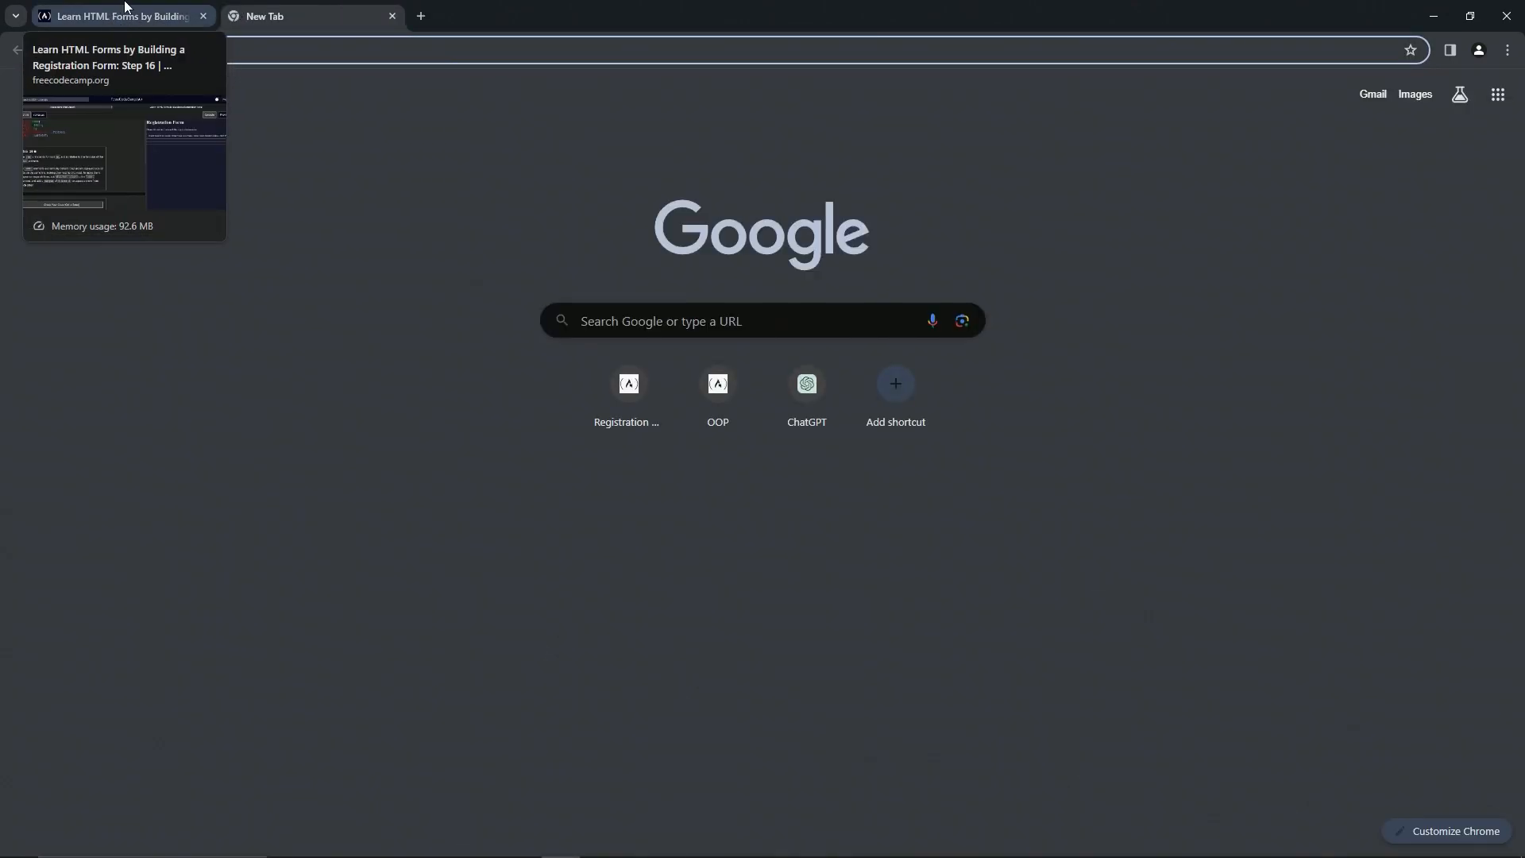
# Step: Look up the W3Schools CSS Units page, view Relative Lengths, then return to the lesson
pyautogui.click(117, 15)
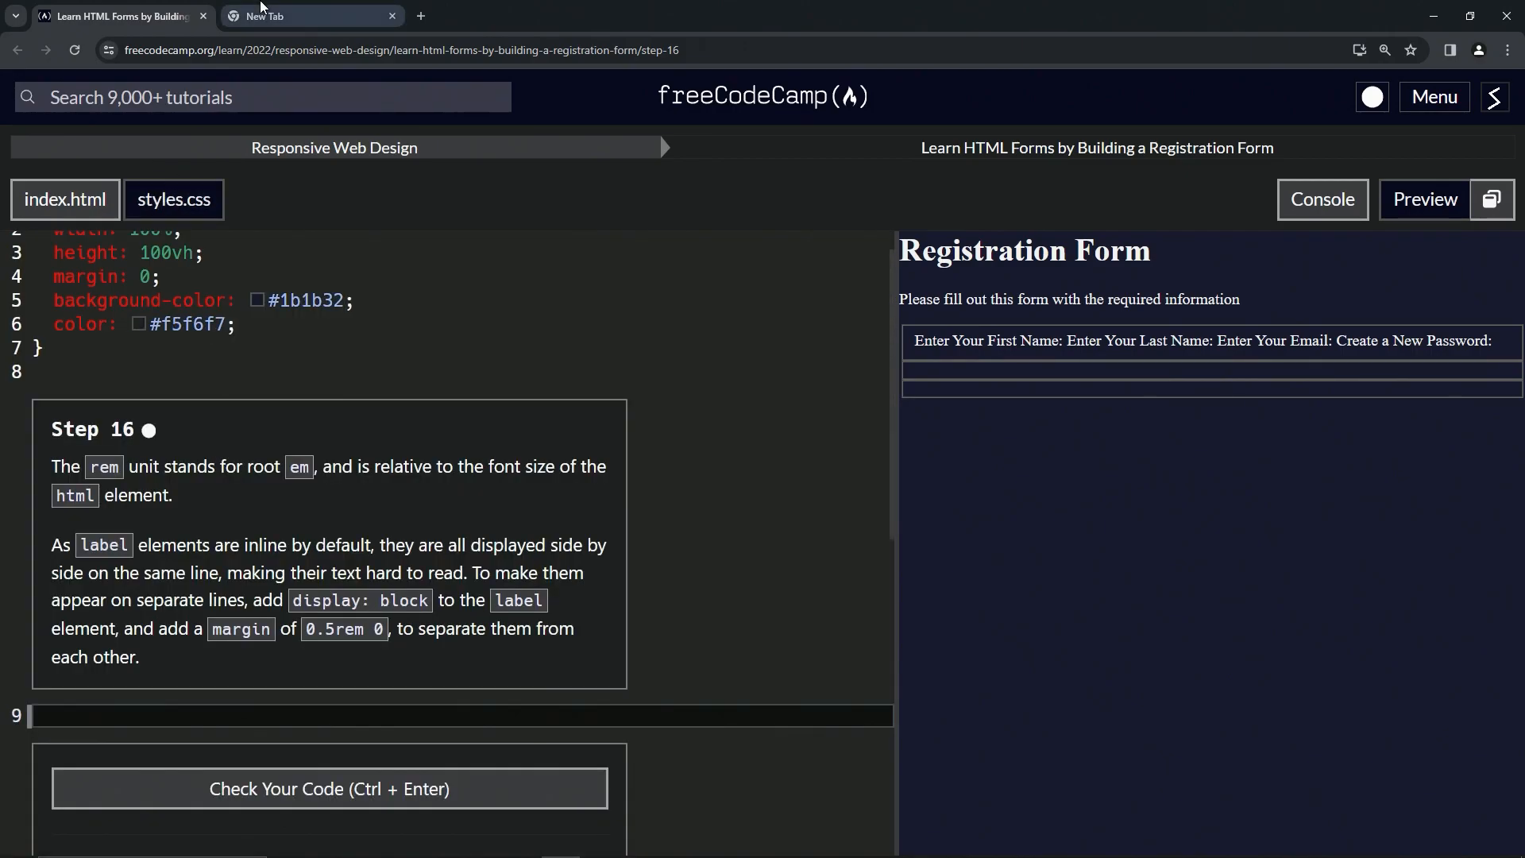
pyautogui.write('css margin')
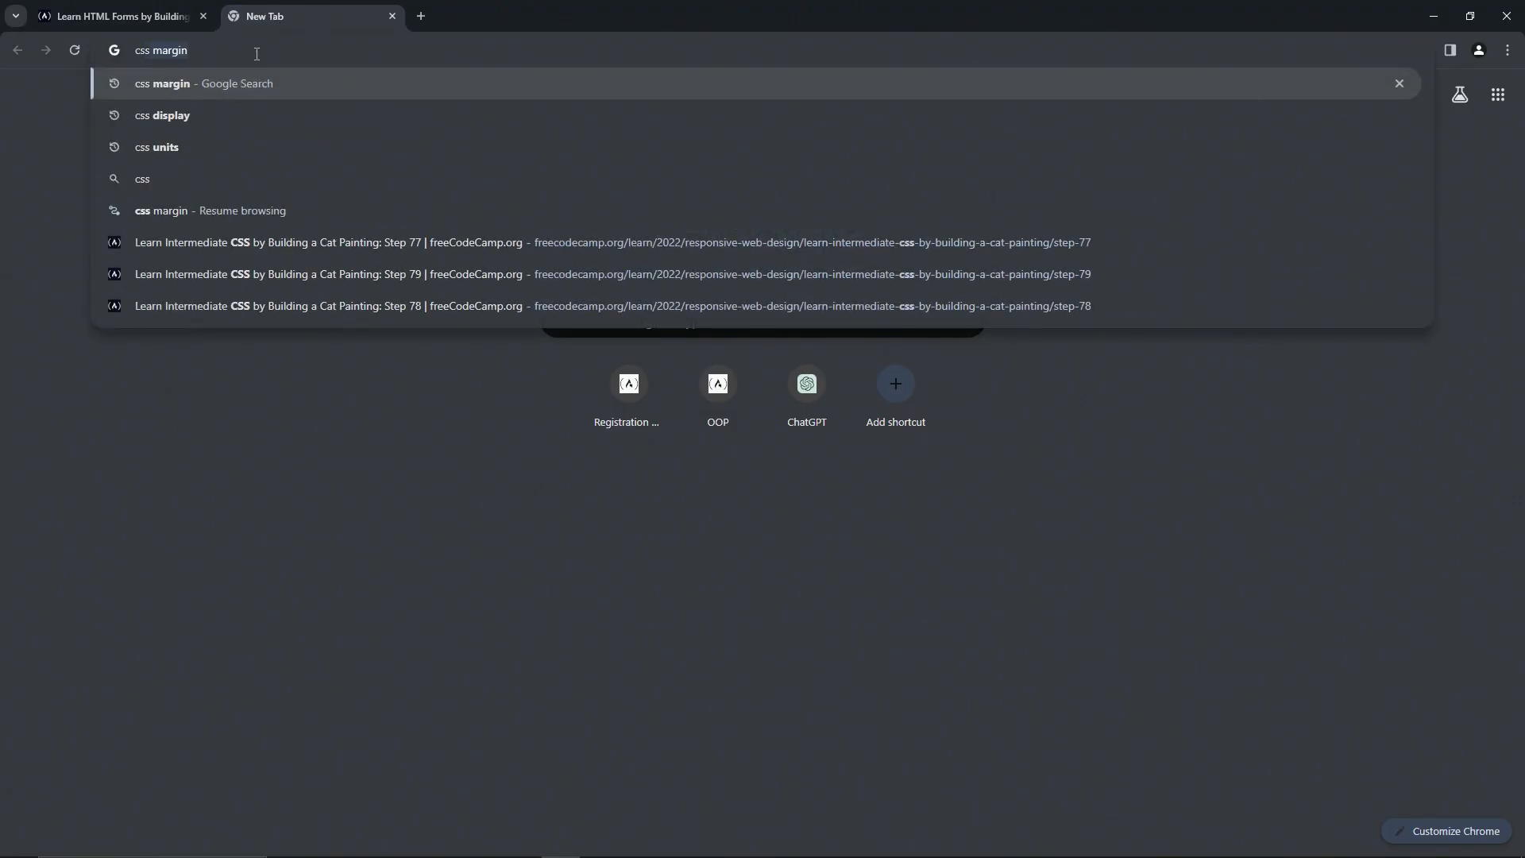
pyautogui.click(156, 147)
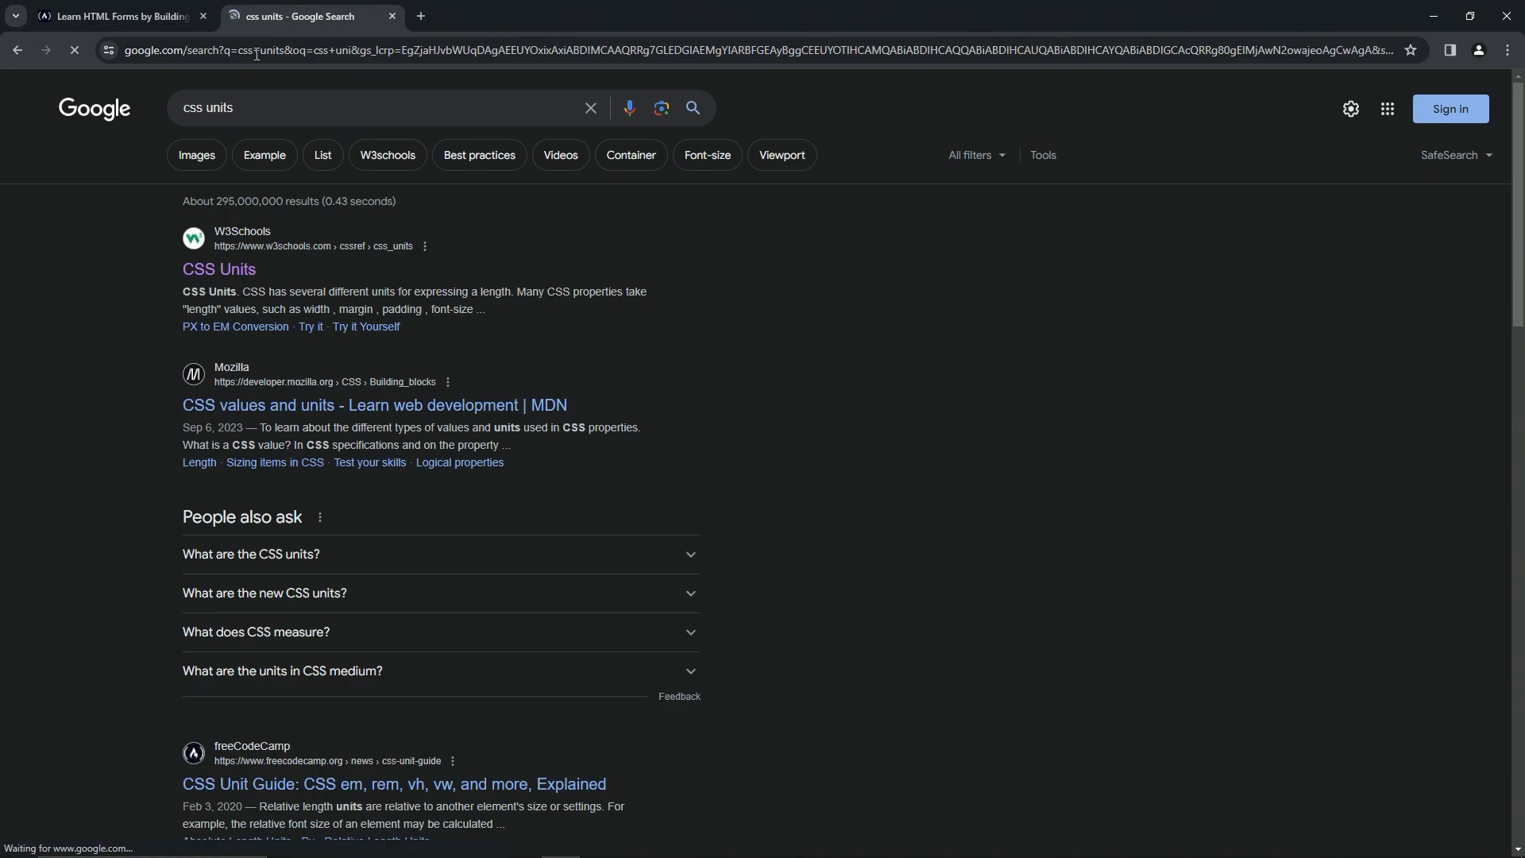
pyautogui.click(217, 270)
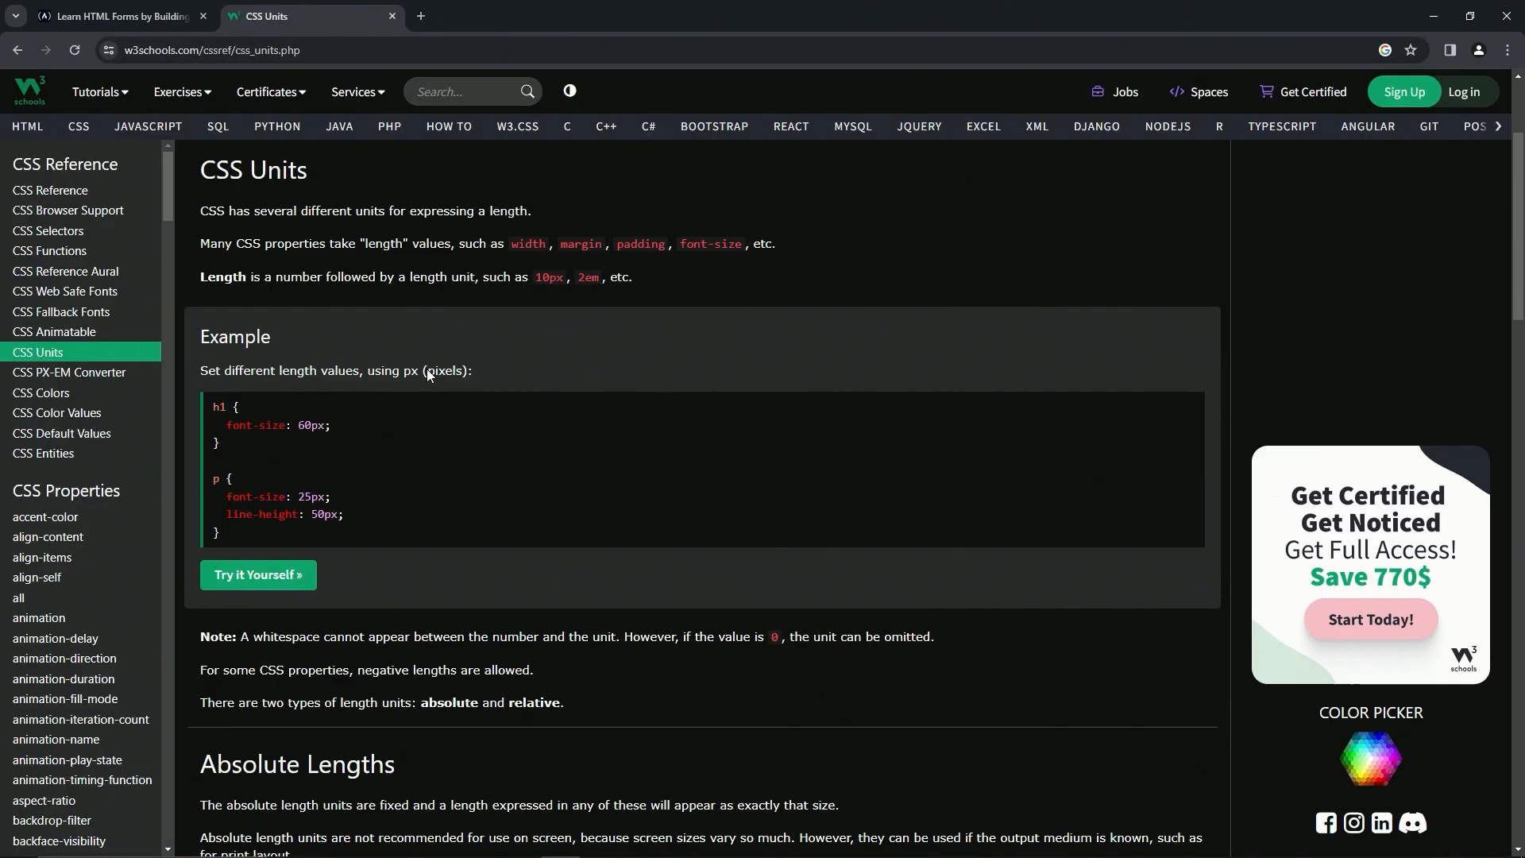
pyautogui.scroll(-3)
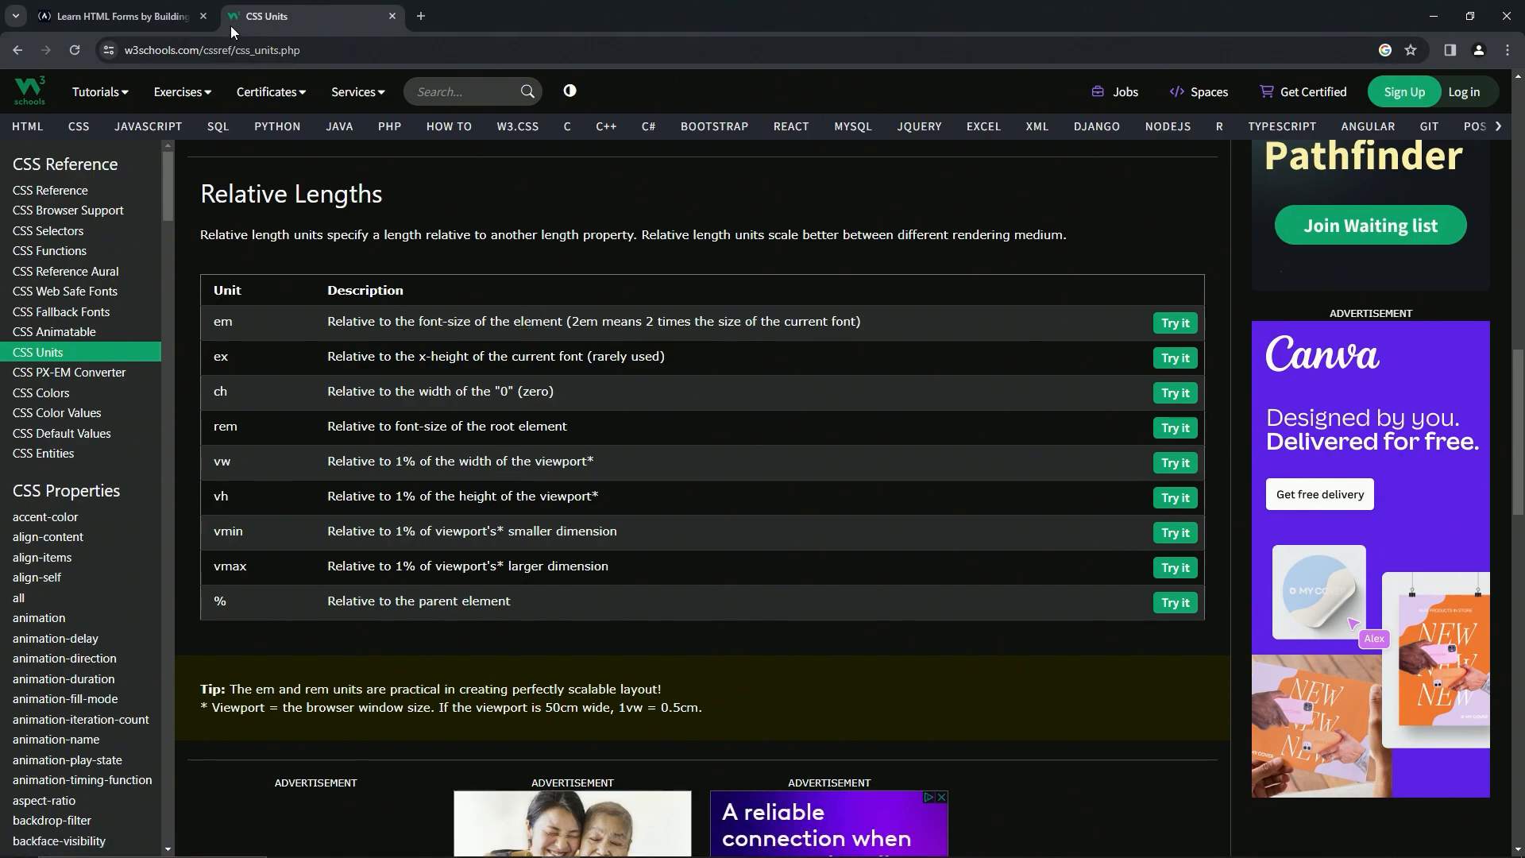
pyautogui.click(116, 16)
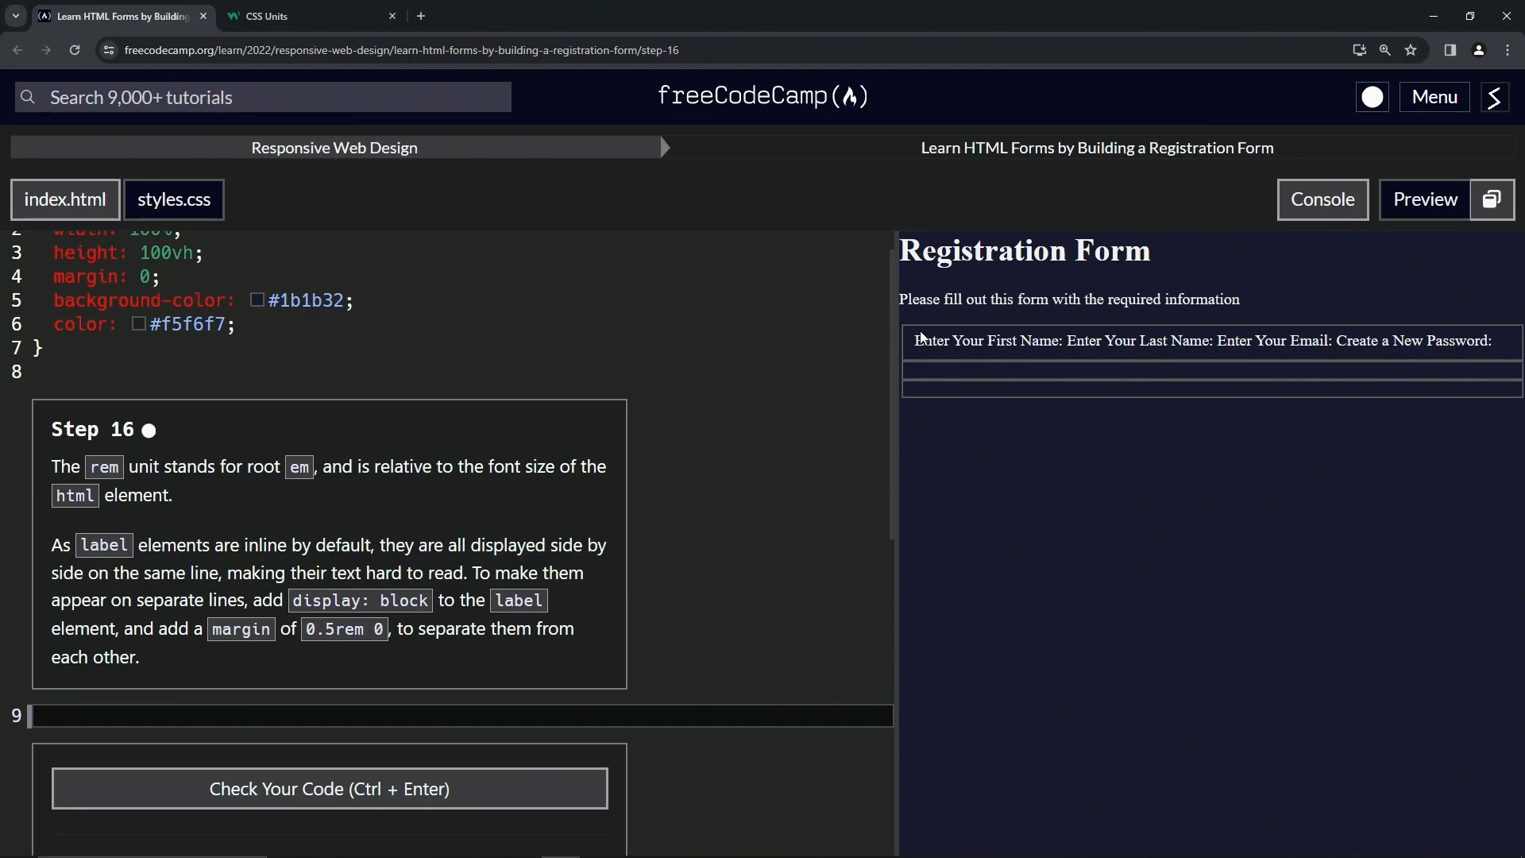
pyautogui.moveTo(921, 347)
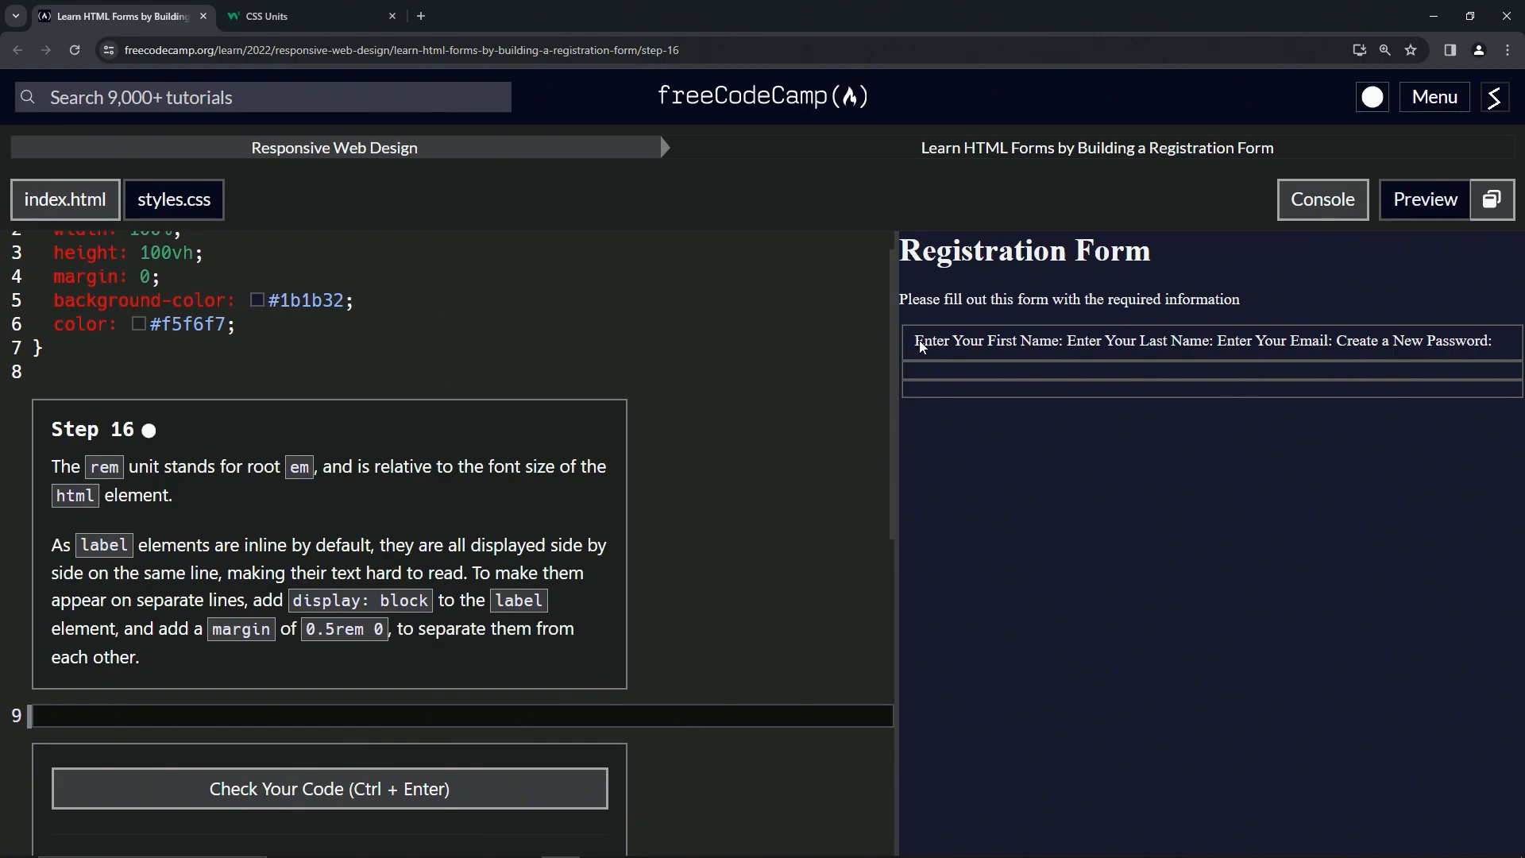
pyautogui.moveTo(684, 402)
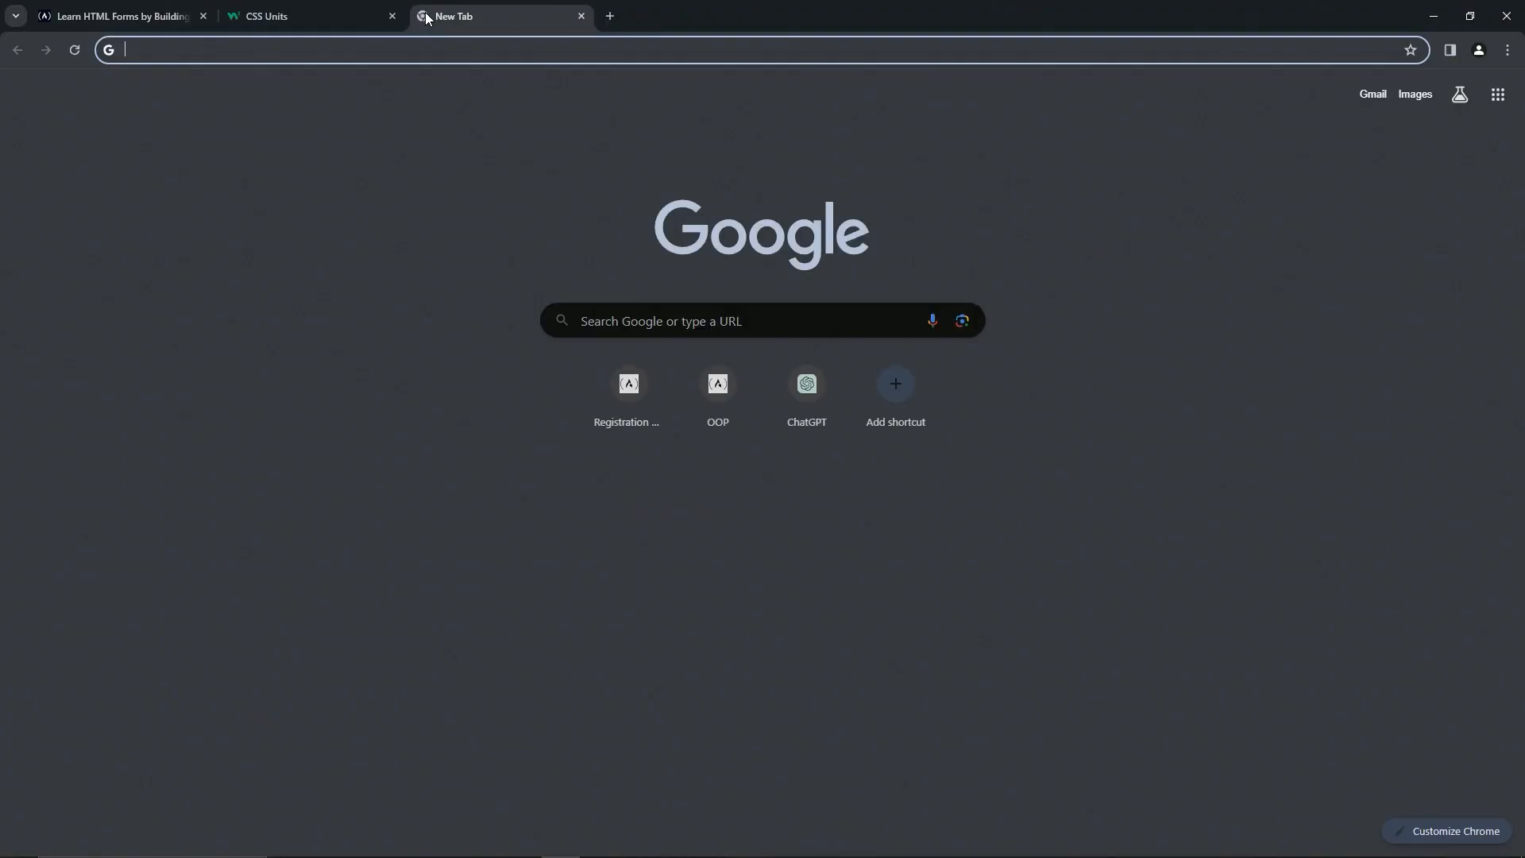
# Step: Open W3Schools' CSS display property page, review its property values, and return to Step 16
pyautogui.write('display css')
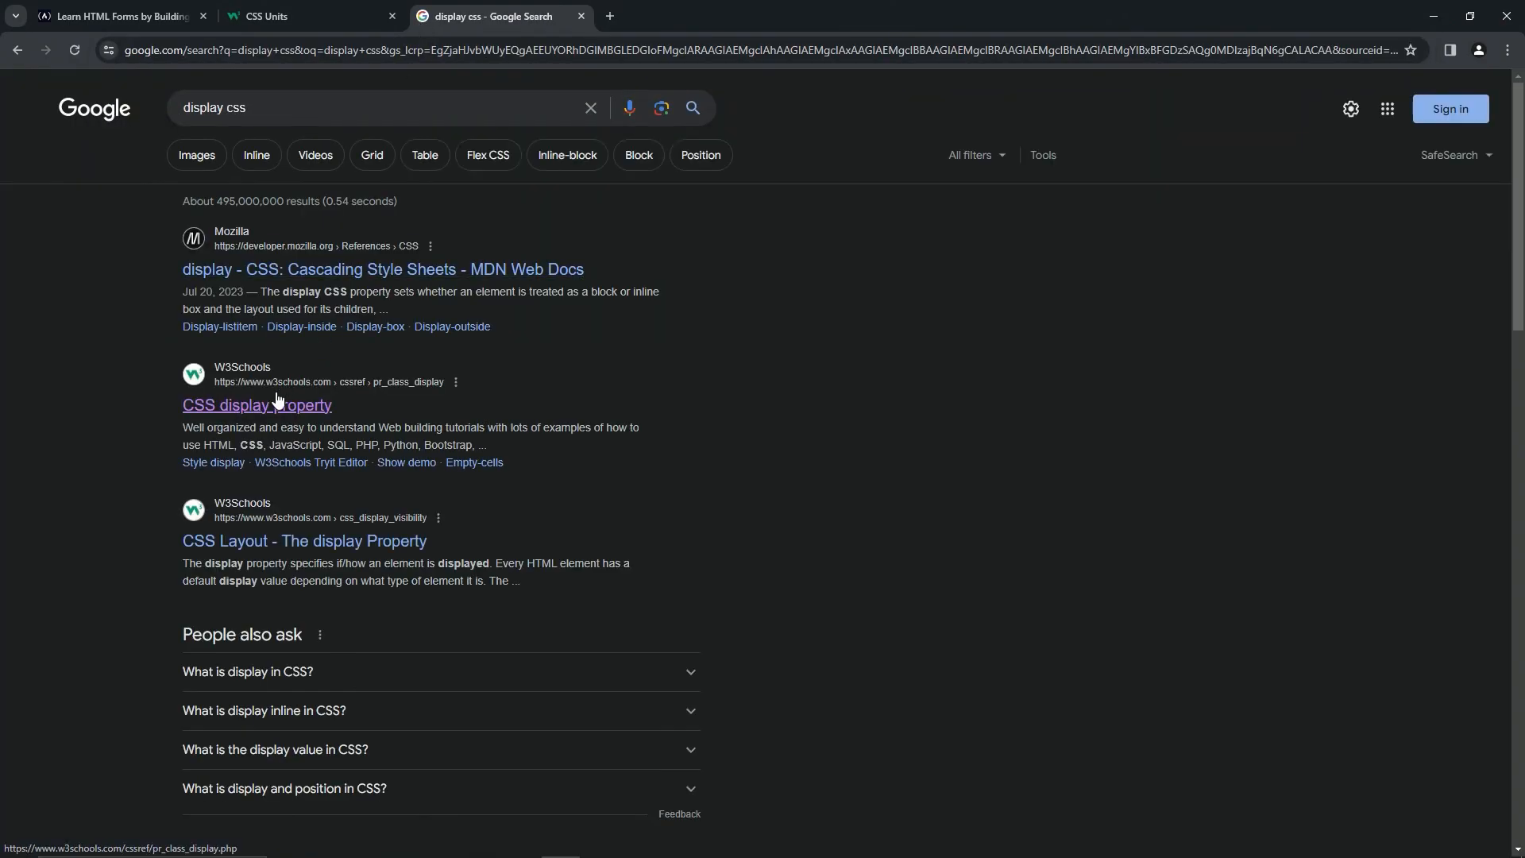
pyautogui.click(257, 404)
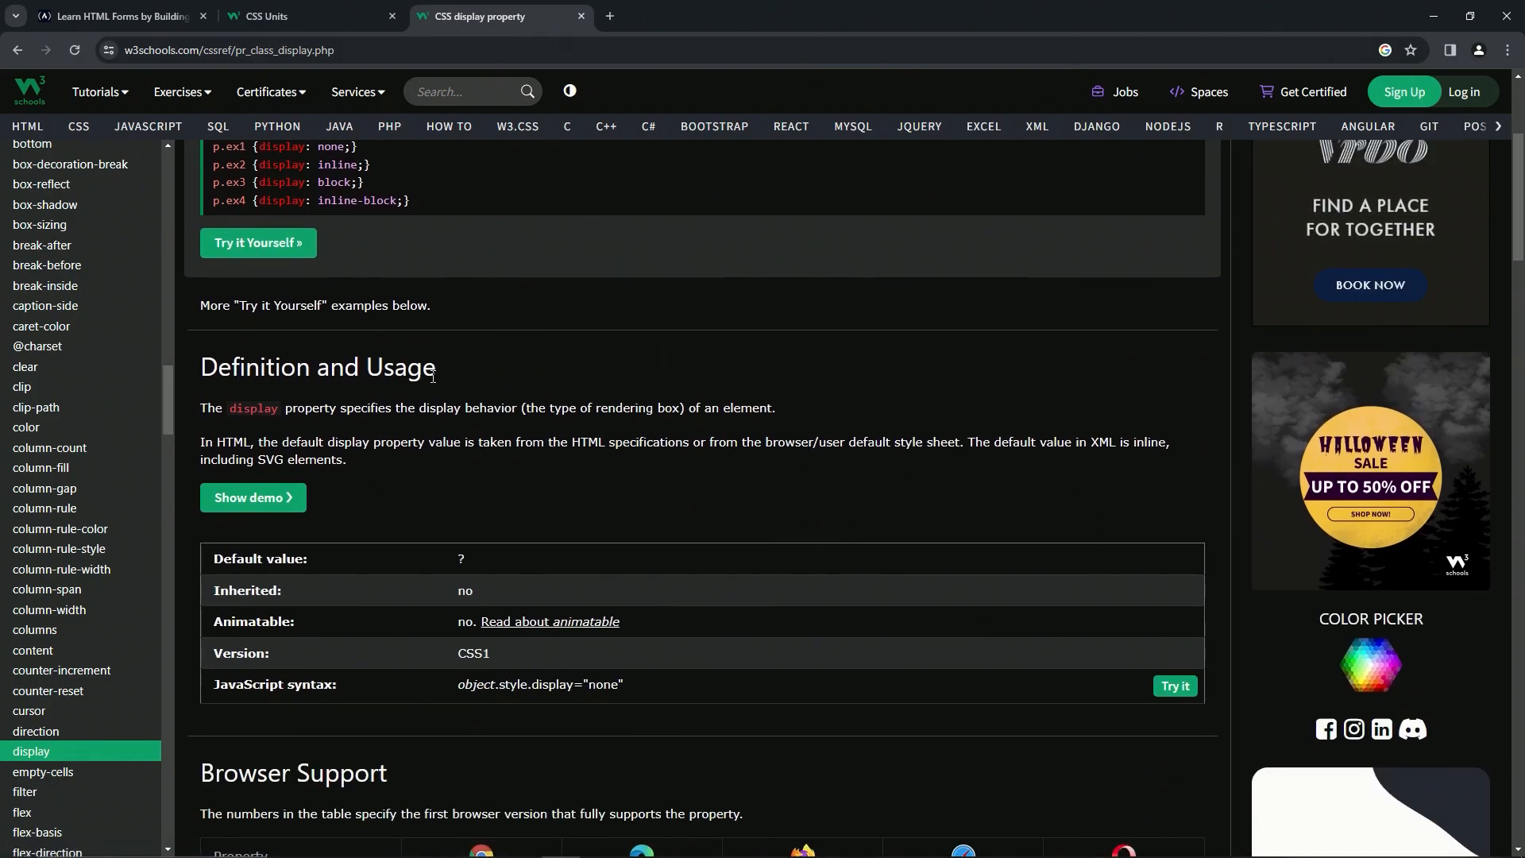
pyautogui.moveTo(321, 424)
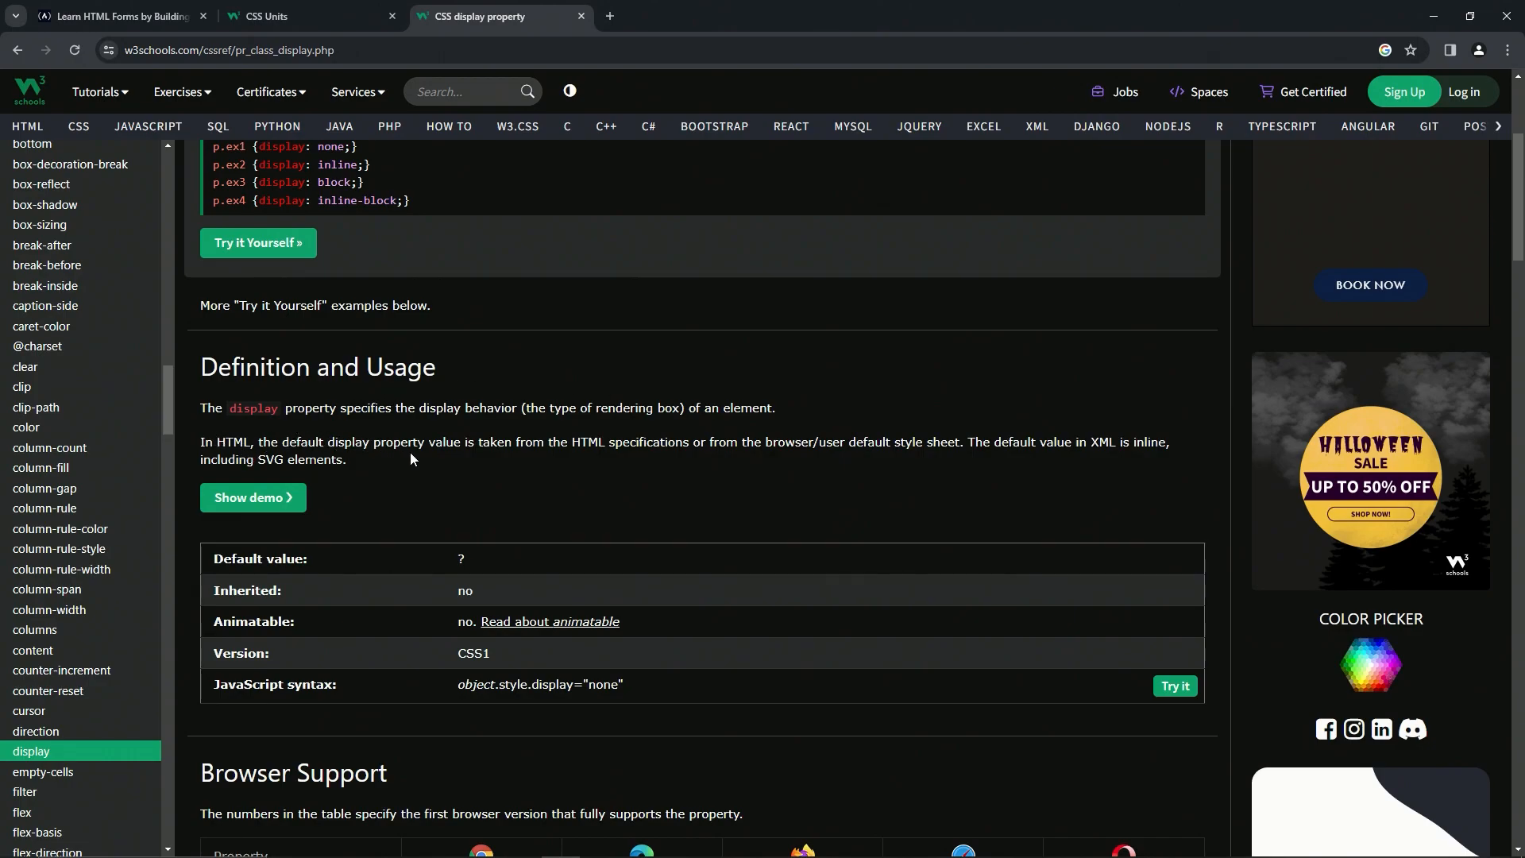
pyautogui.moveTo(603, 457)
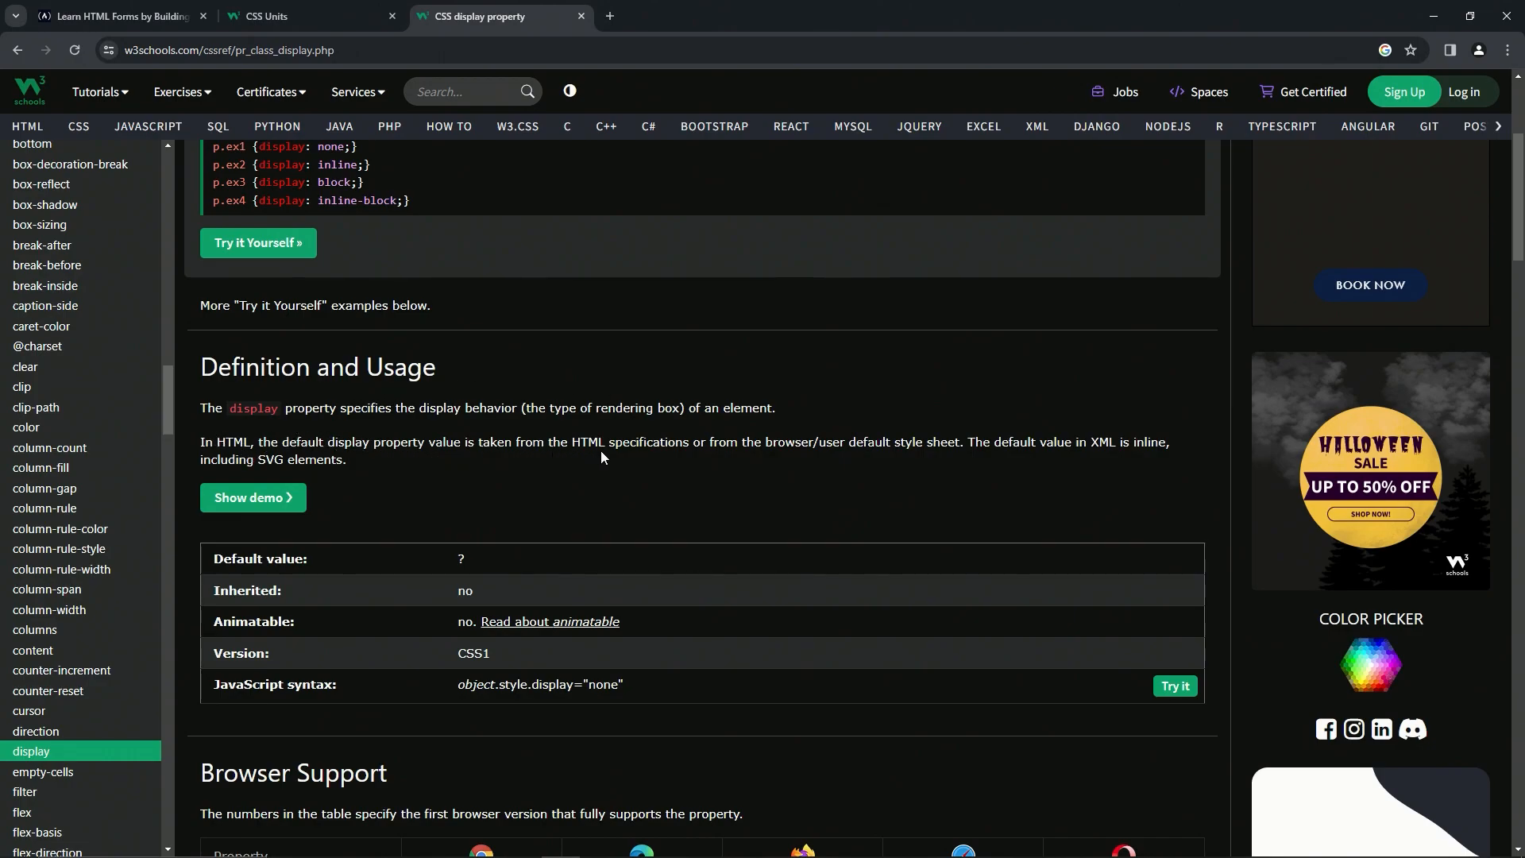
pyautogui.moveTo(797, 460)
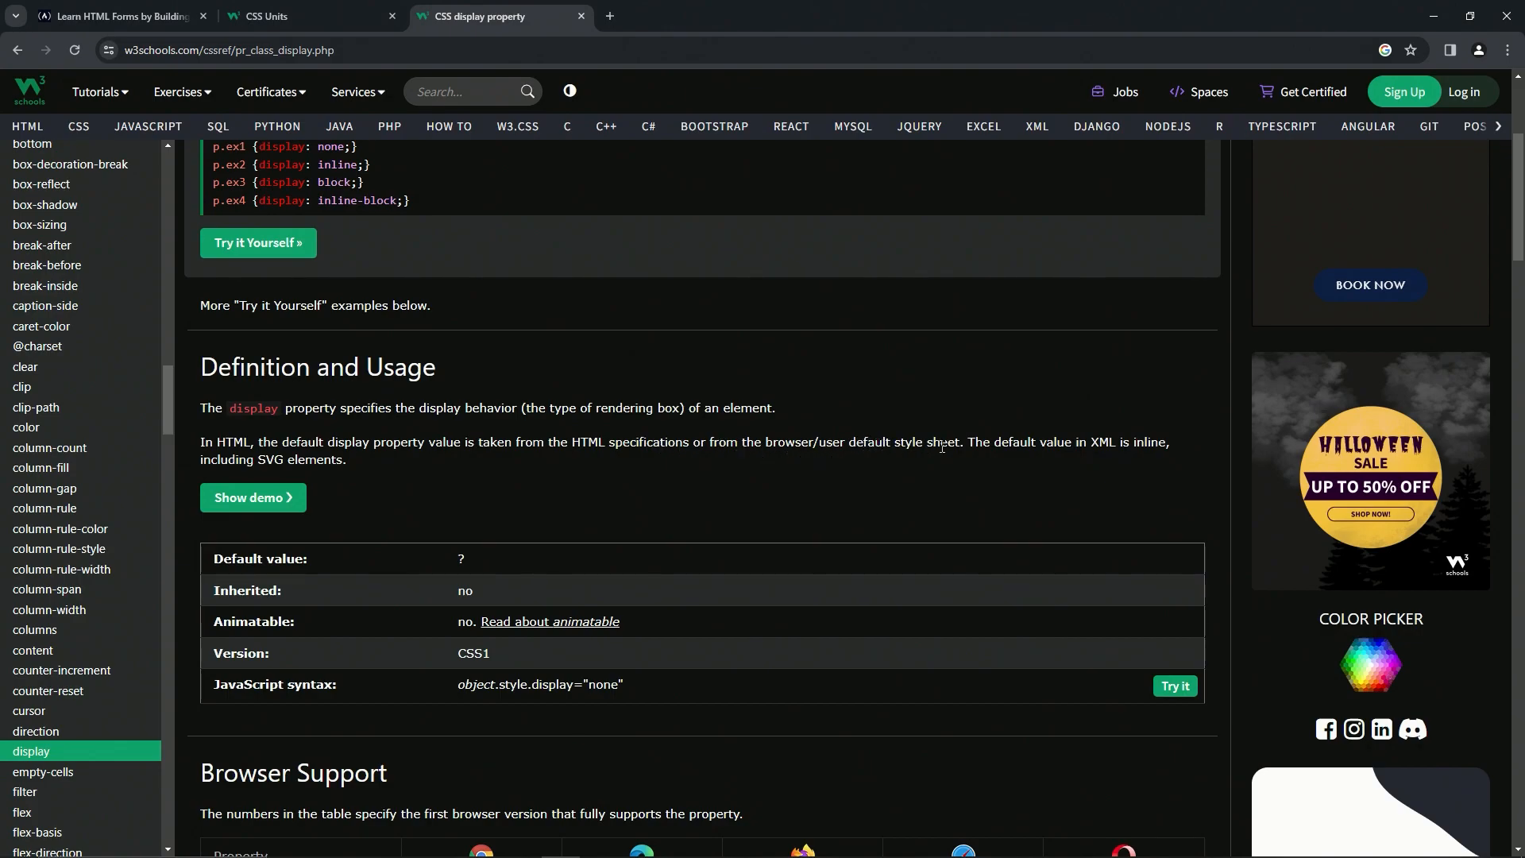
pyautogui.moveTo(1084, 457)
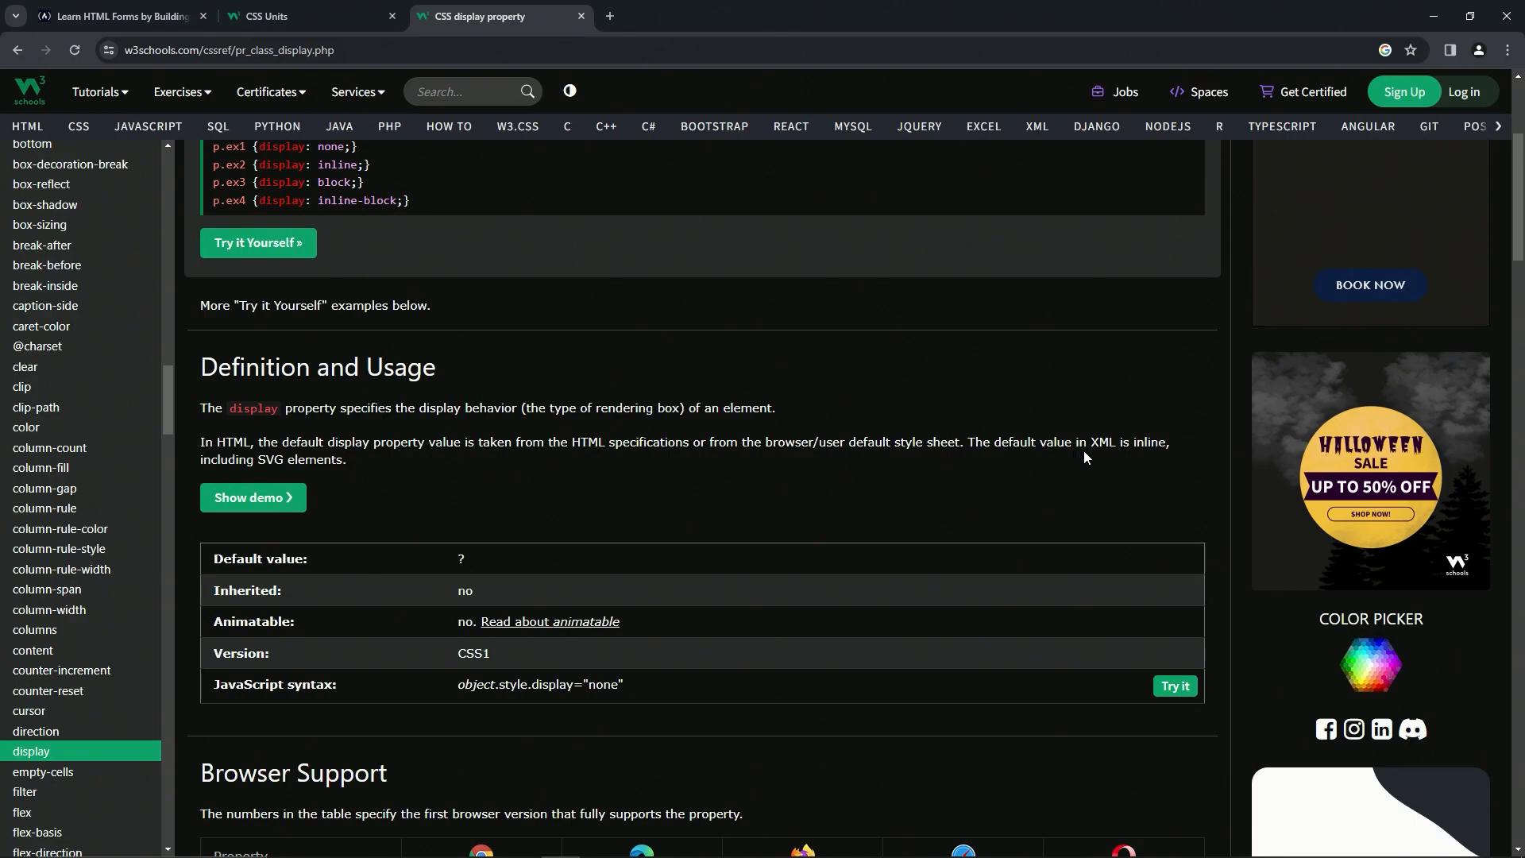
pyautogui.moveTo(244, 457)
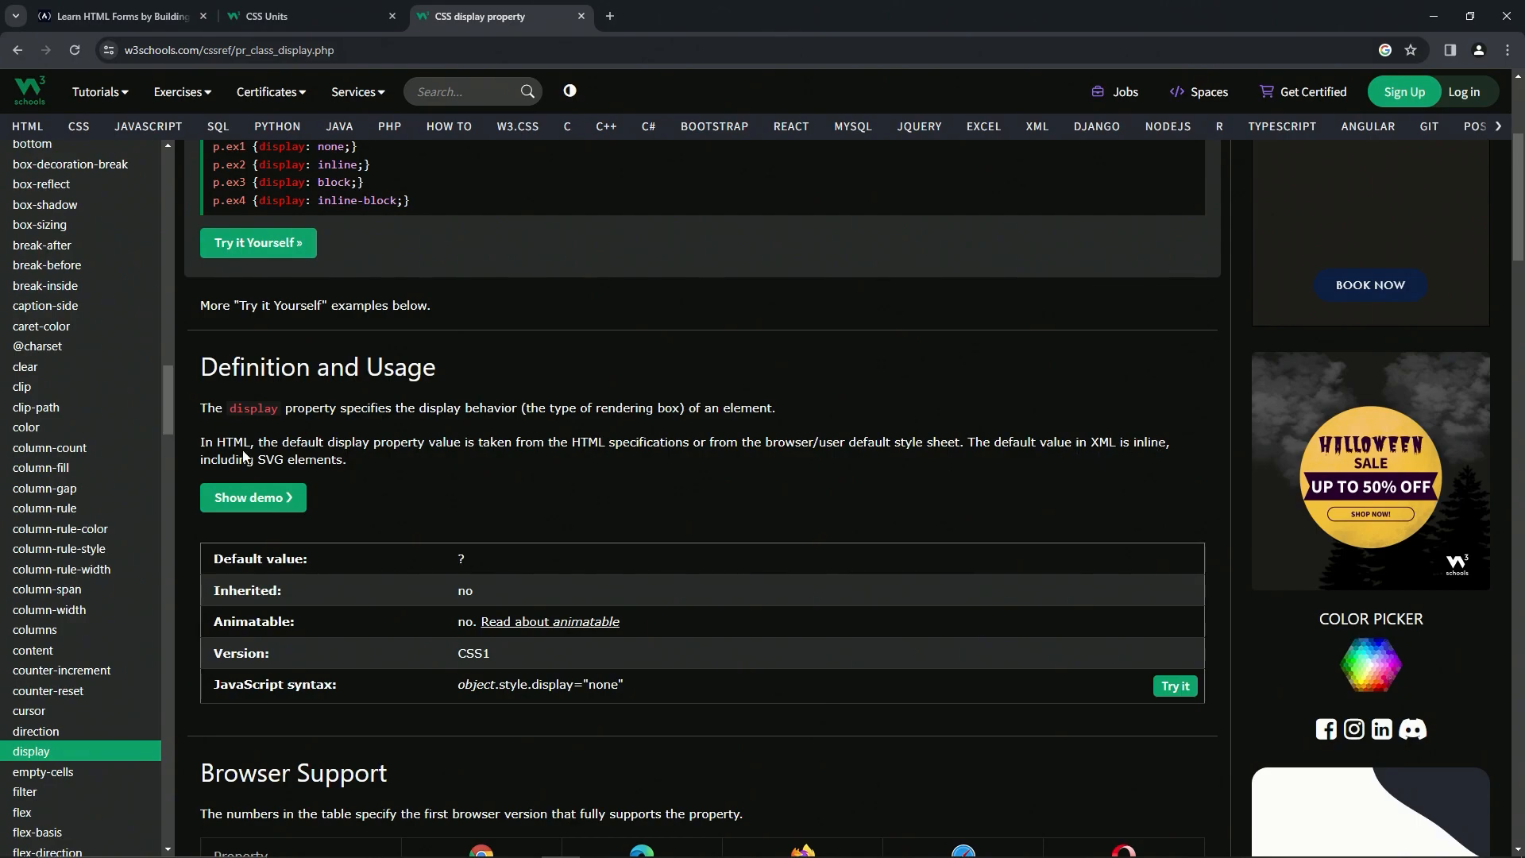
pyautogui.moveTo(364, 455)
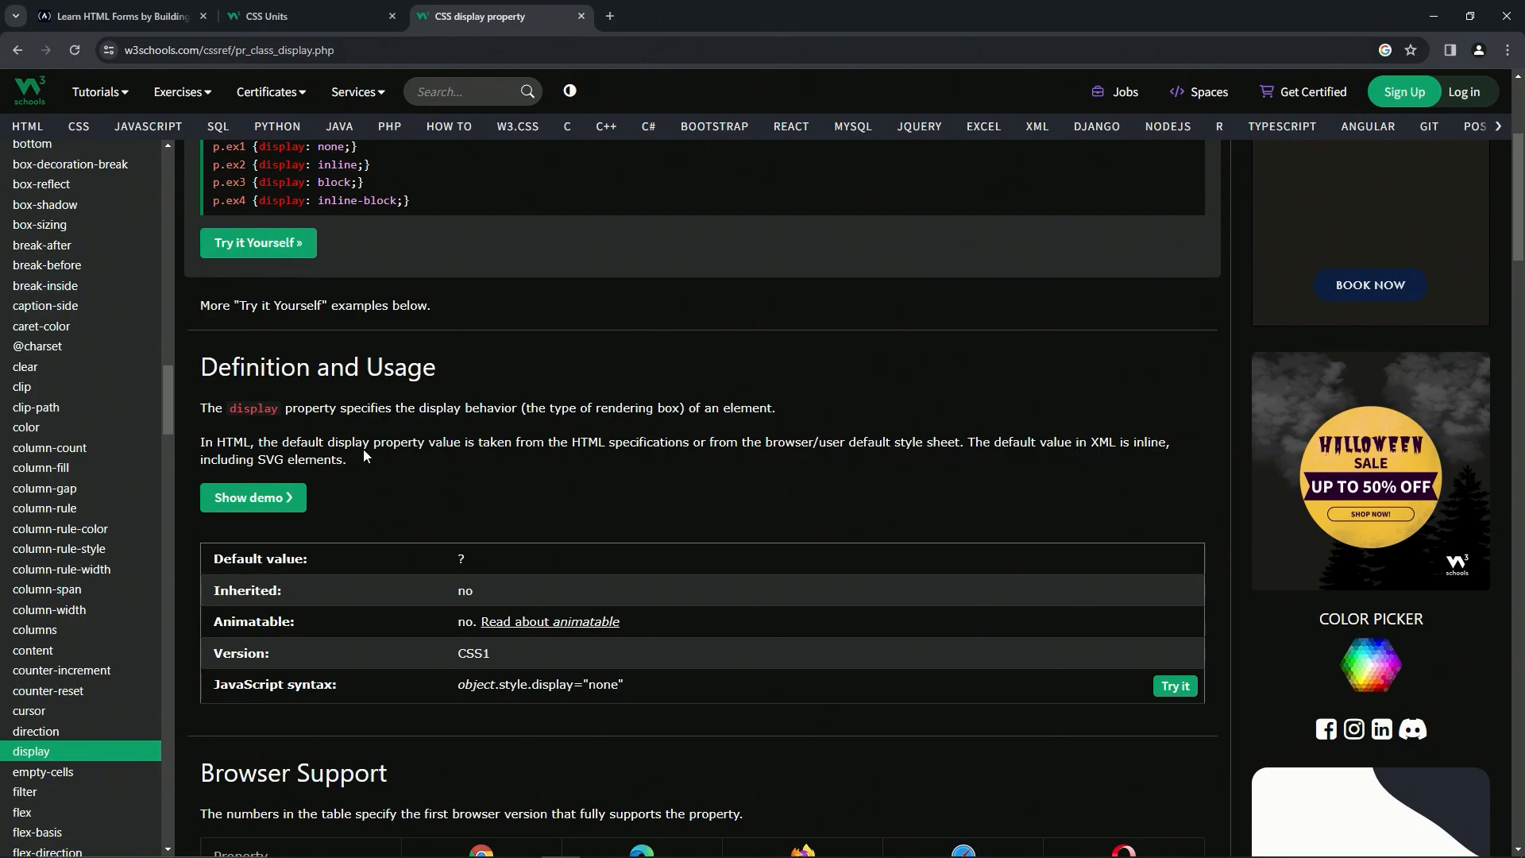
pyautogui.moveTo(441, 425)
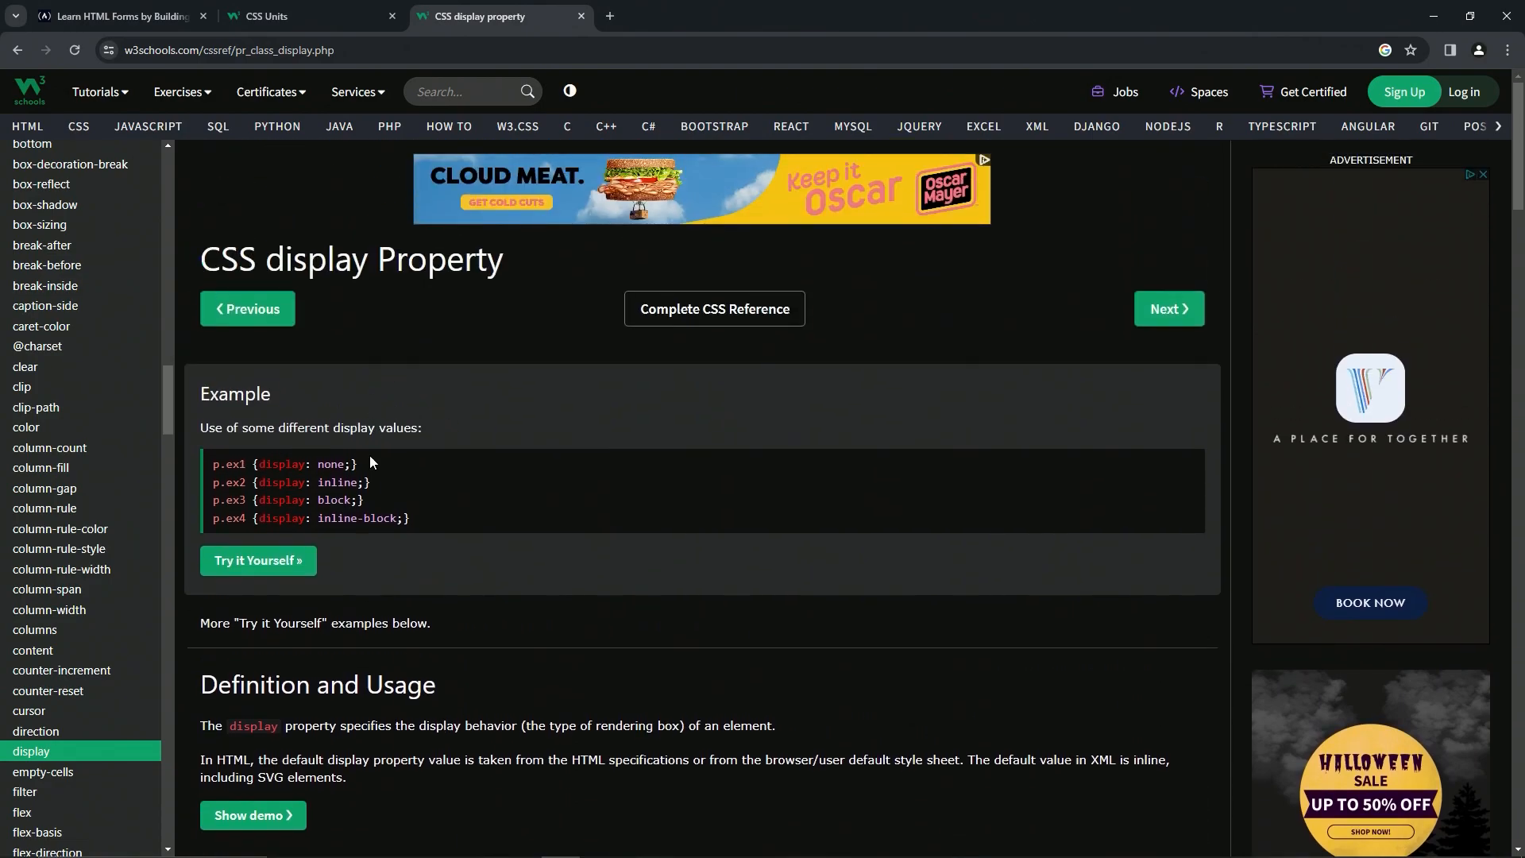
pyautogui.scroll(-3)
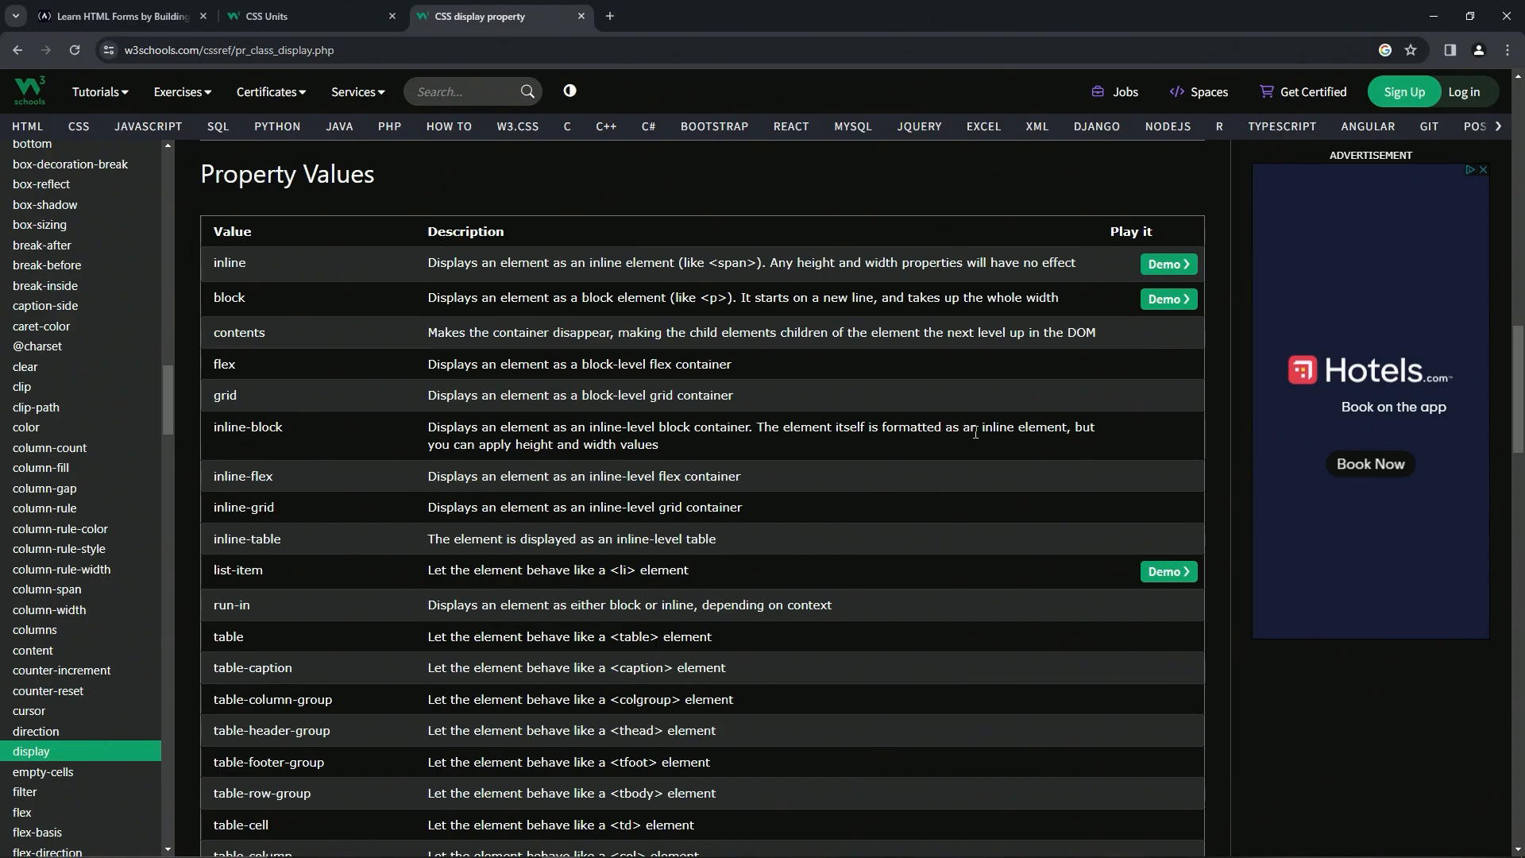
pyautogui.moveTo(480, 458)
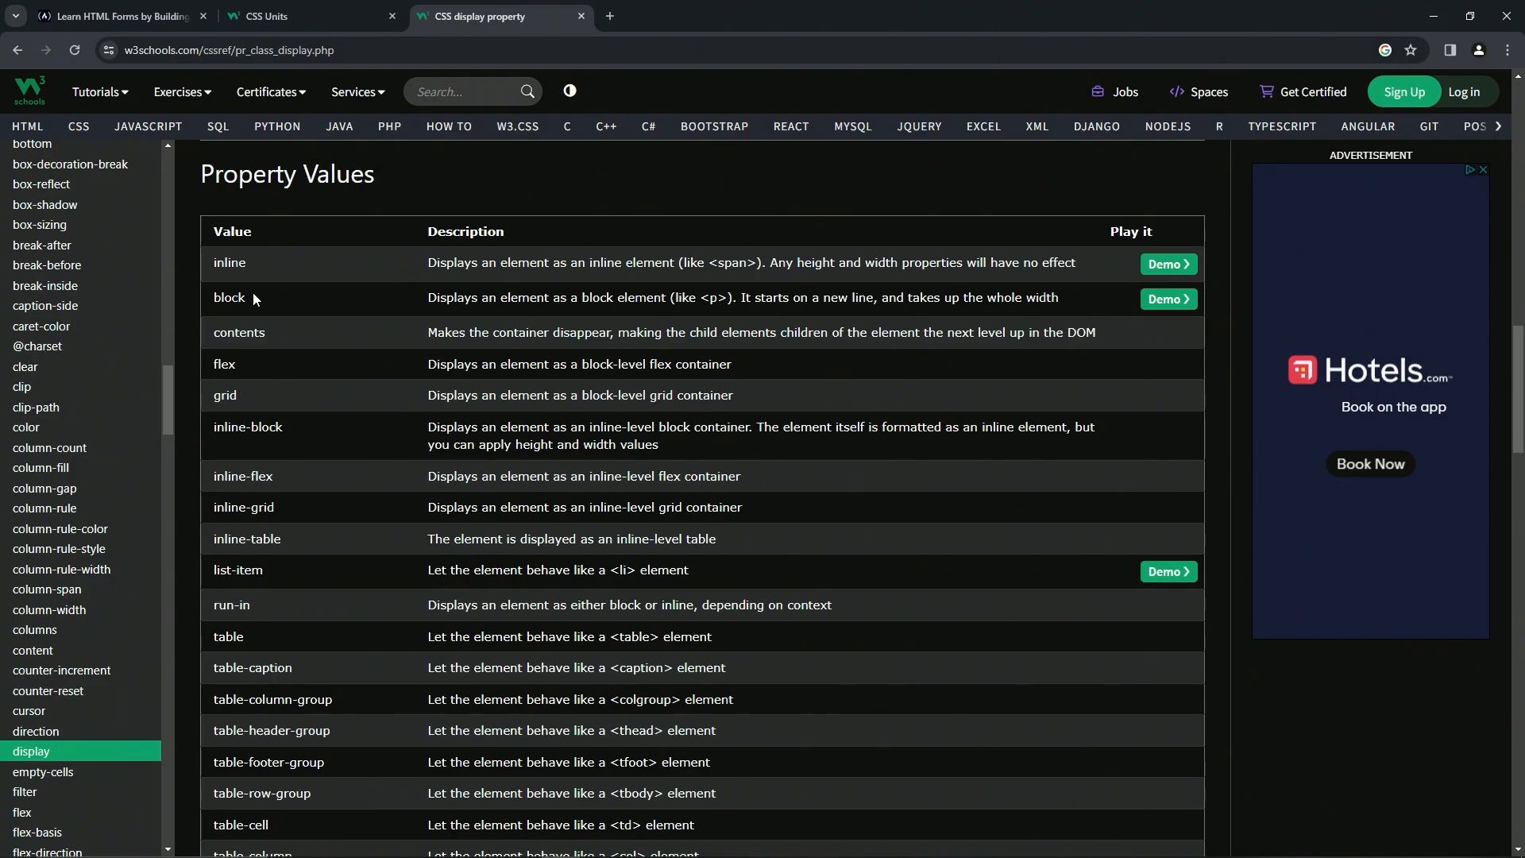
pyautogui.moveTo(461, 317)
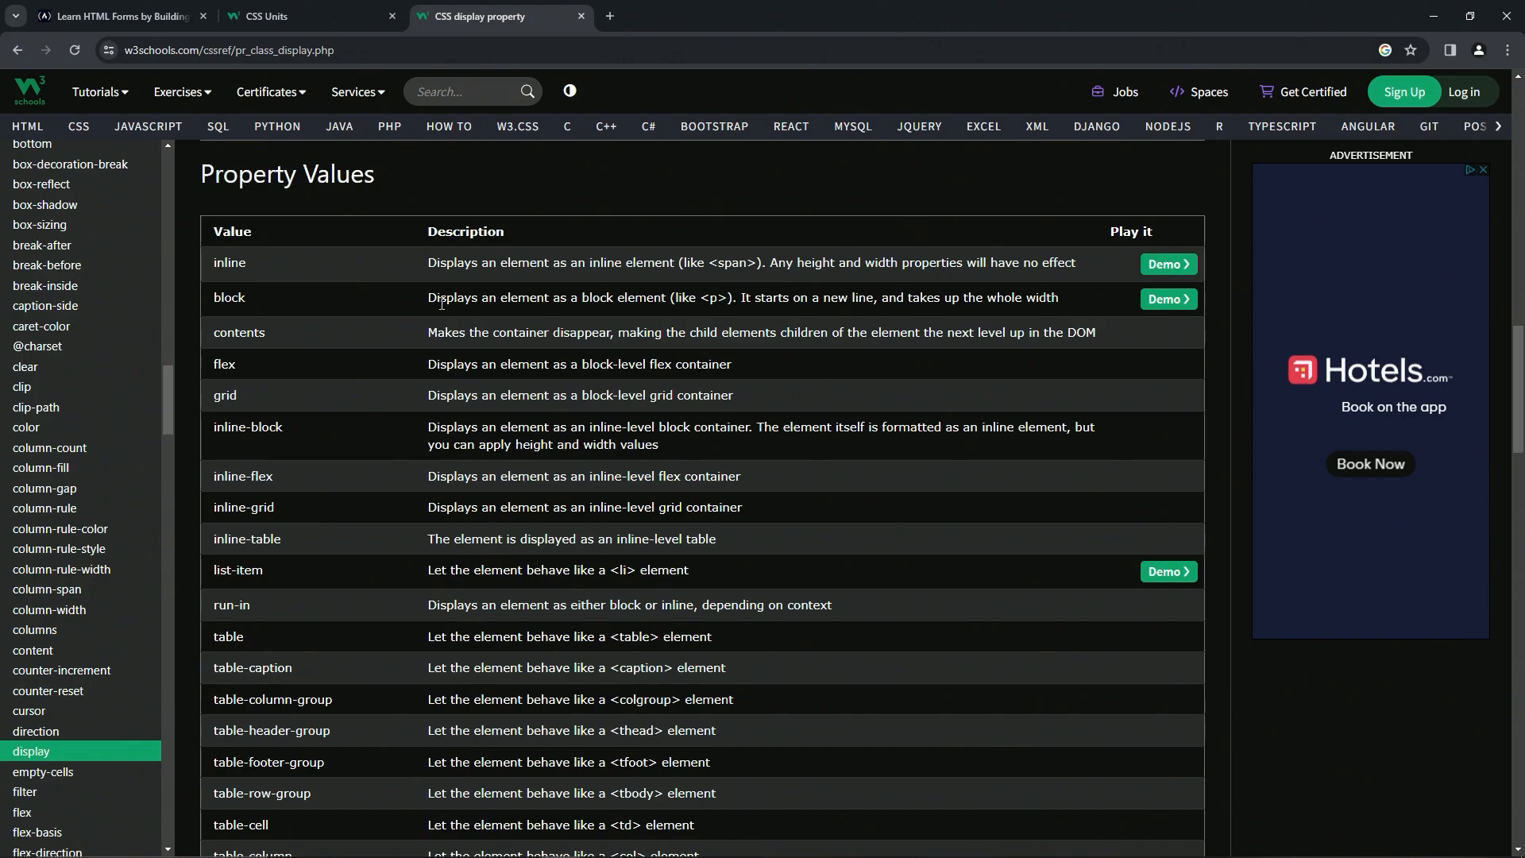
pyautogui.moveTo(520, 312)
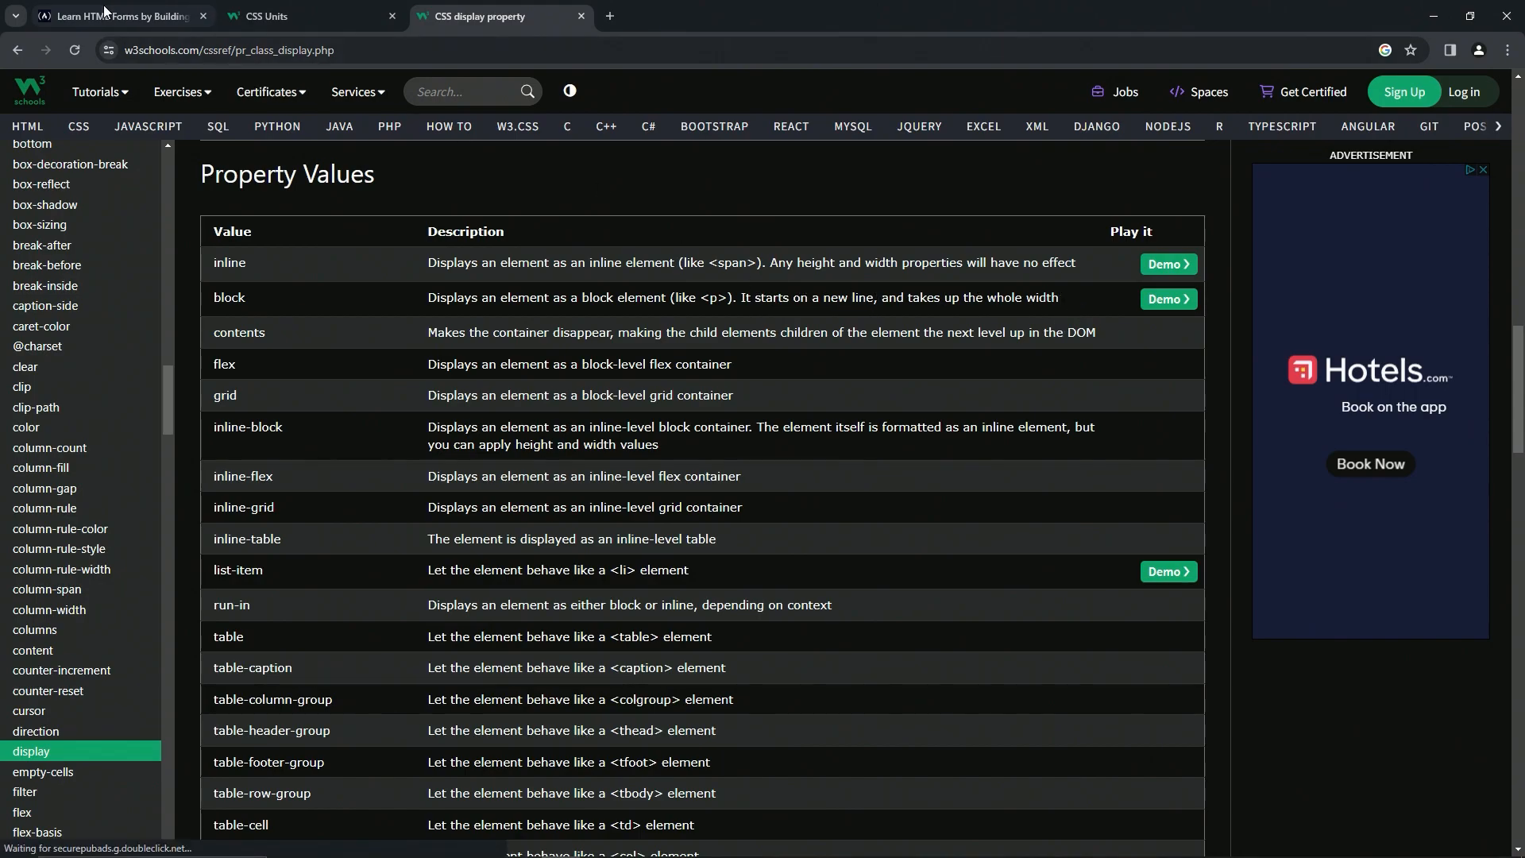
pyautogui.click(112, 17)
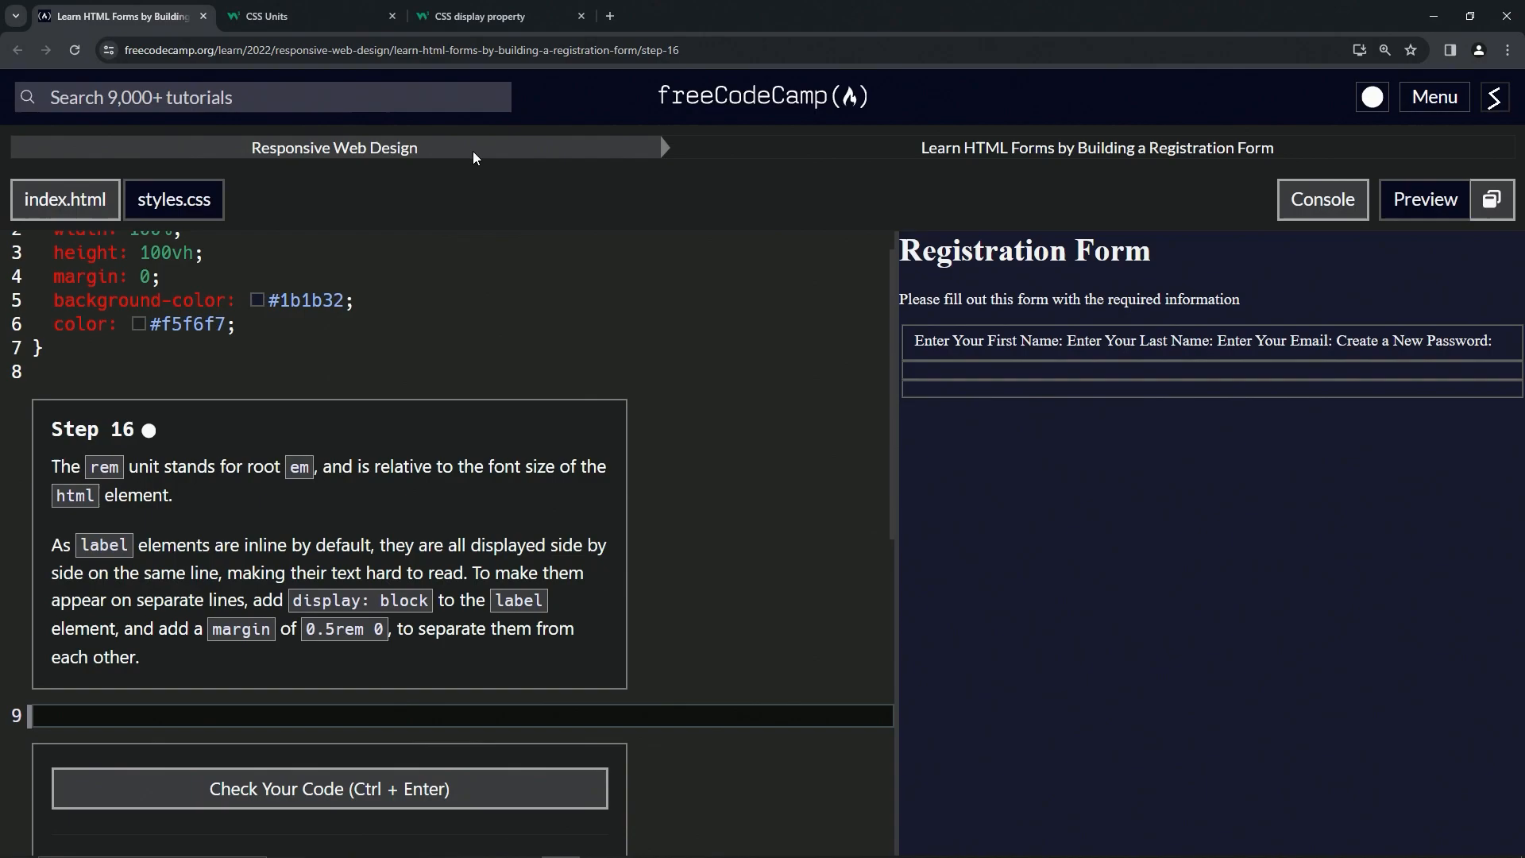
pyautogui.moveTo(1041, 329)
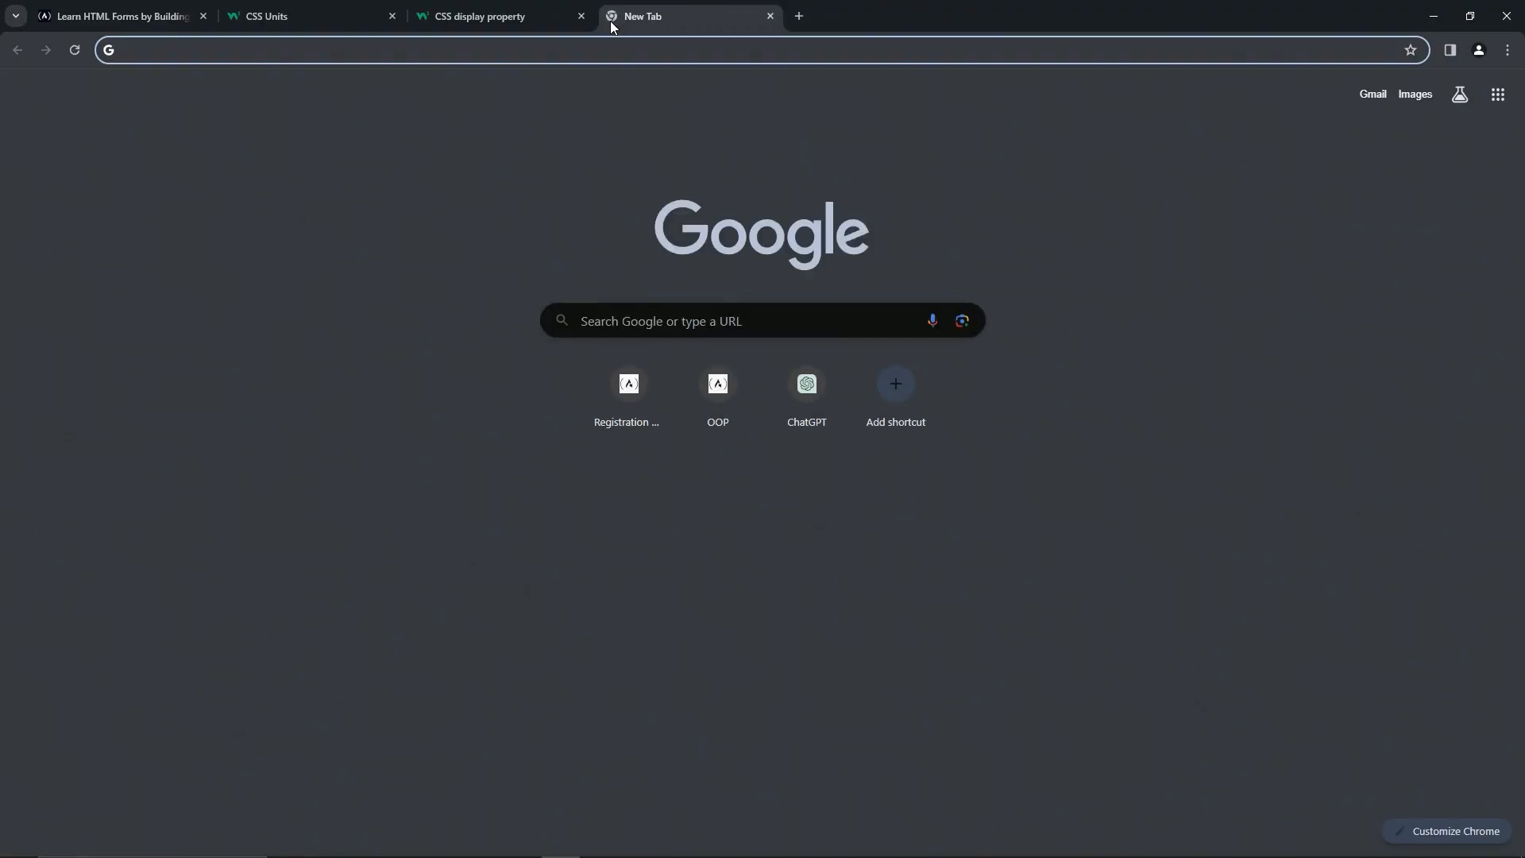
pyautogui.write('css units')
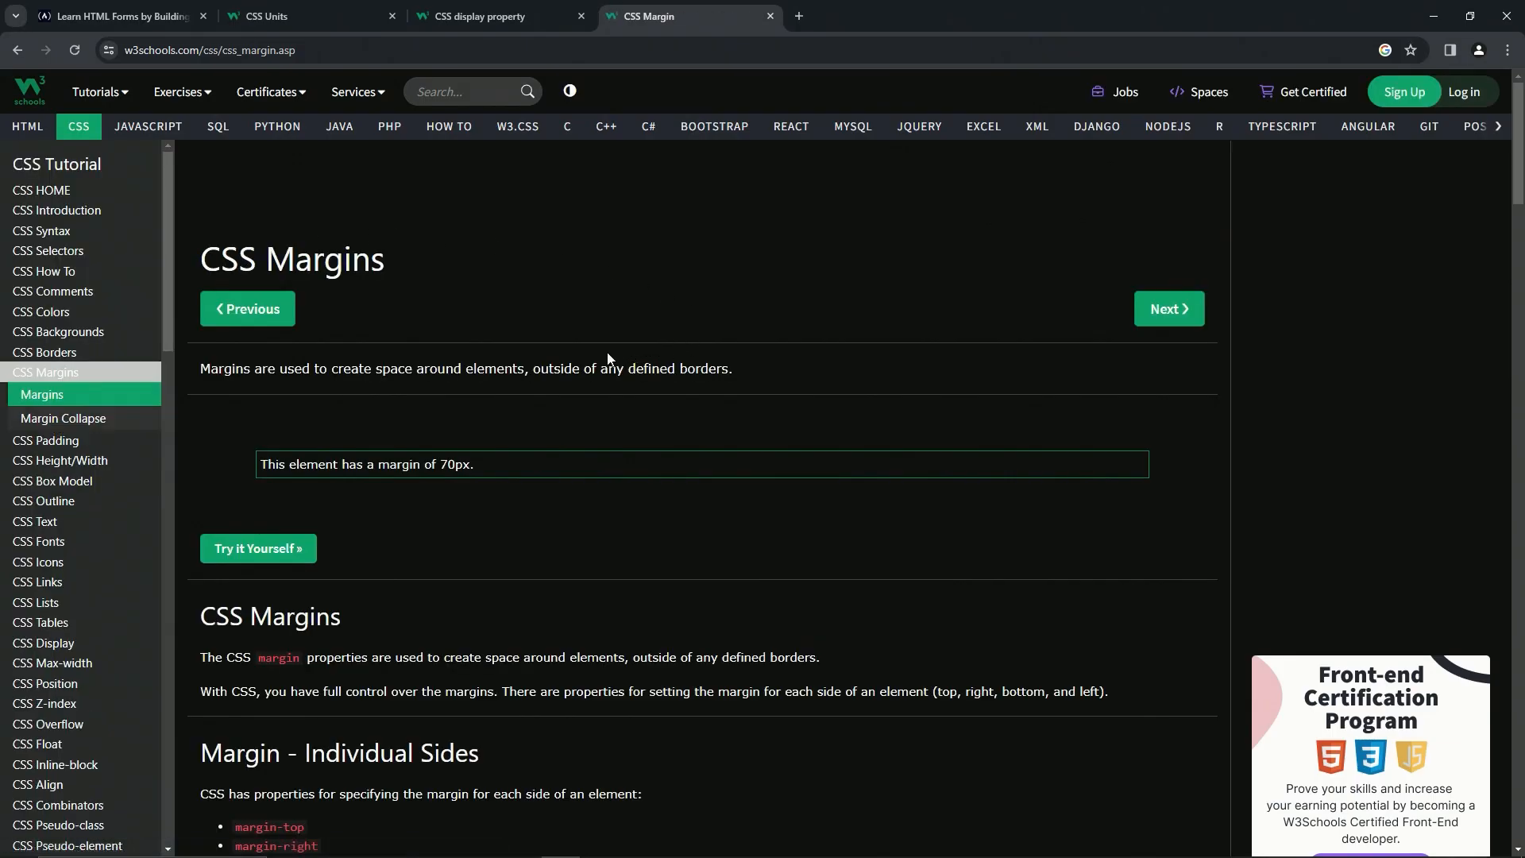
pyautogui.scroll(-3)
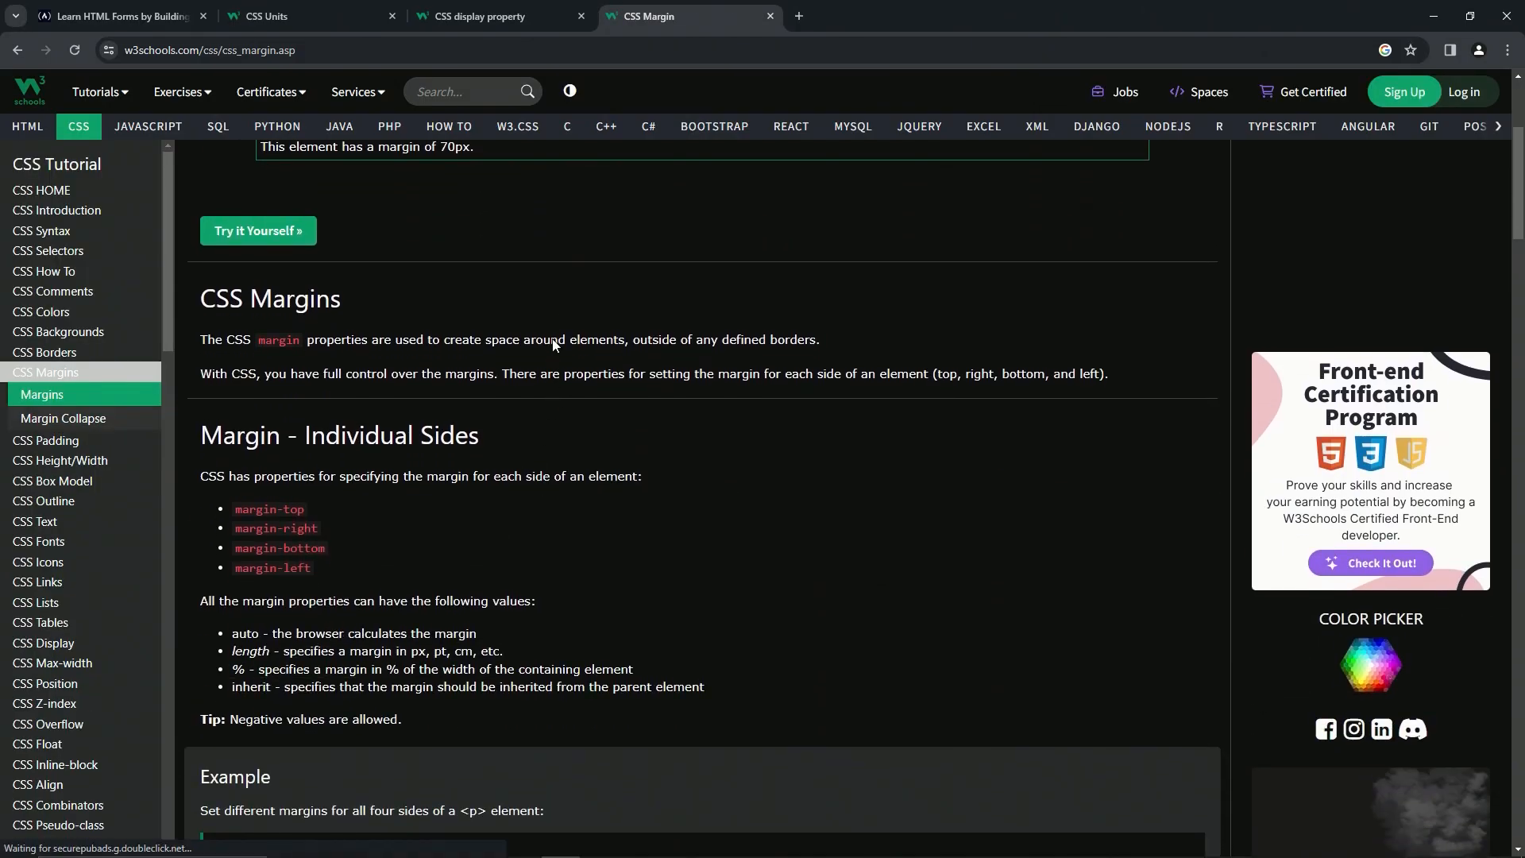
pyautogui.scroll(-3)
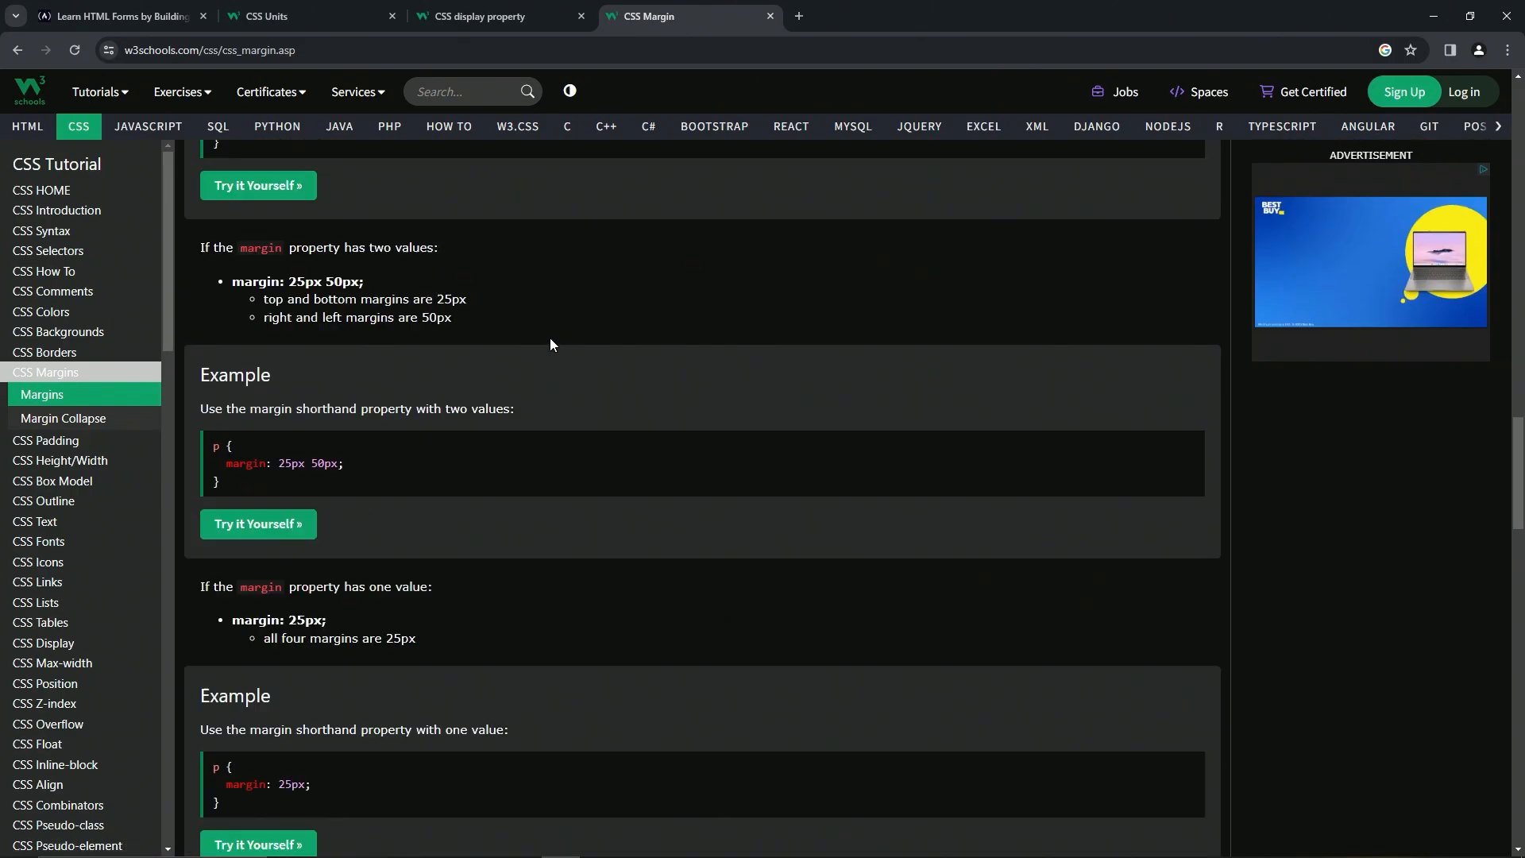
pyautogui.scroll(-3)
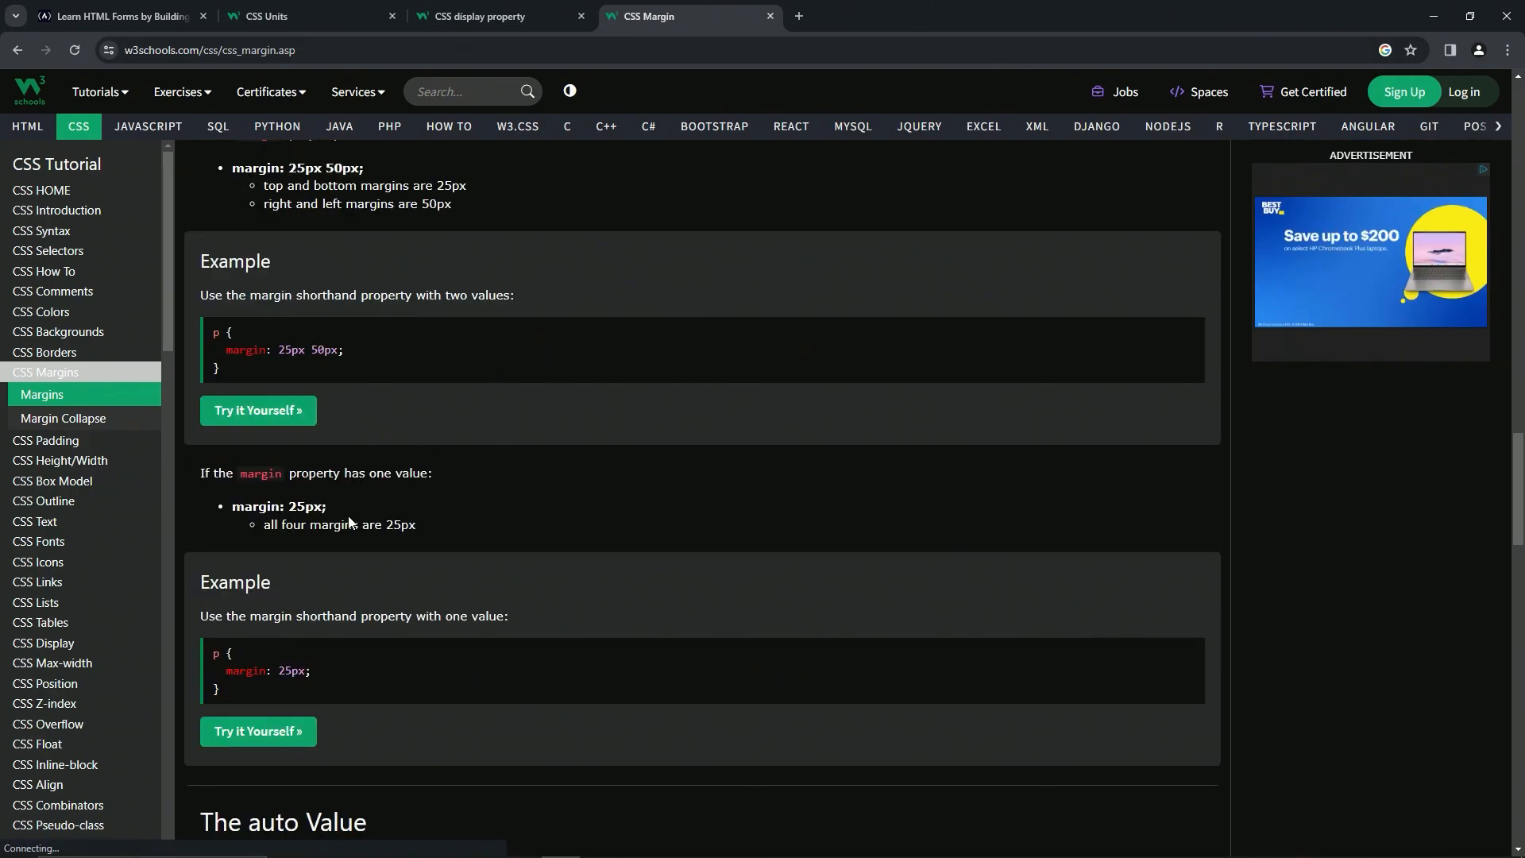
pyautogui.scroll(-3)
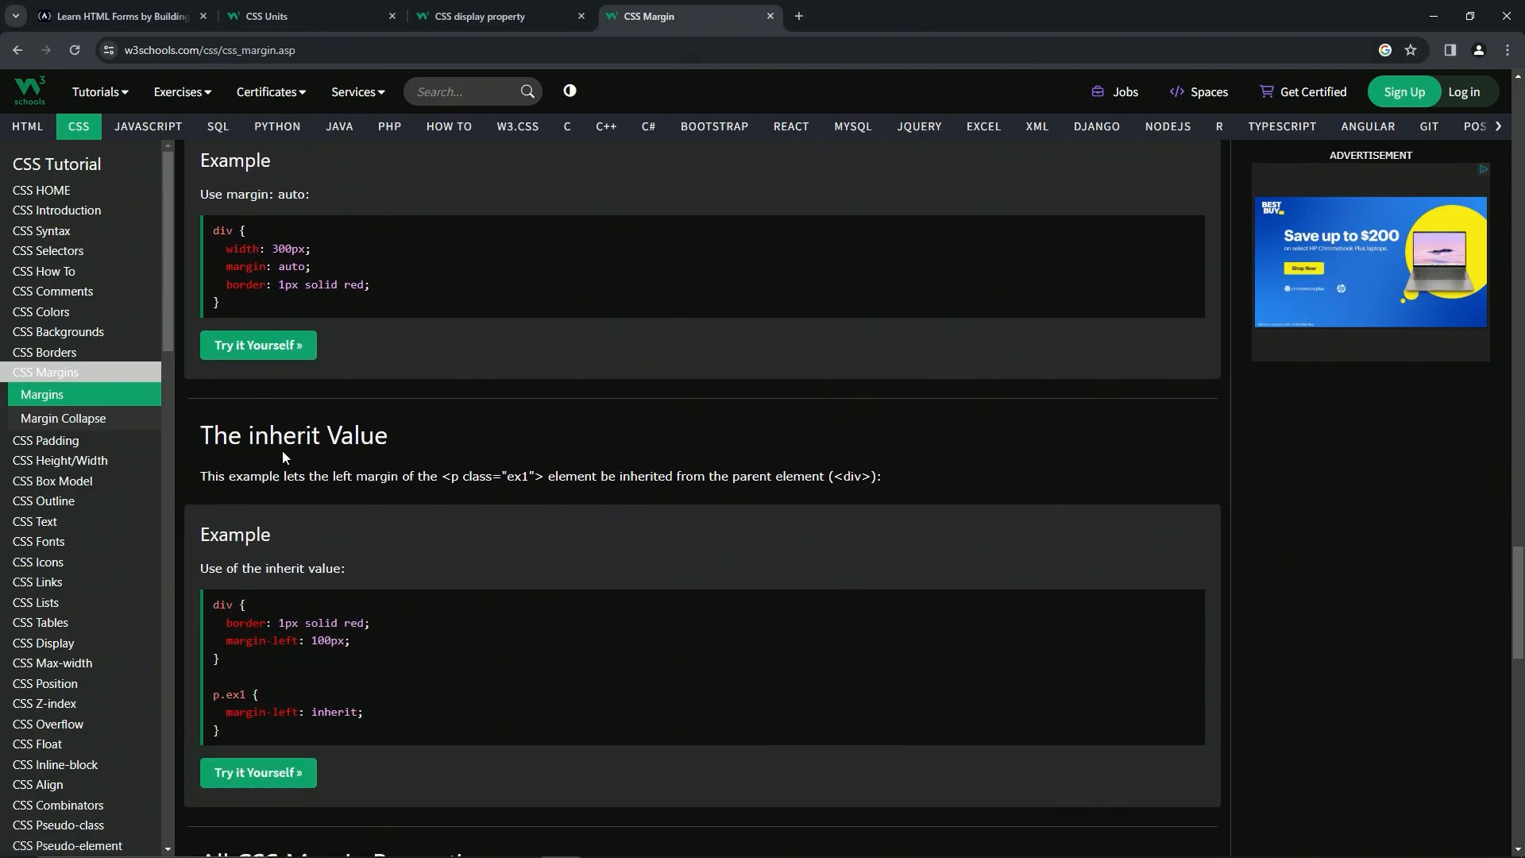
pyautogui.scroll(-3)
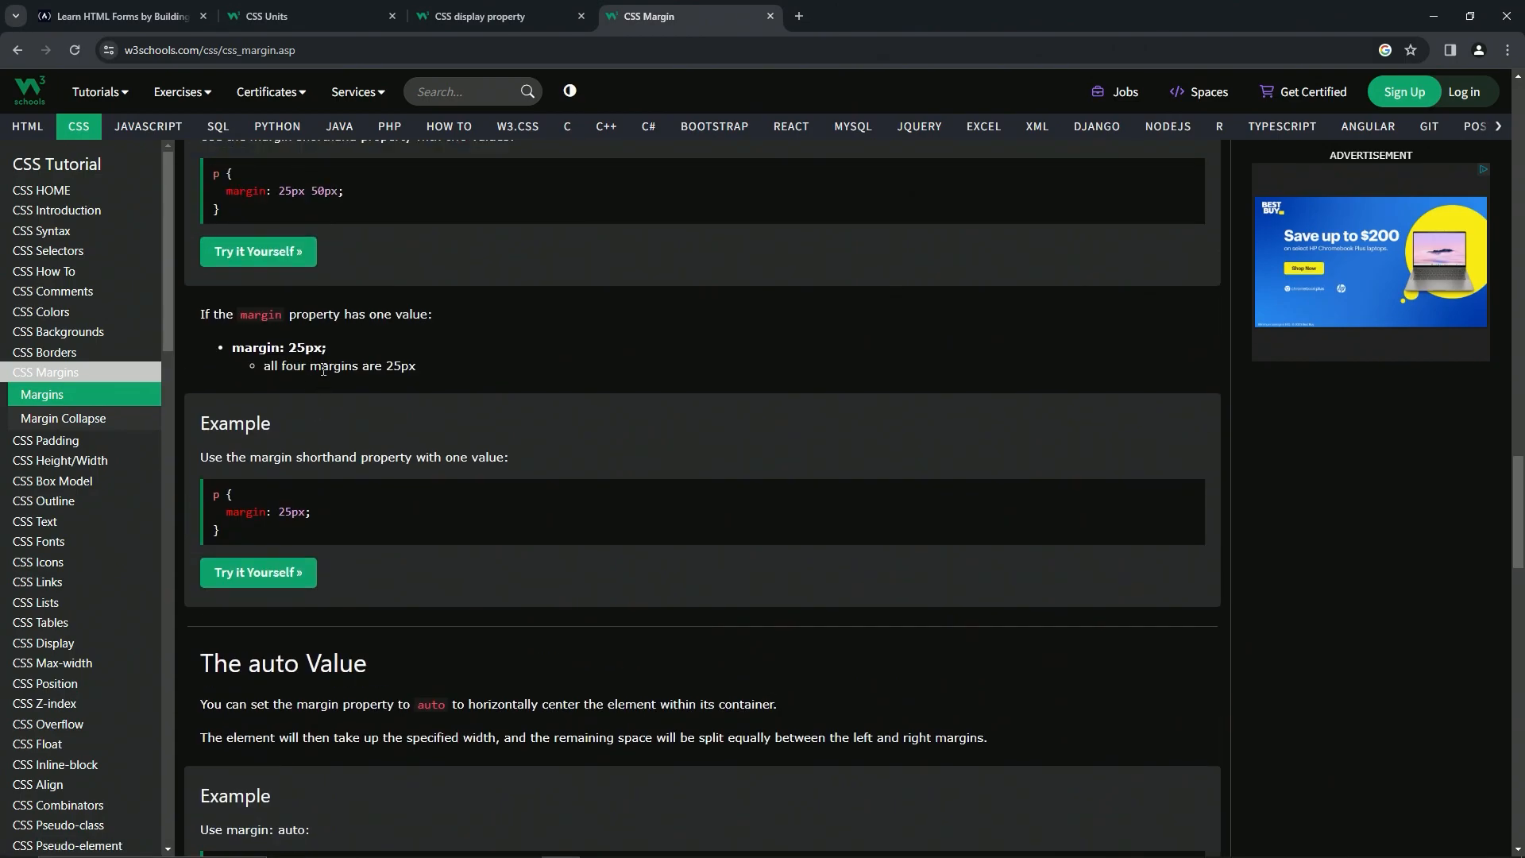
pyautogui.scroll(3)
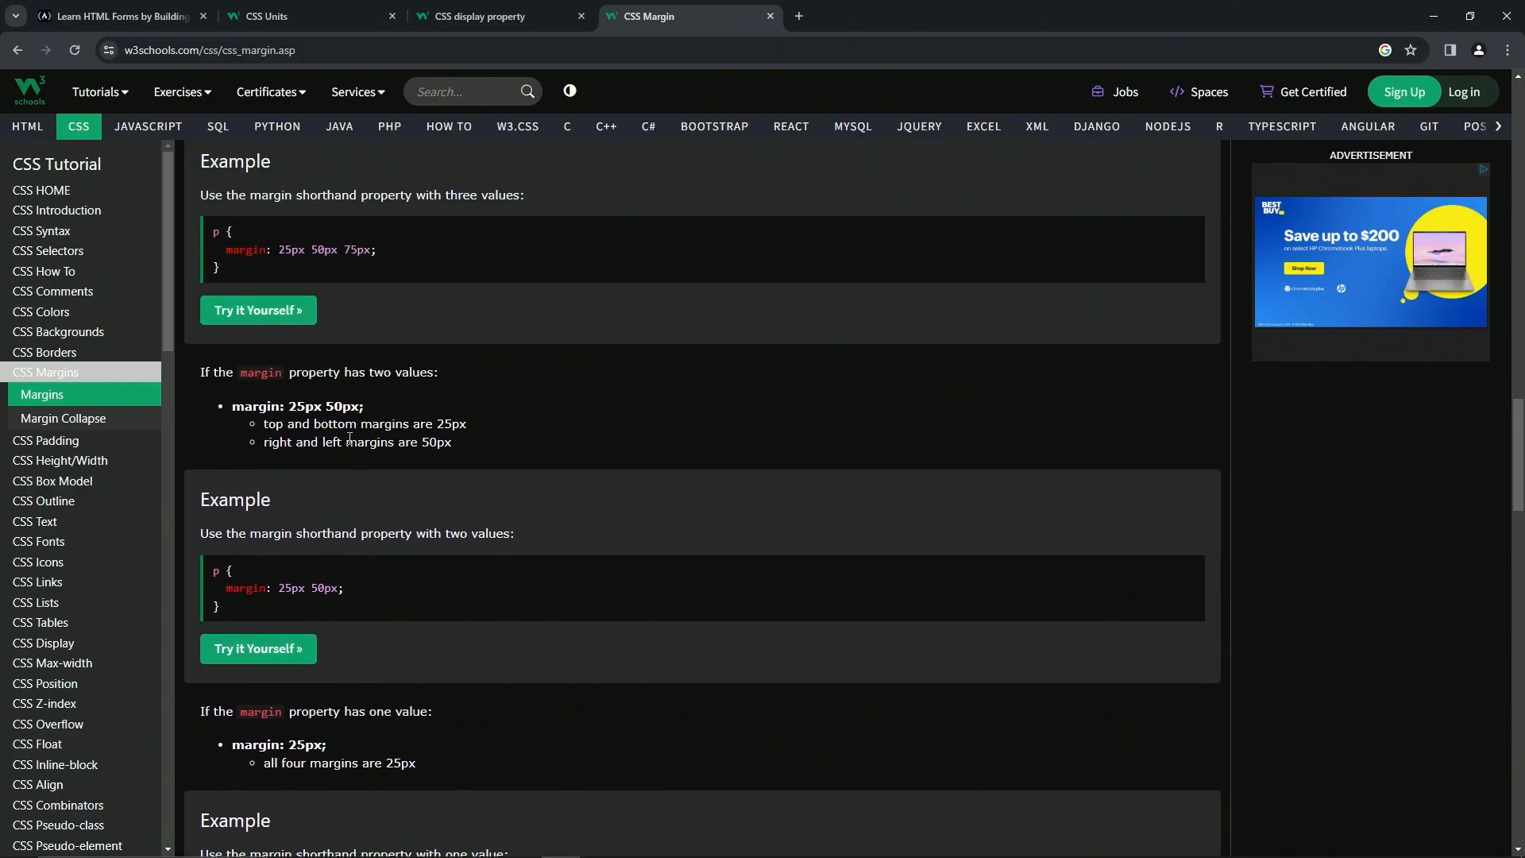
pyautogui.moveTo(248, 439)
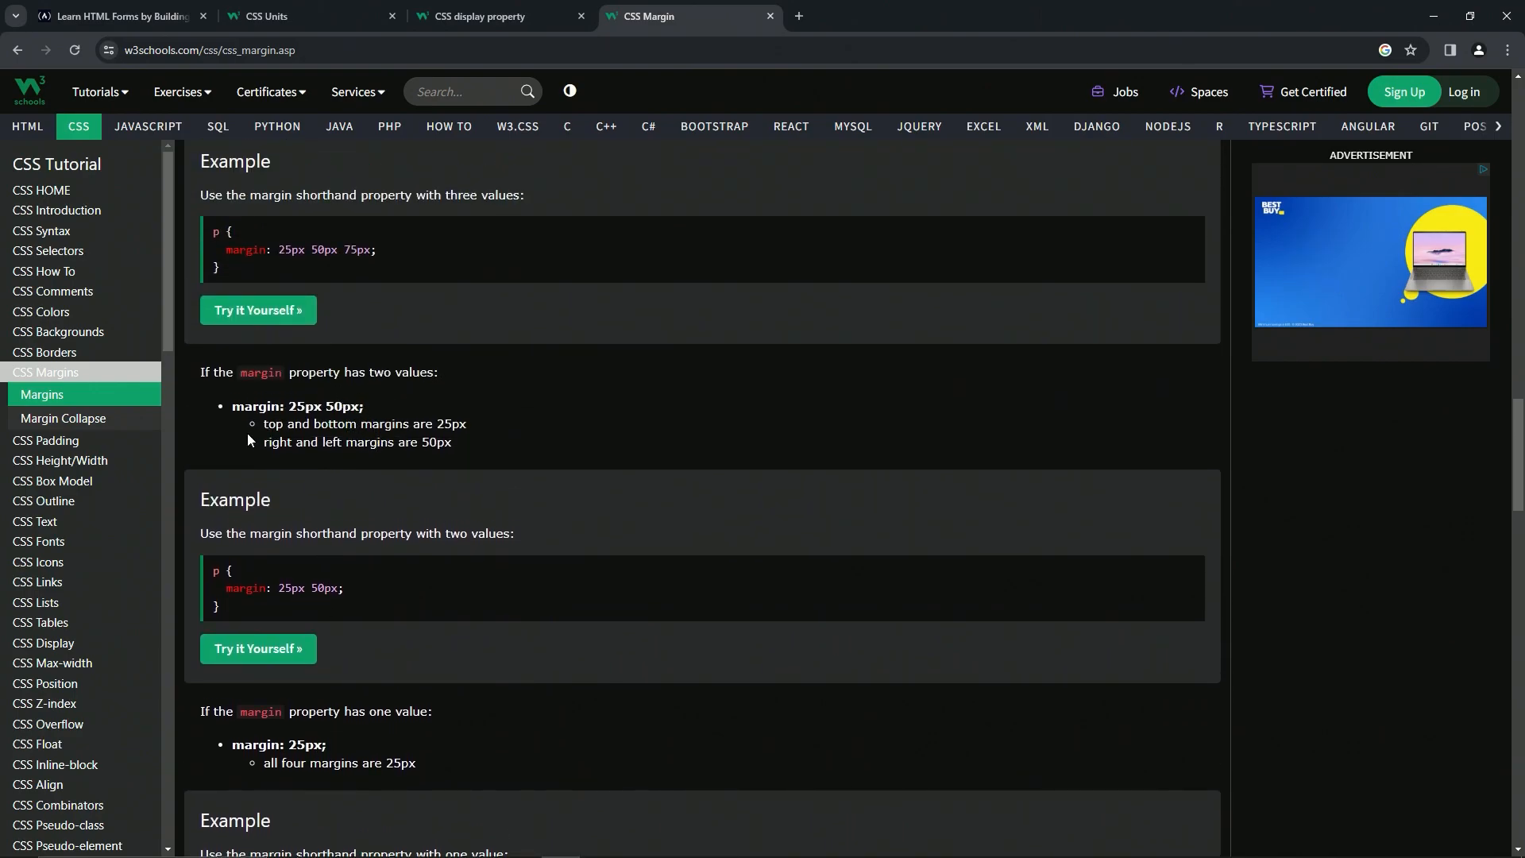
pyautogui.moveTo(338, 406)
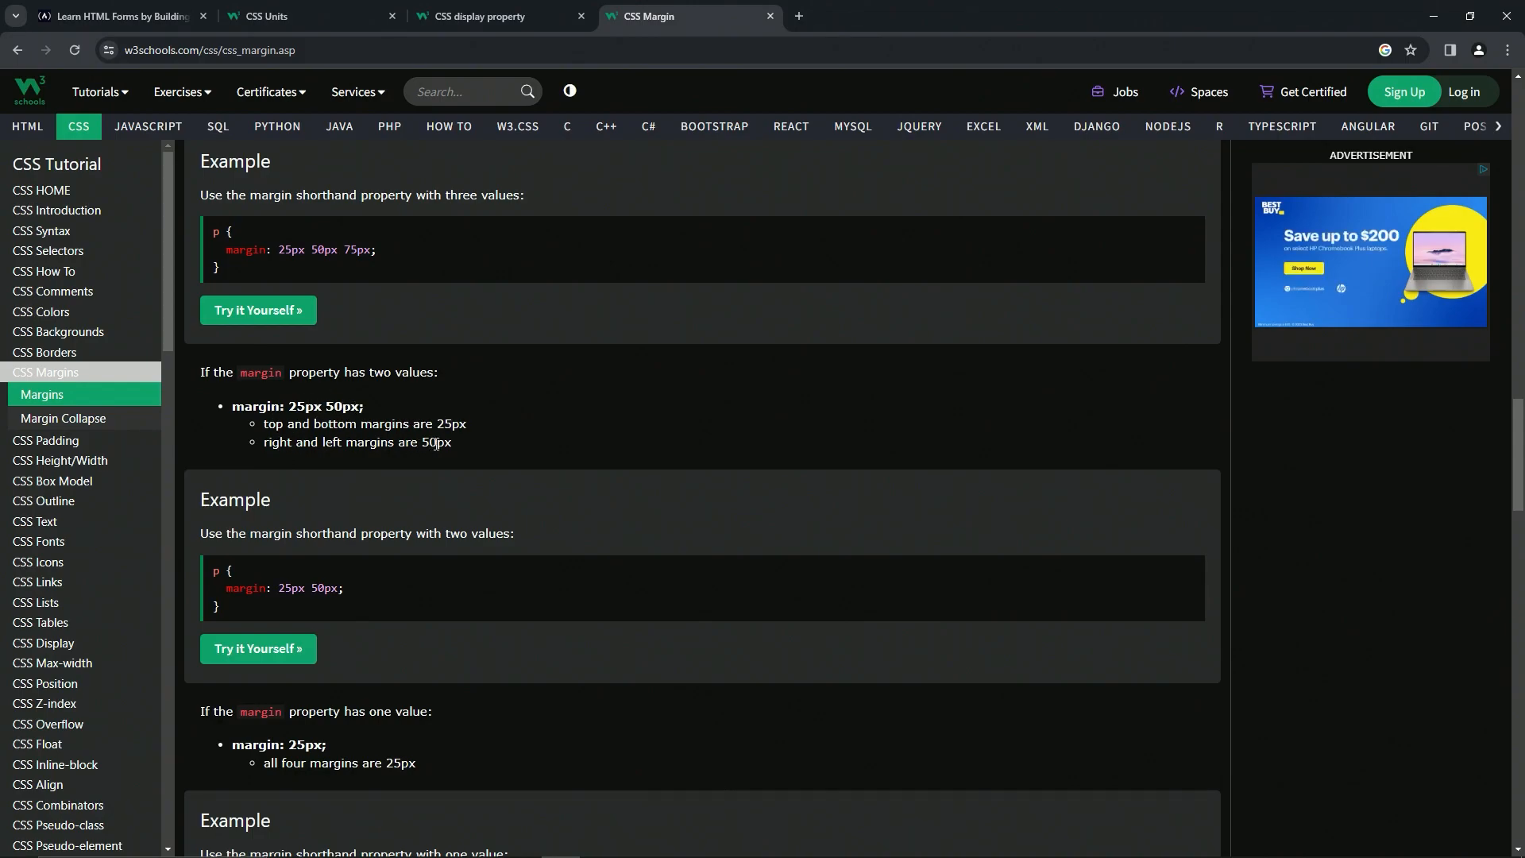
# Step: On line 9 of styles.css, write a label rule containing display: block;
pyautogui.click(117, 16)
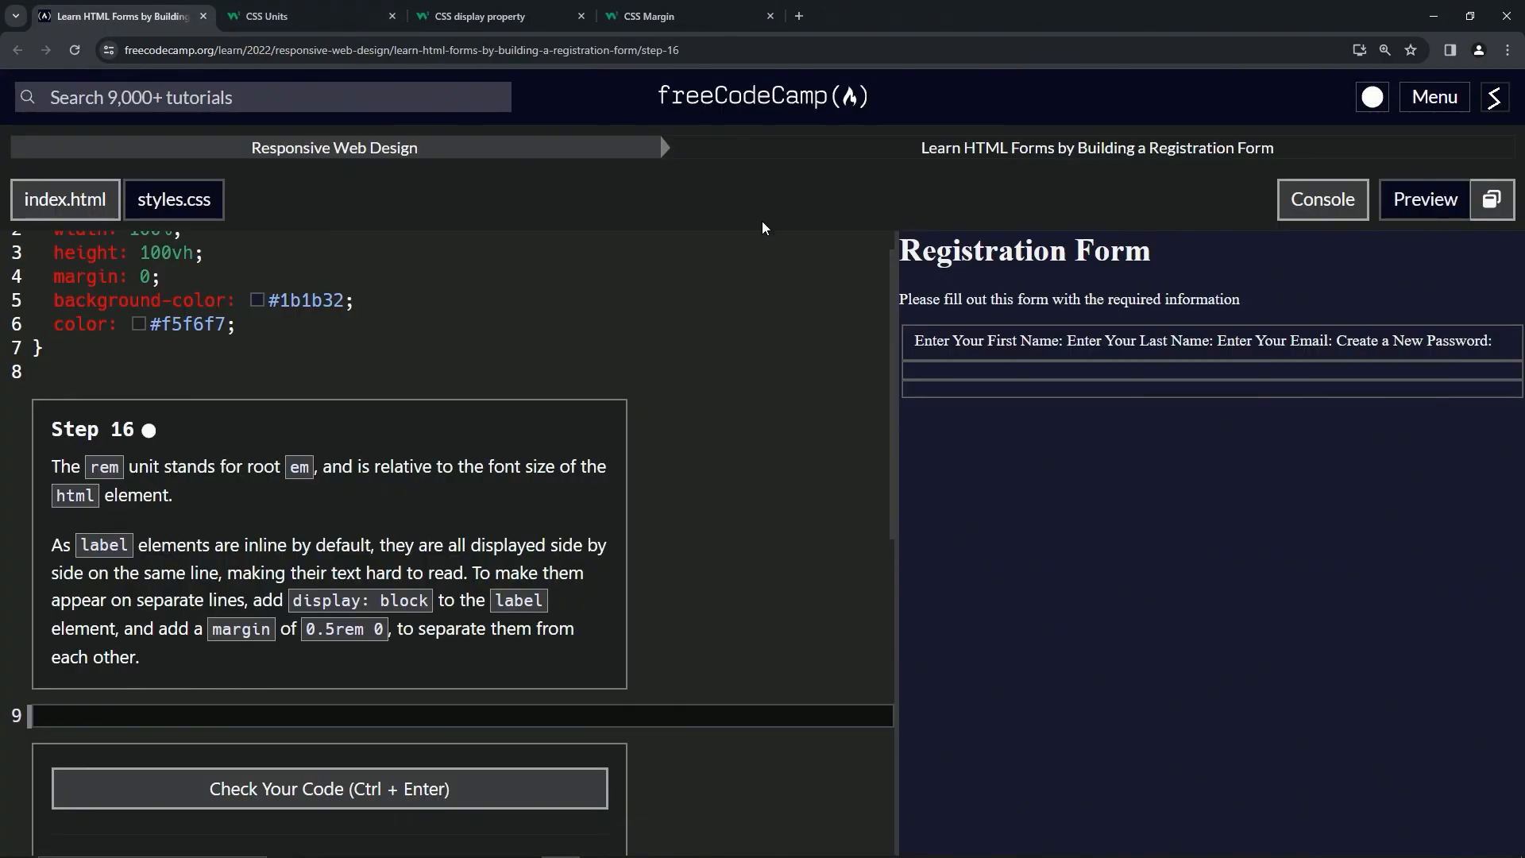
pyautogui.moveTo(306, 676)
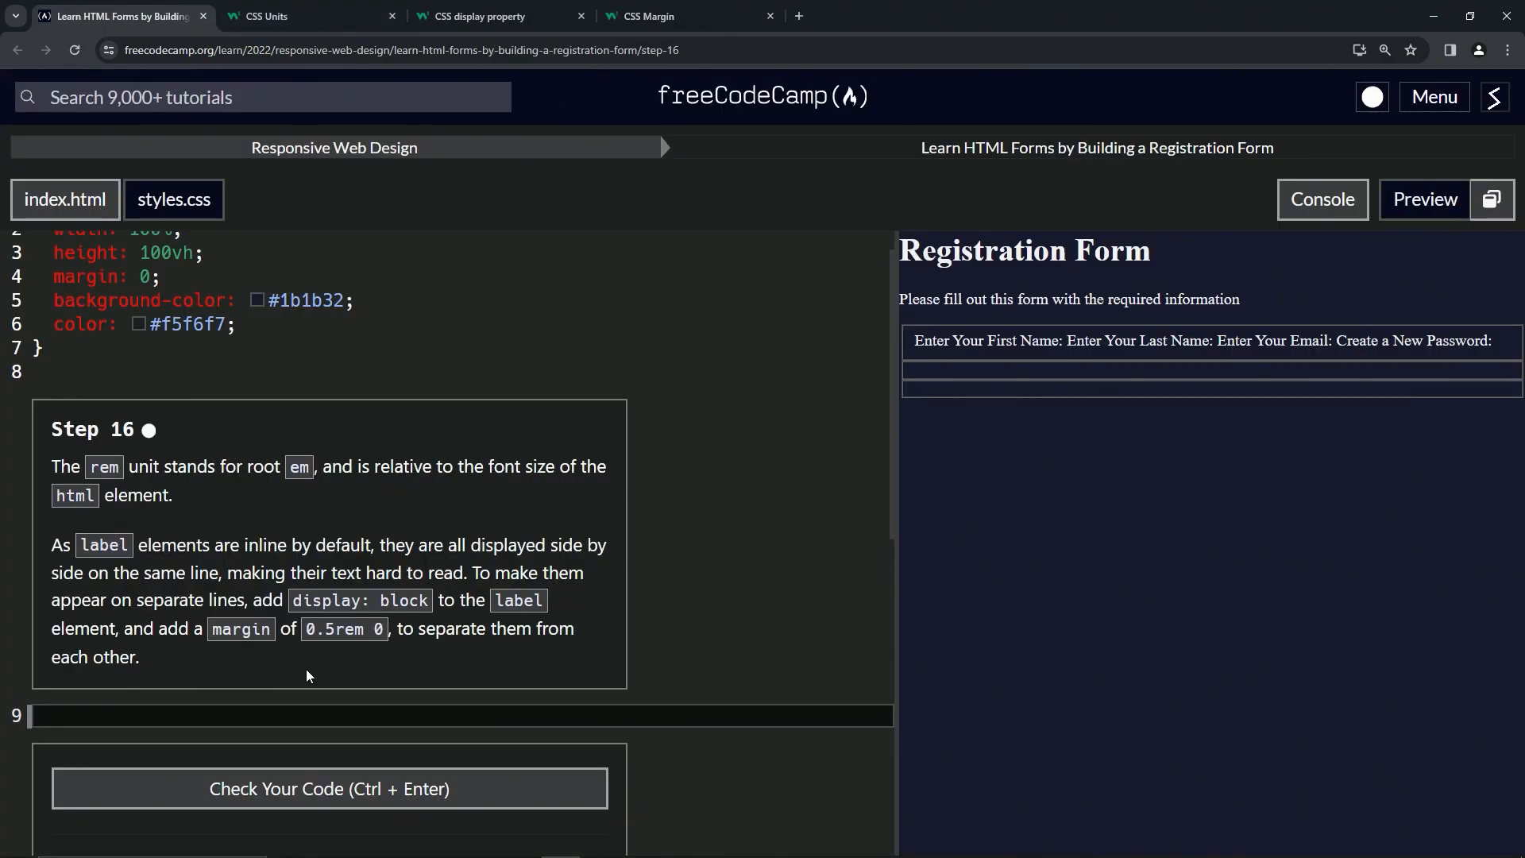
pyautogui.moveTo(159, 528)
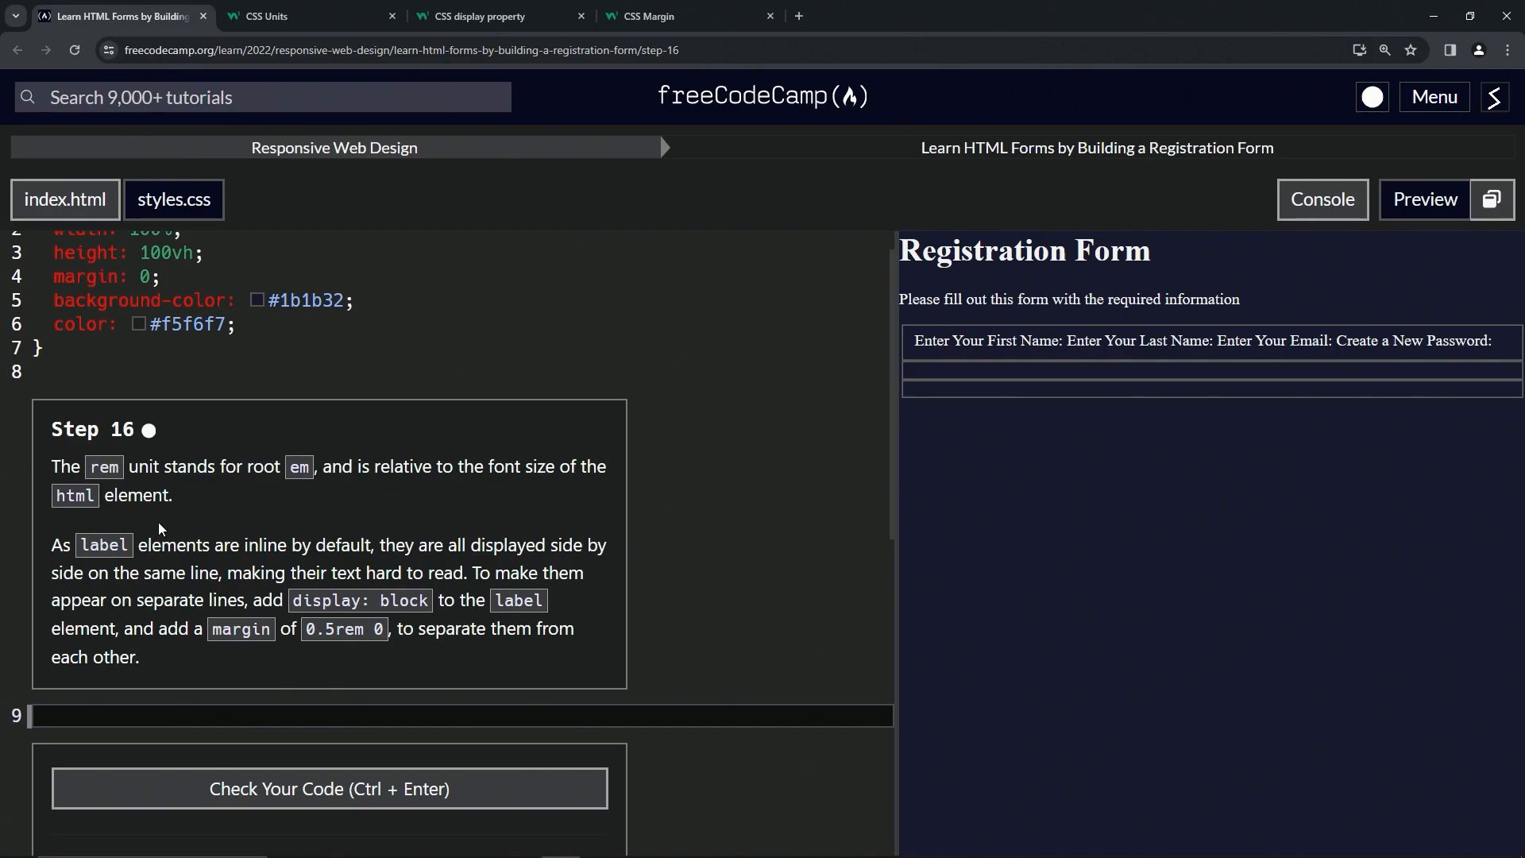
pyautogui.click(153, 713)
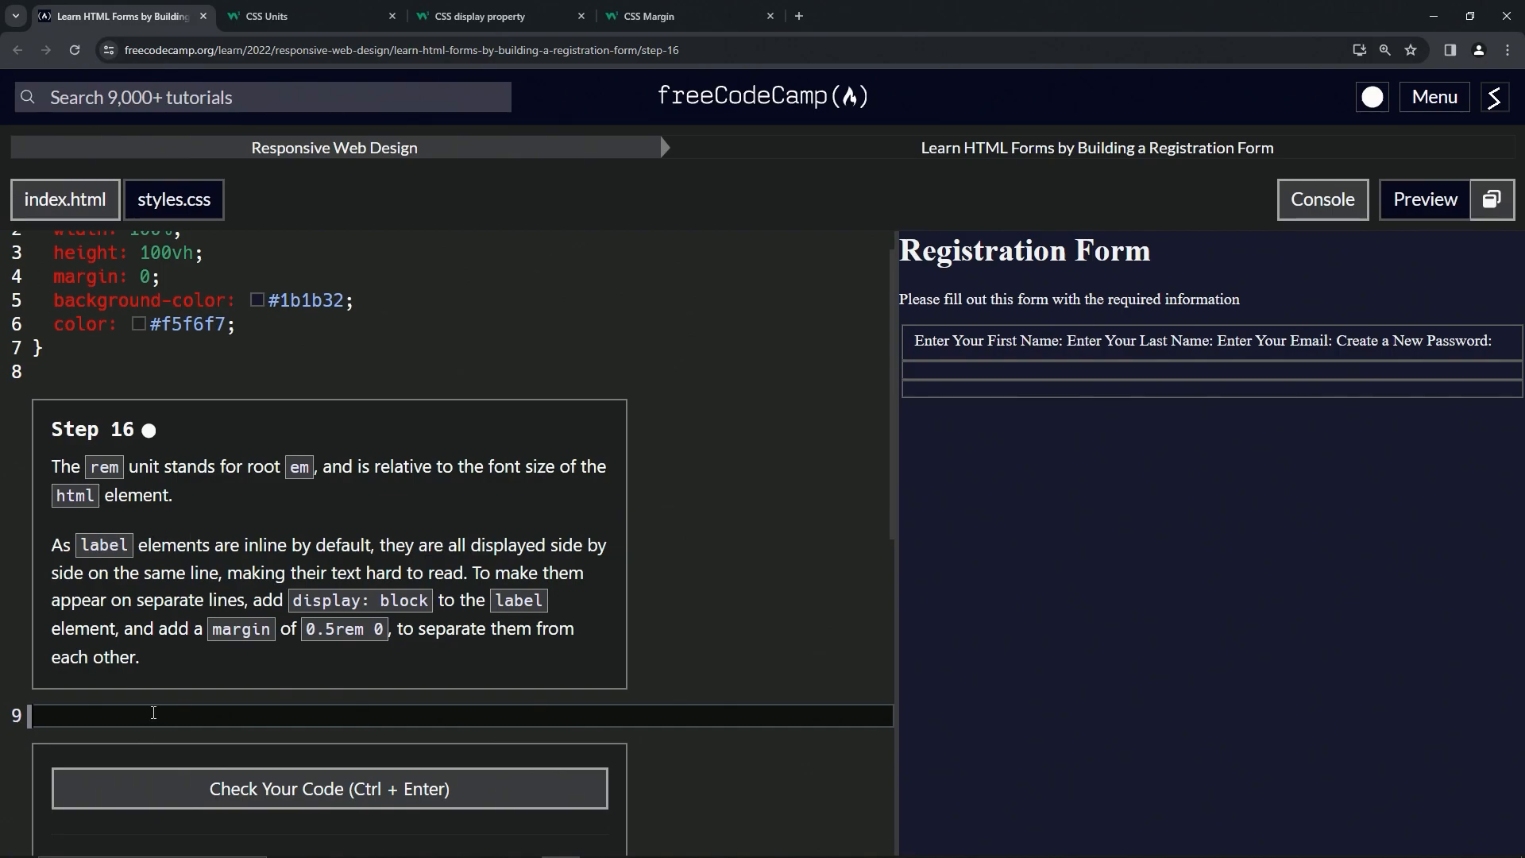
pyautogui.write('label {')
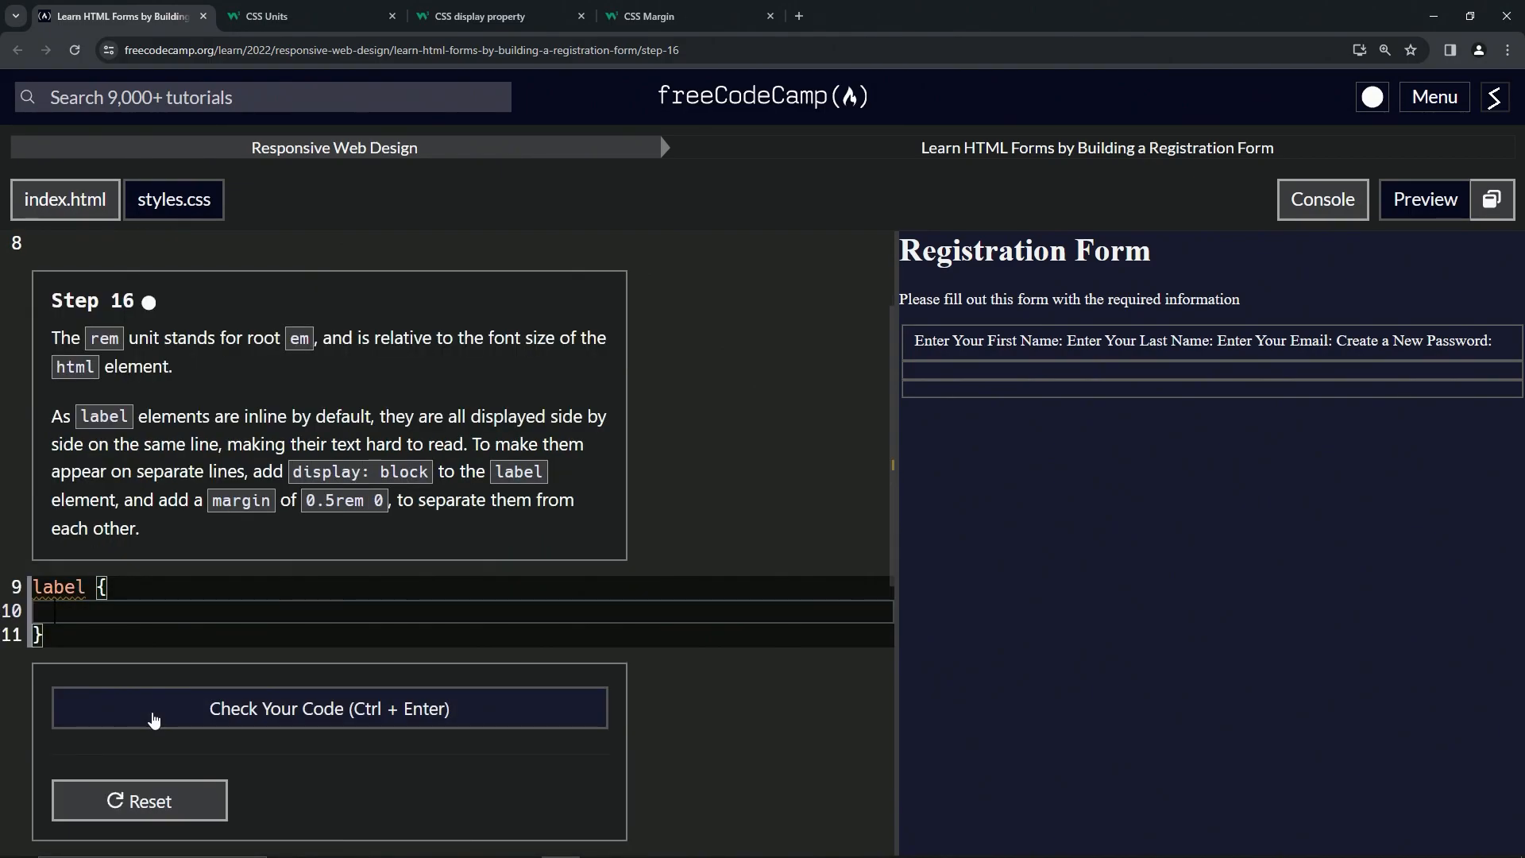
pyautogui.write('display: bl')
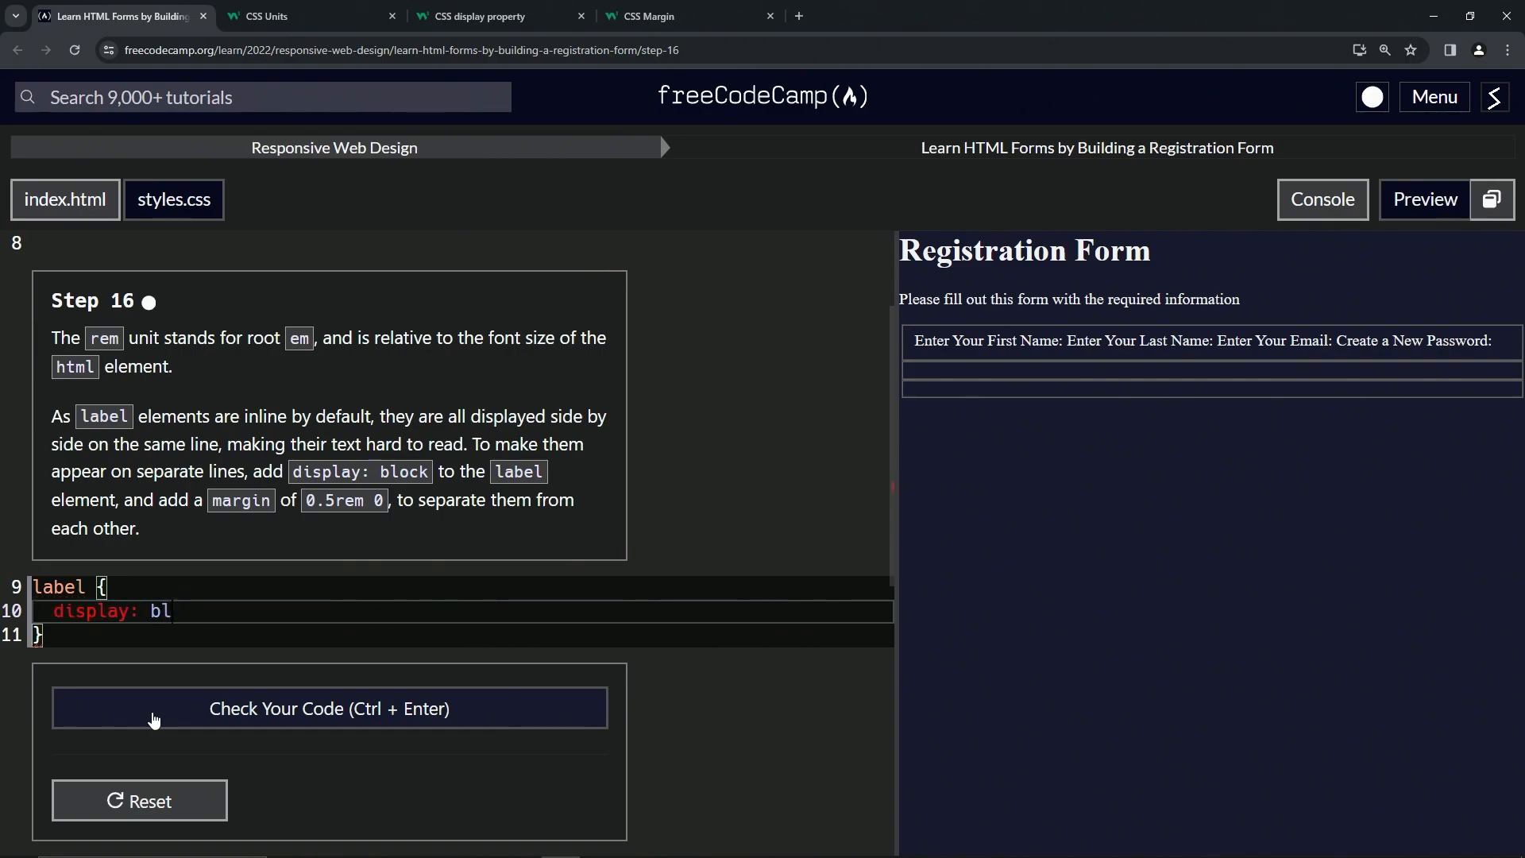
pyautogui.write('ock;')
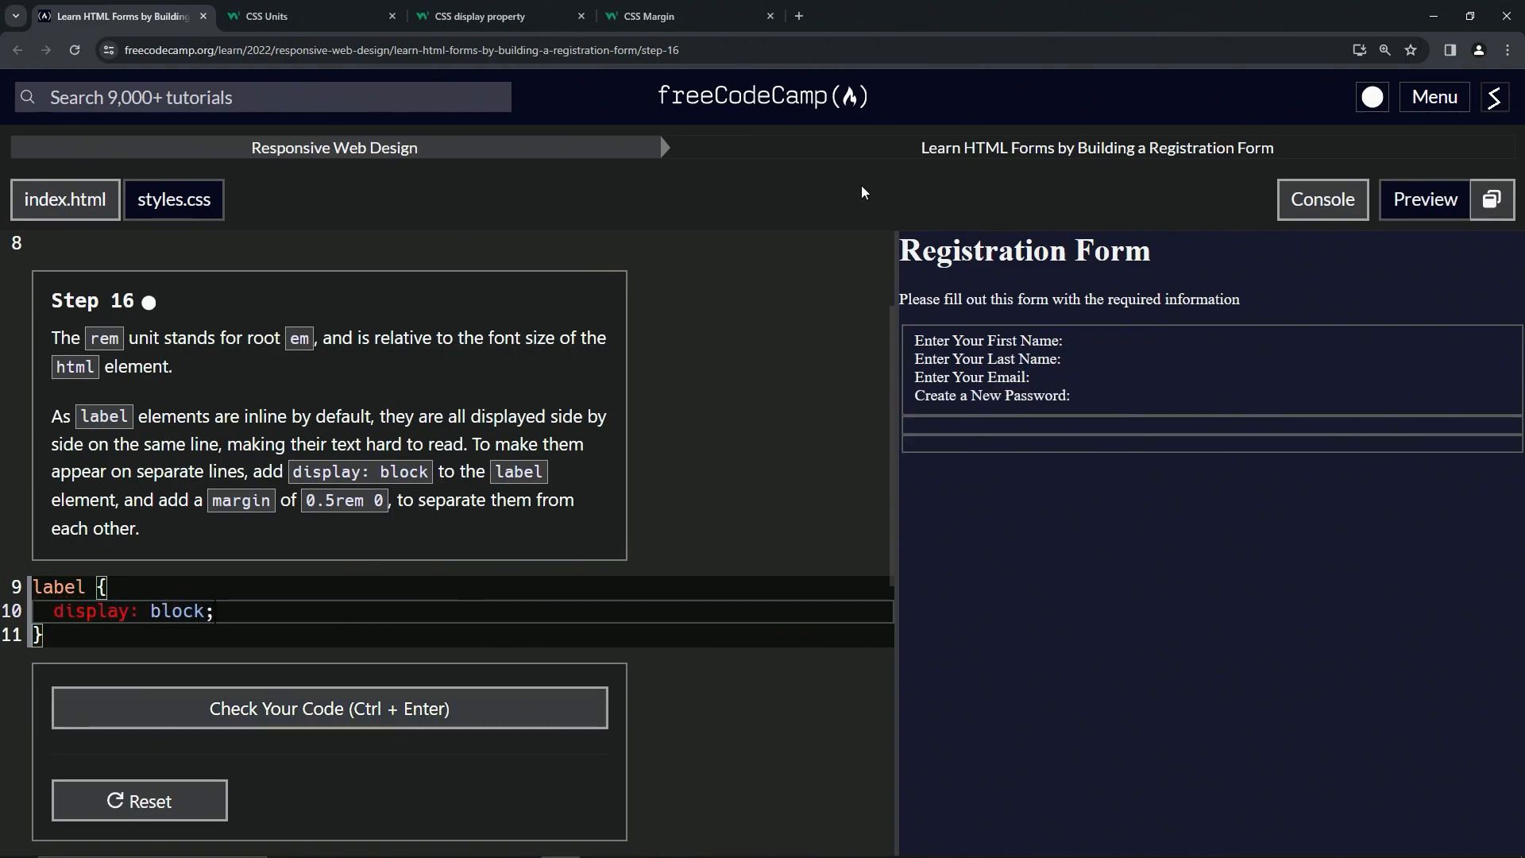
# Step: Add margin: .5rem 0; below display: block in the label rule
pyautogui.click(226, 611)
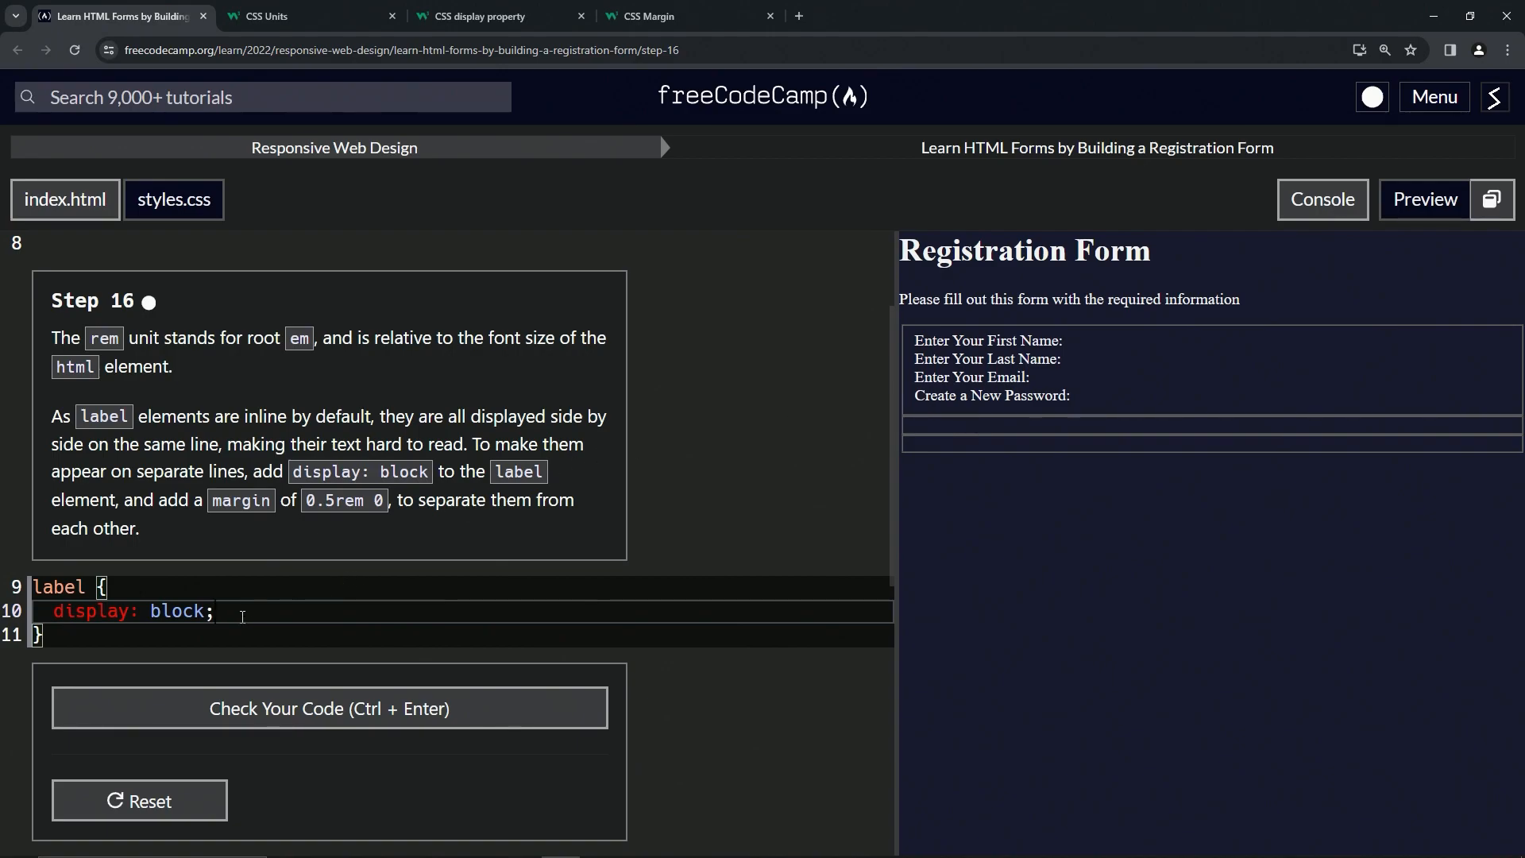
pyautogui.write('ma')
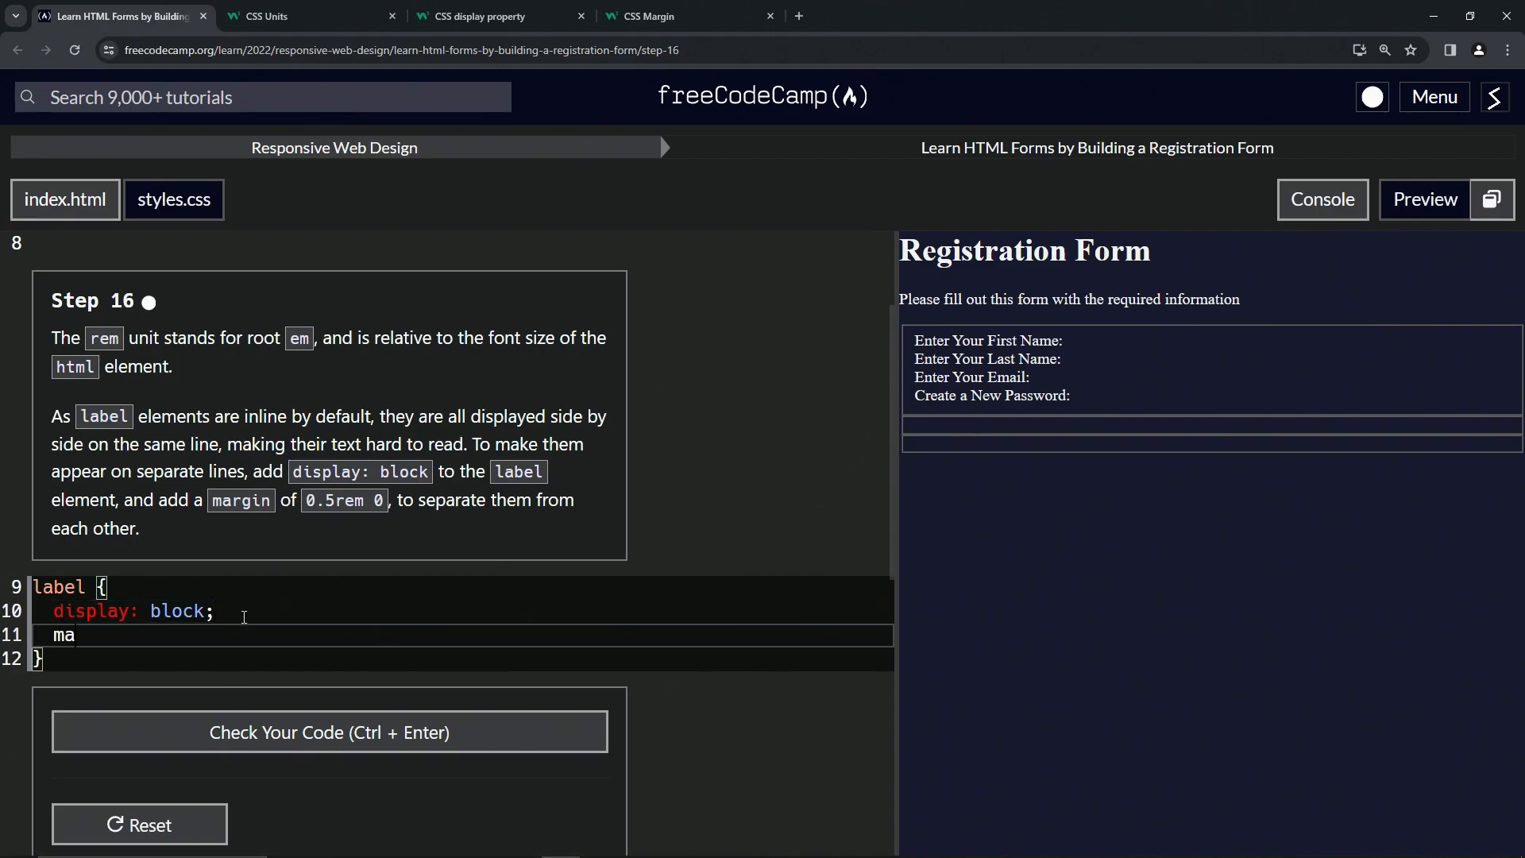
pyautogui.write('rgin:')
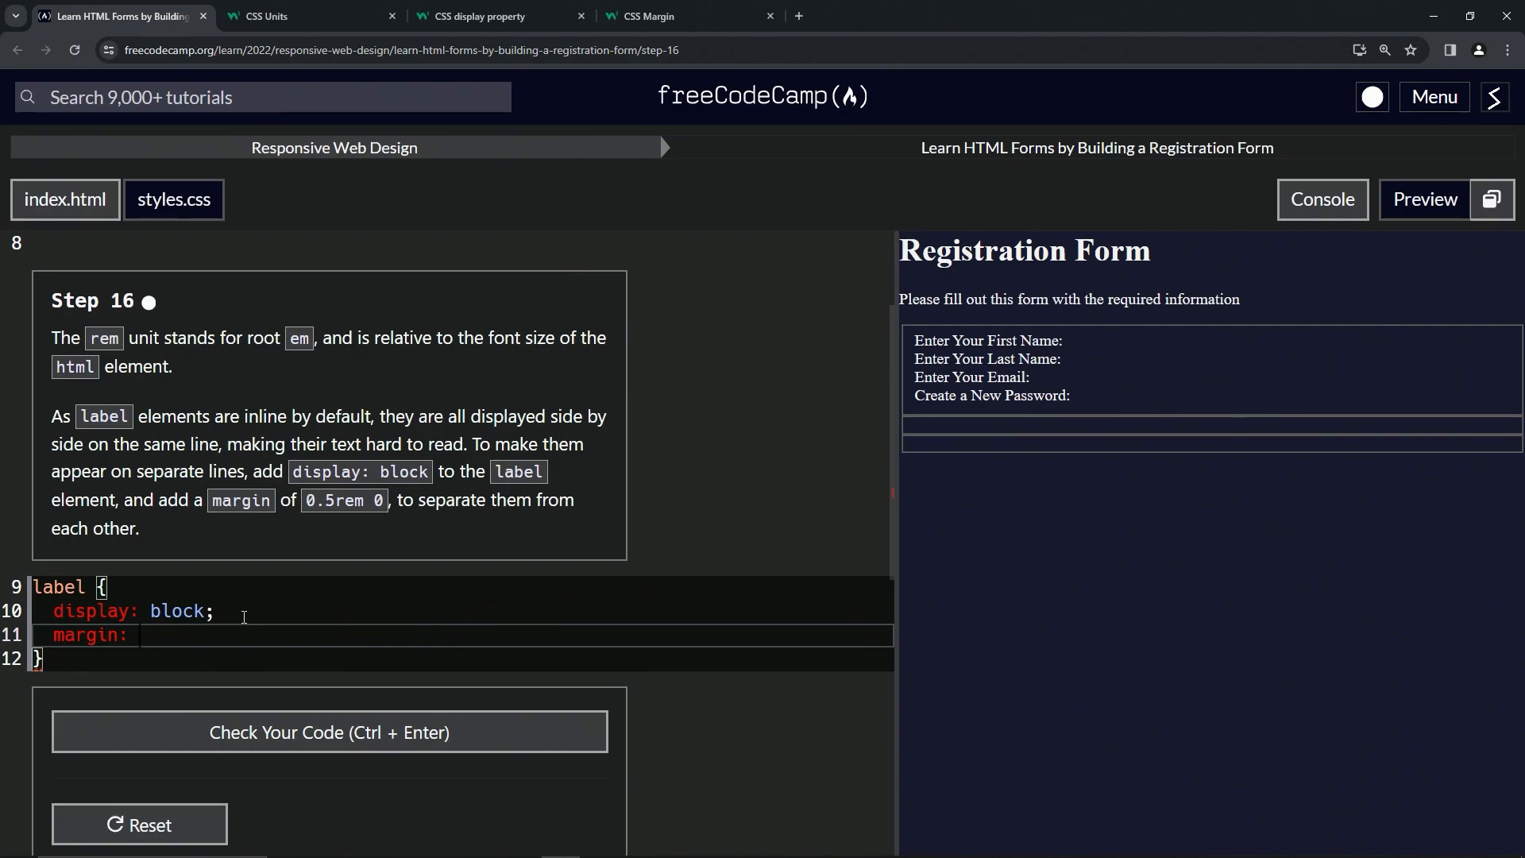
pyautogui.write('.5re')
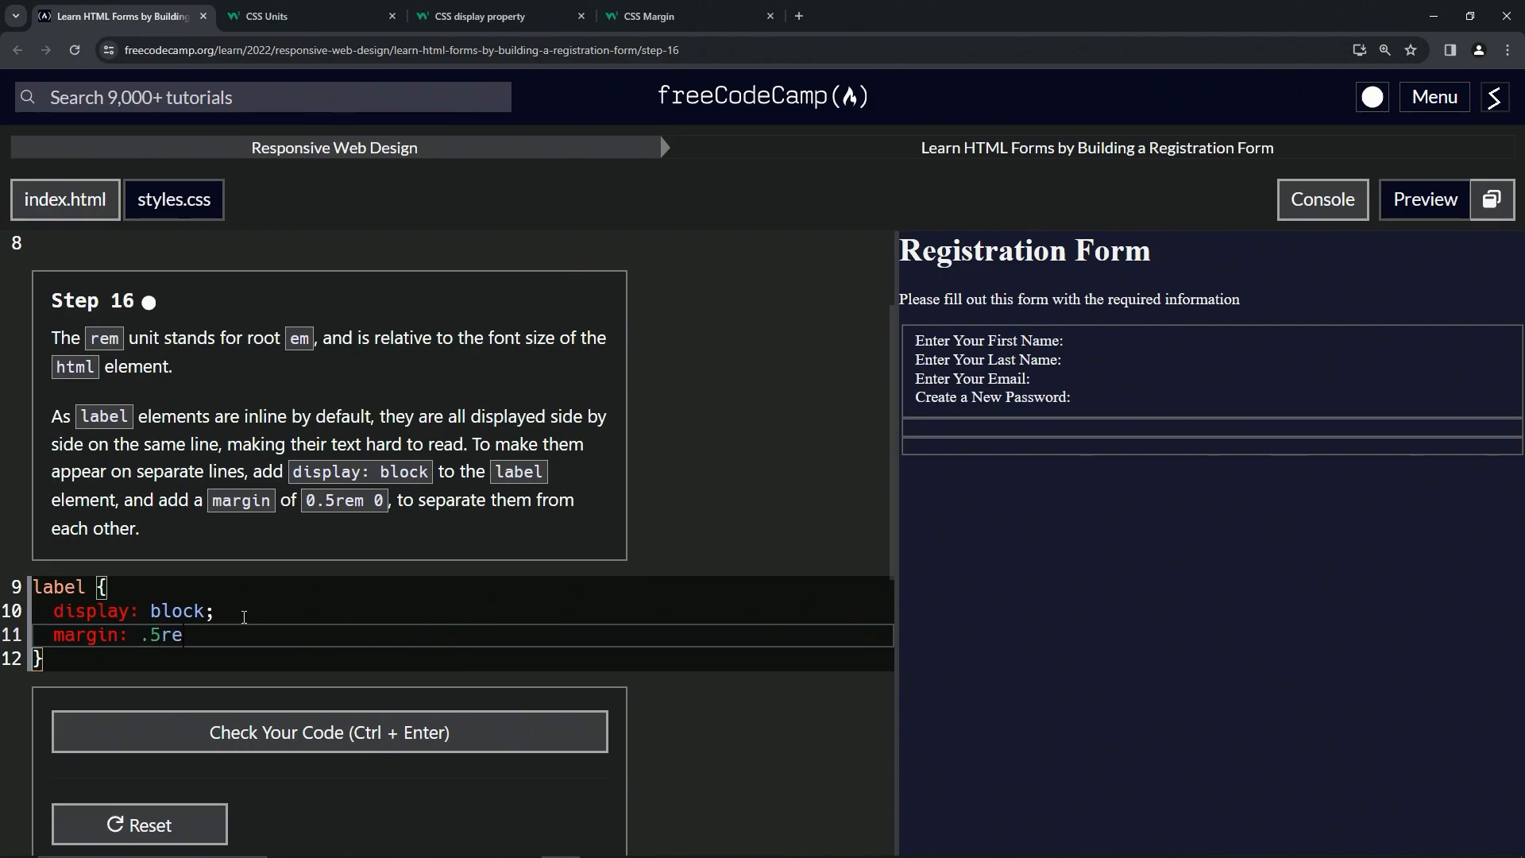
pyautogui.write('m 0;')
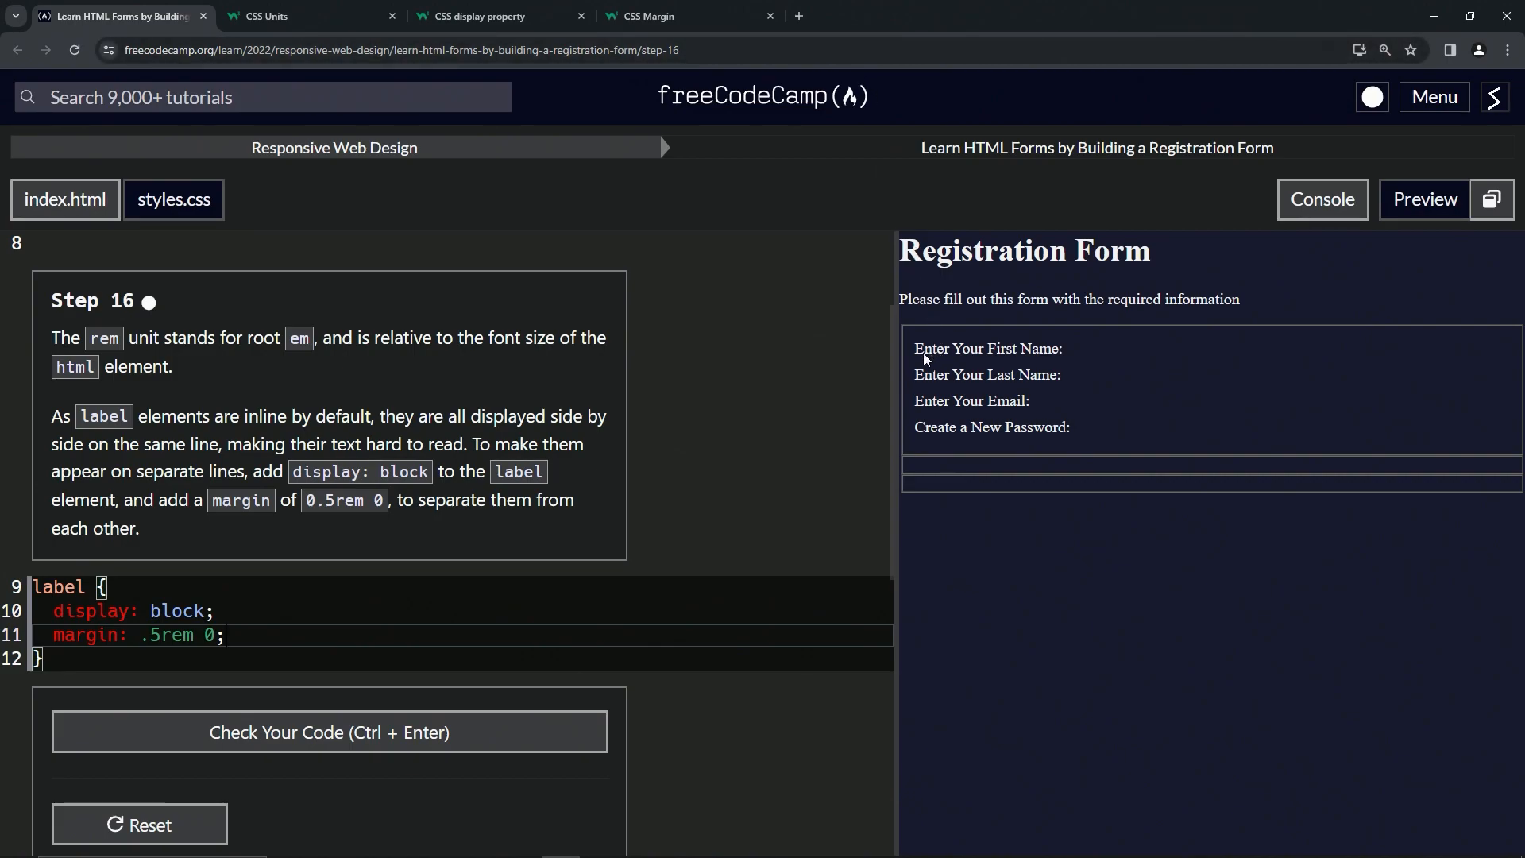
pyautogui.moveTo(925, 334)
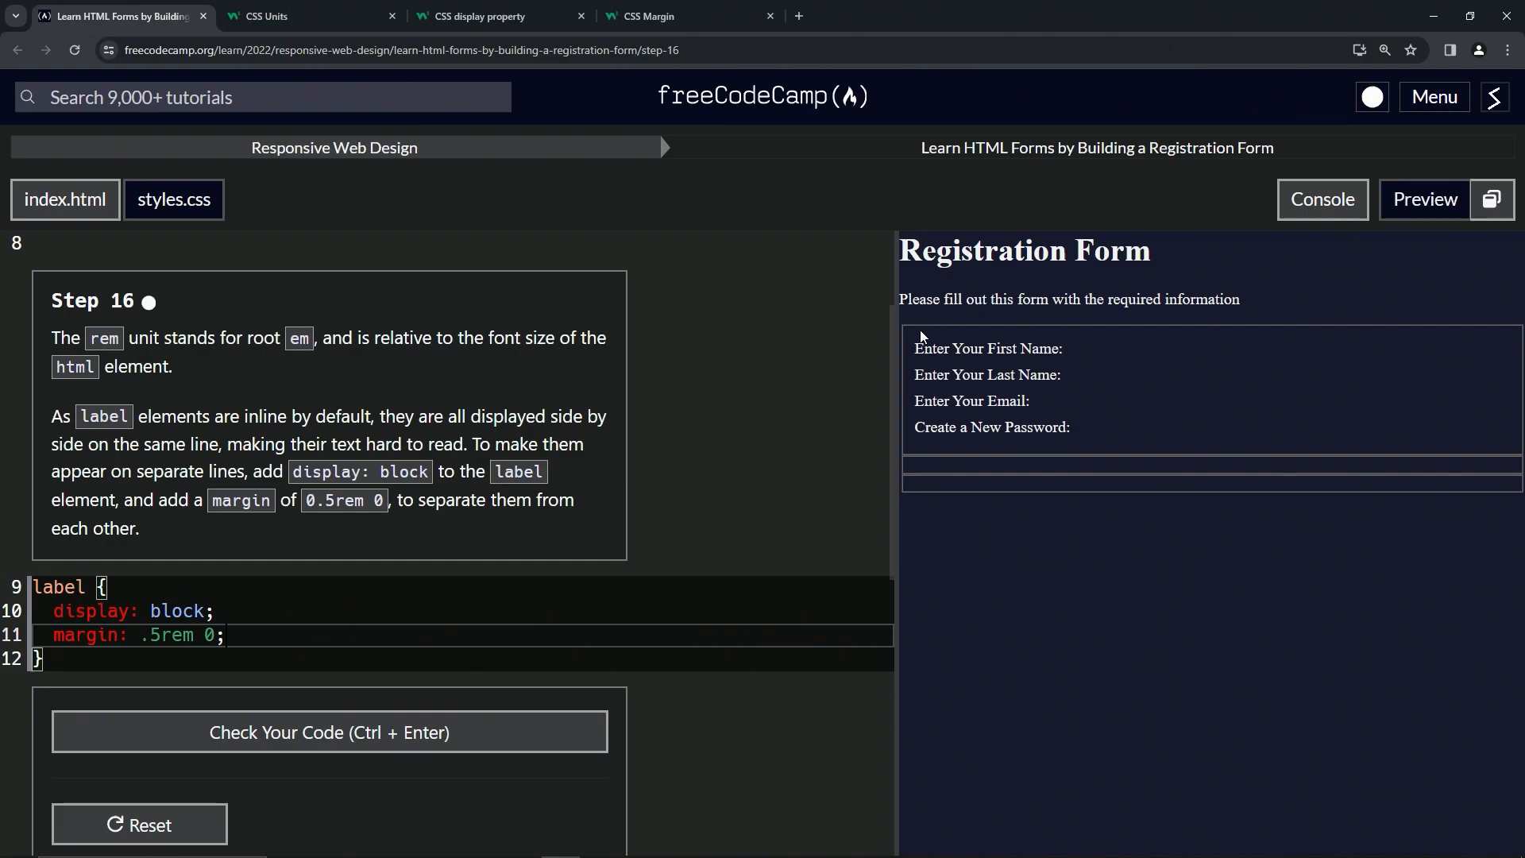
pyautogui.moveTo(919, 368)
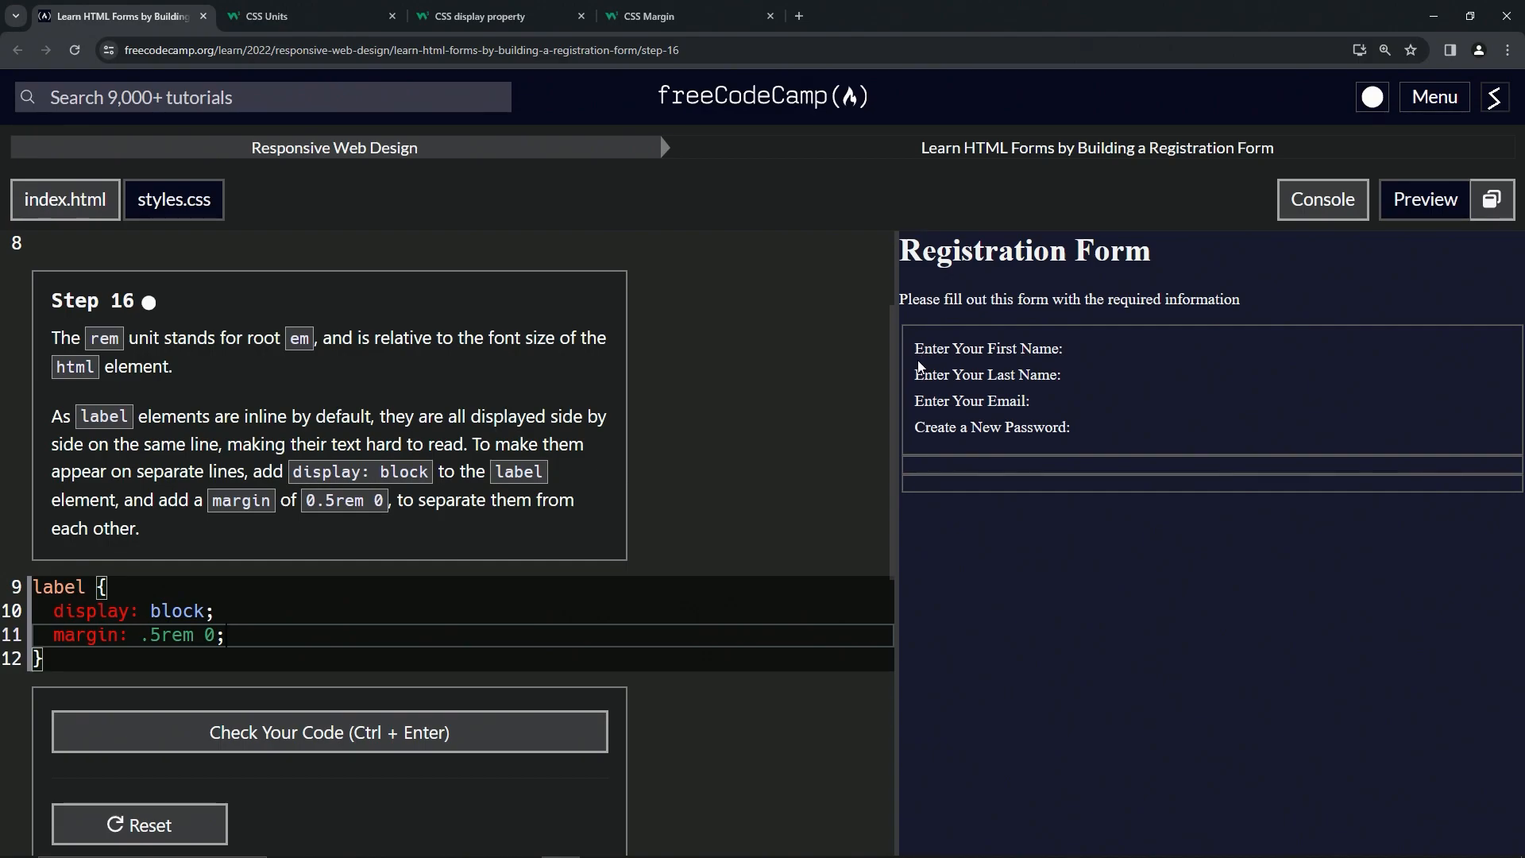
pyautogui.moveTo(922, 364)
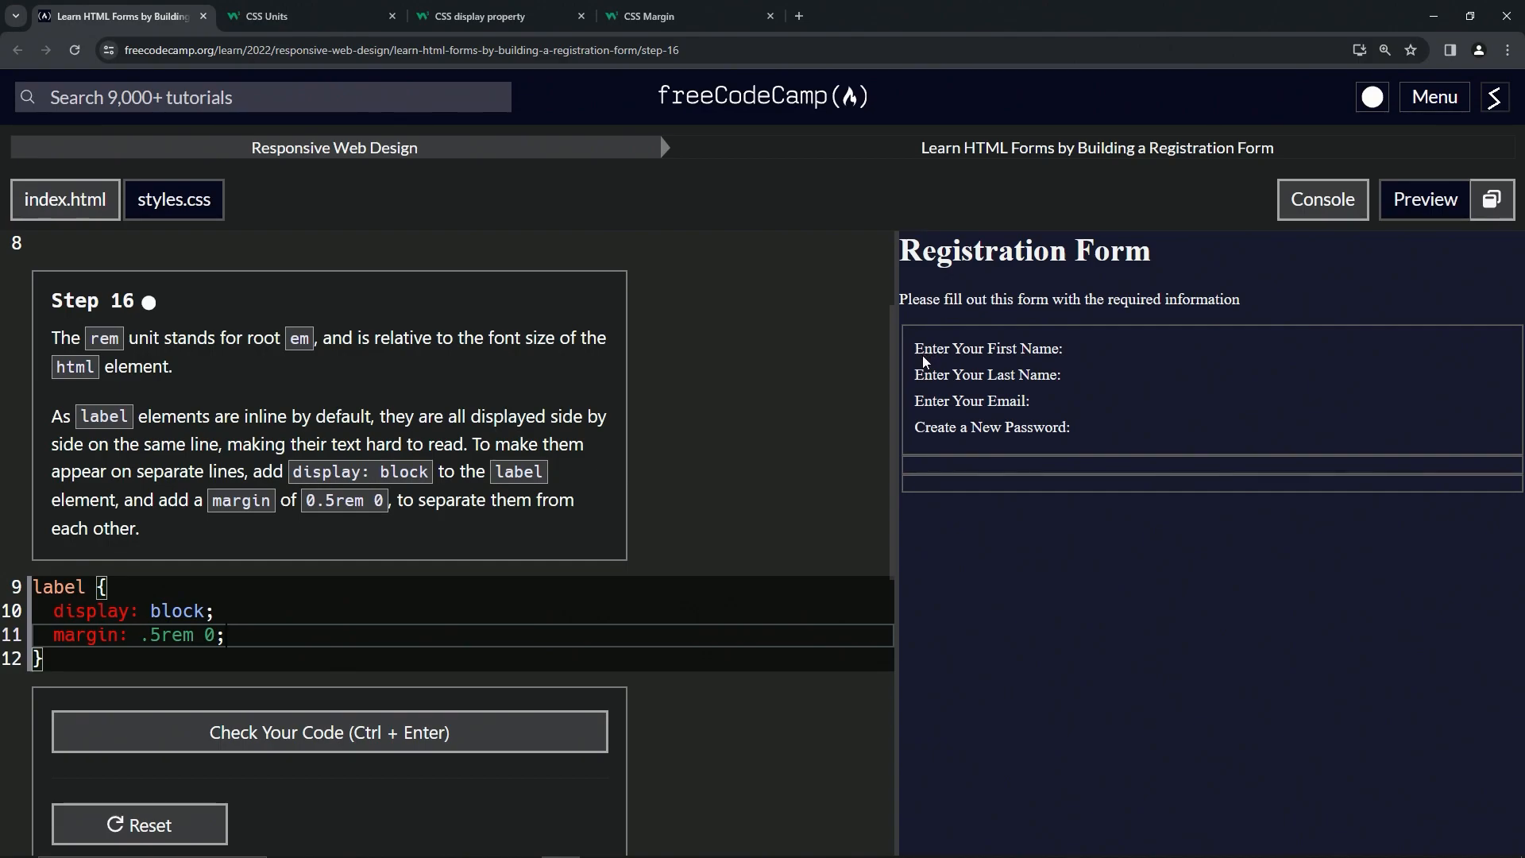
pyautogui.moveTo(926, 383)
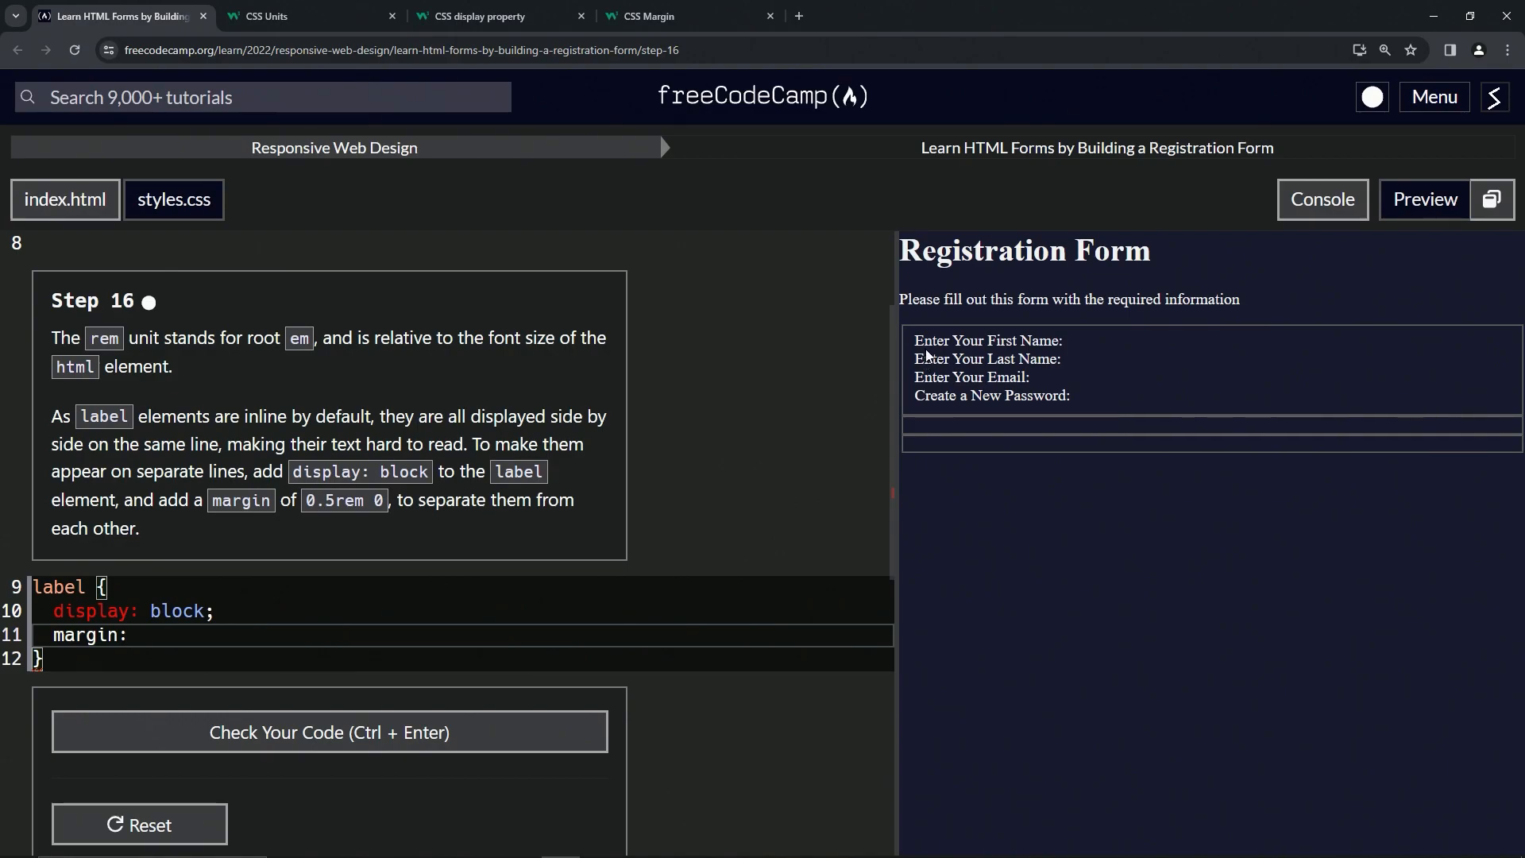
pyautogui.write('.5rem 0;')
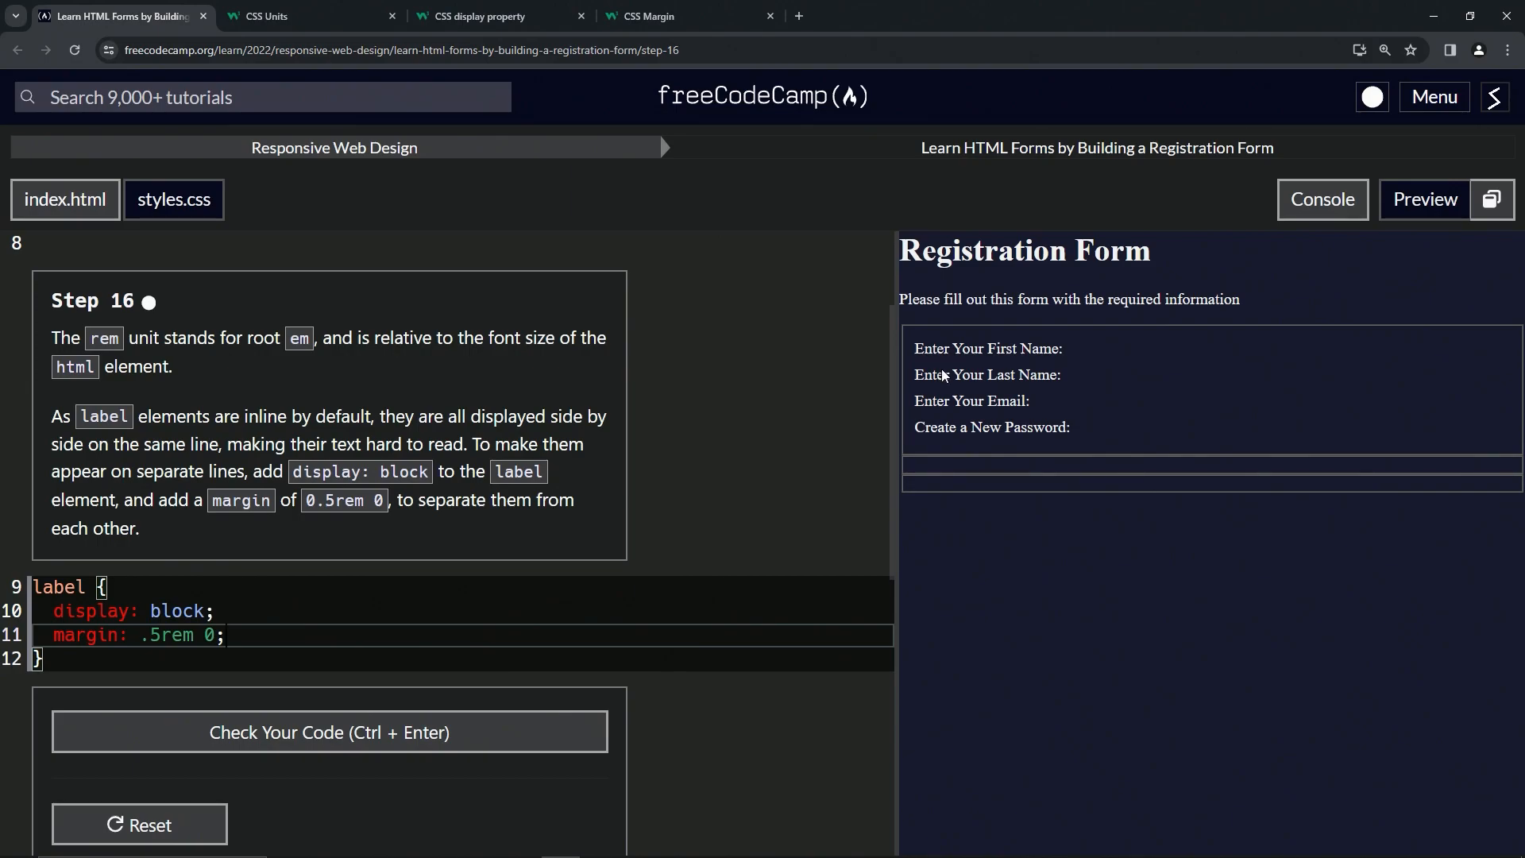
pyautogui.press('Backspace')
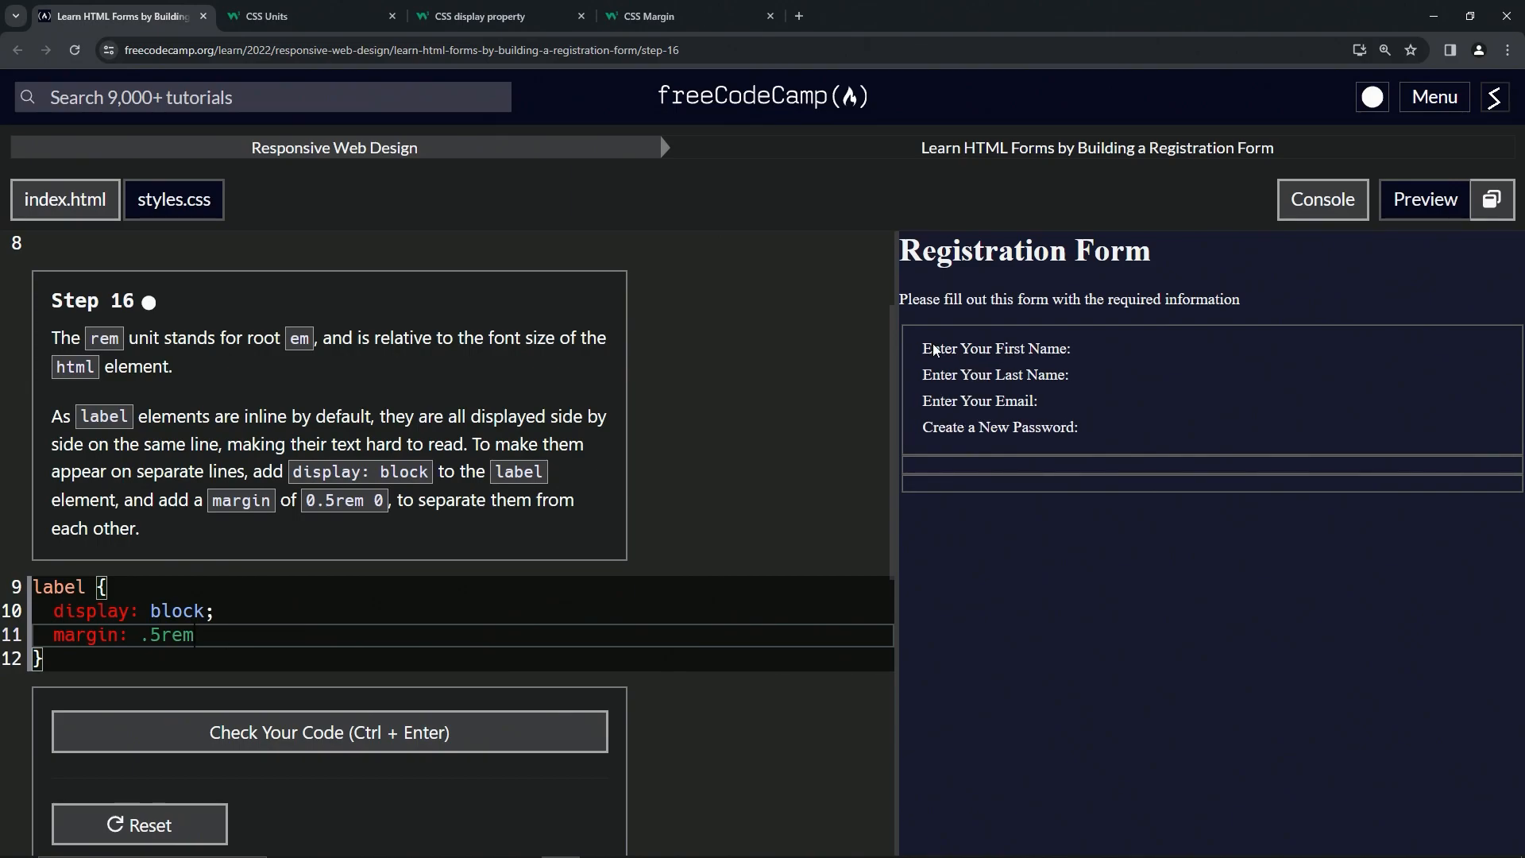
pyautogui.write('0;')
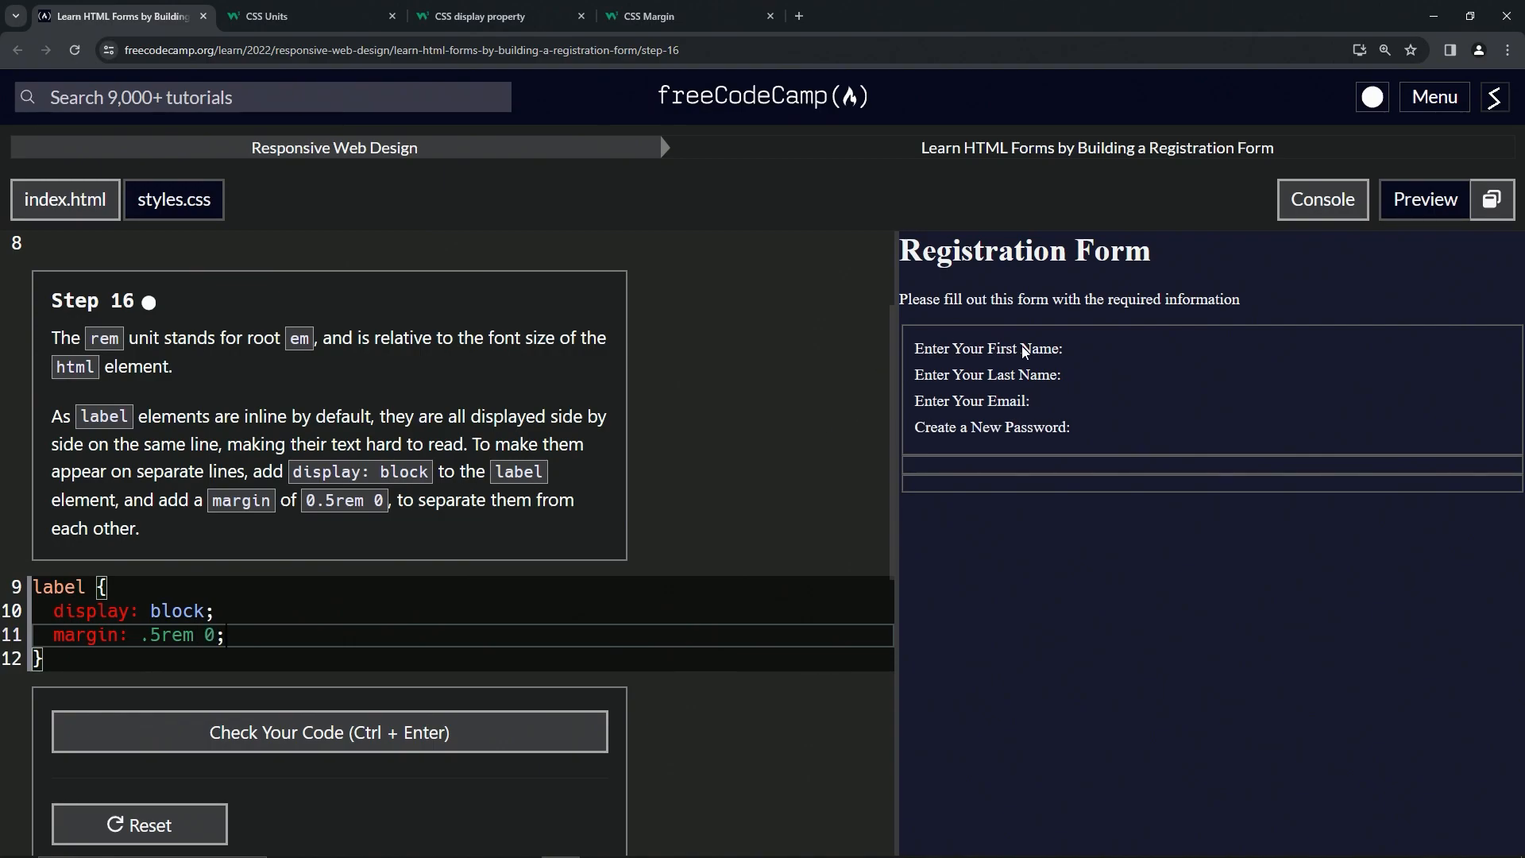
# Step: Check the code for step 16 and submit it to advance to step 17
pyautogui.click(329, 732)
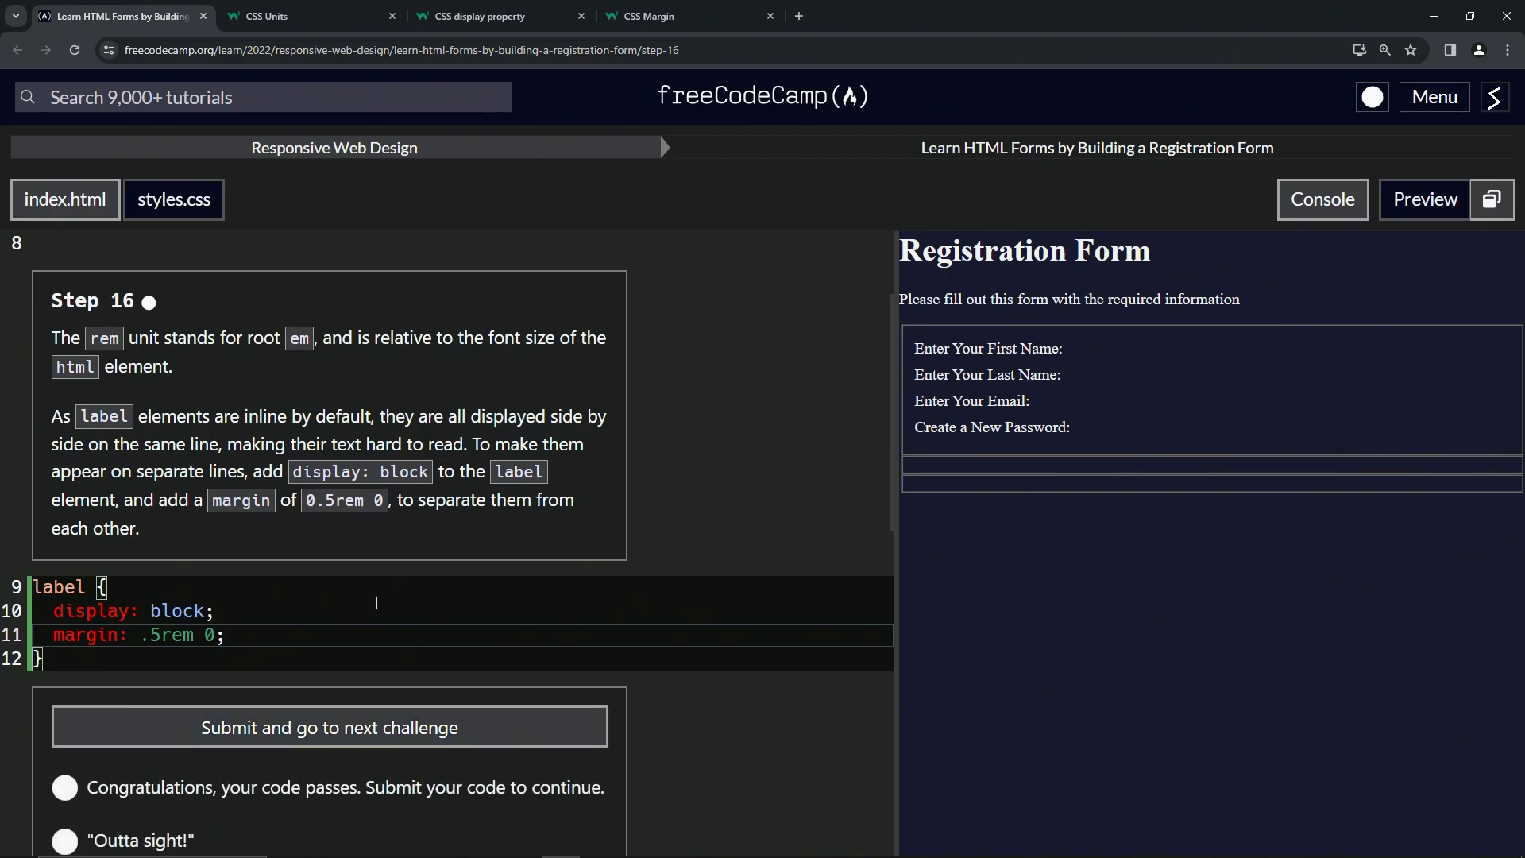
pyautogui.moveTo(329, 728)
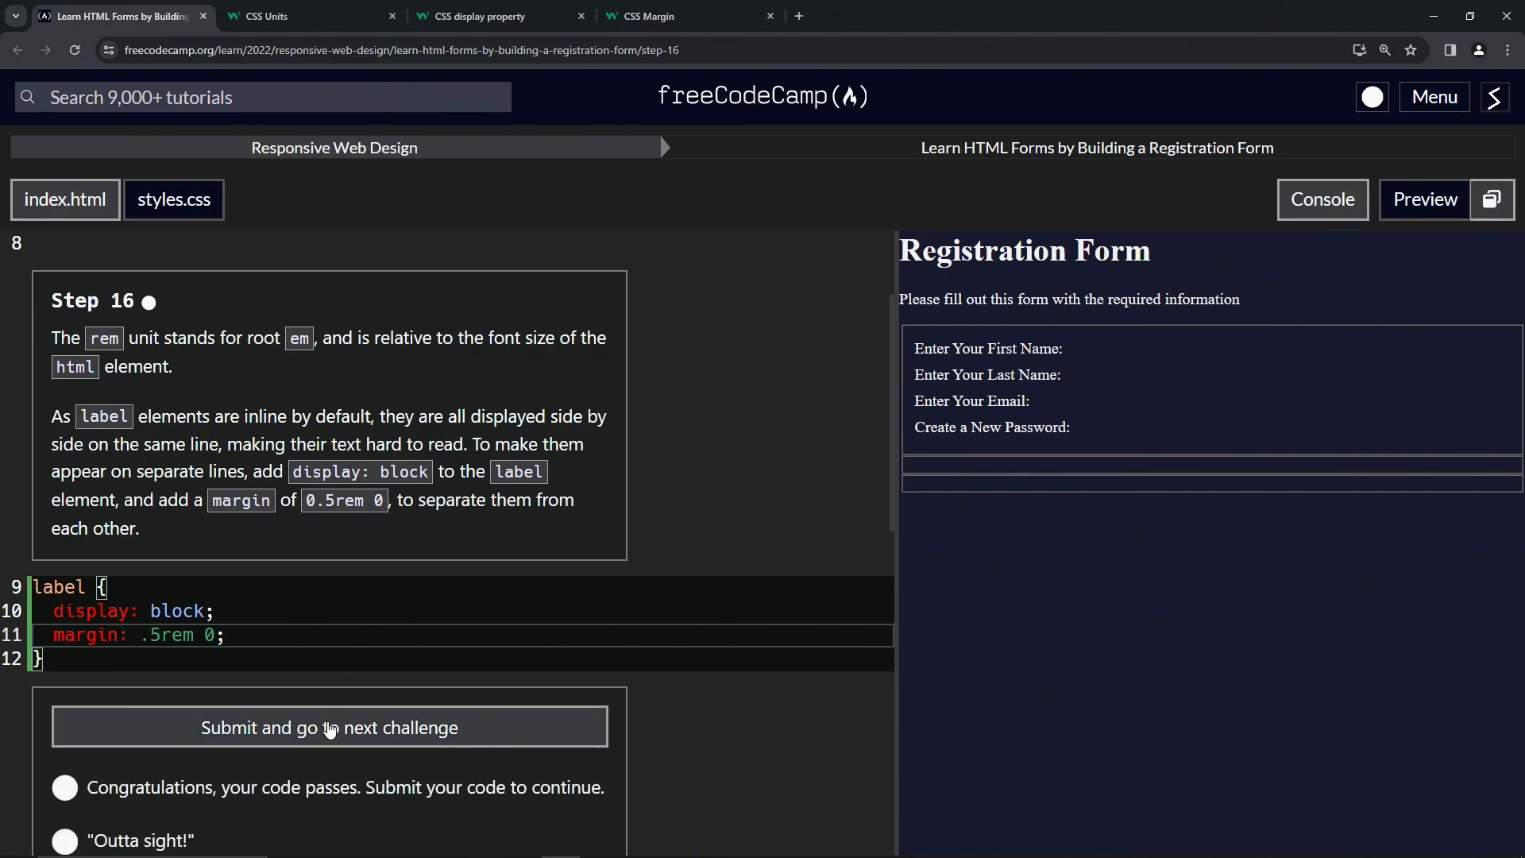
pyautogui.click(330, 727)
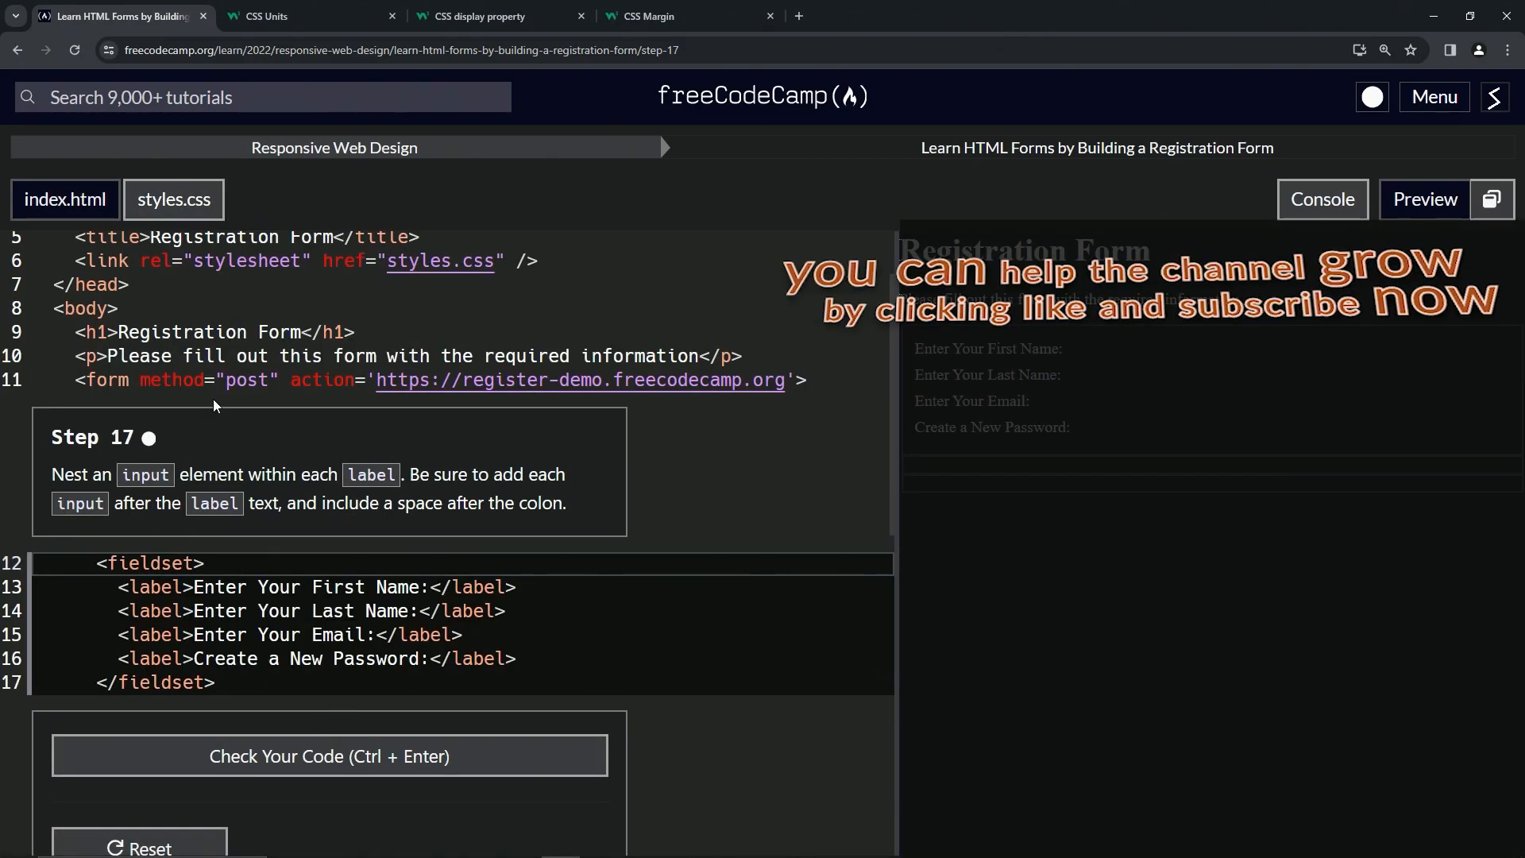